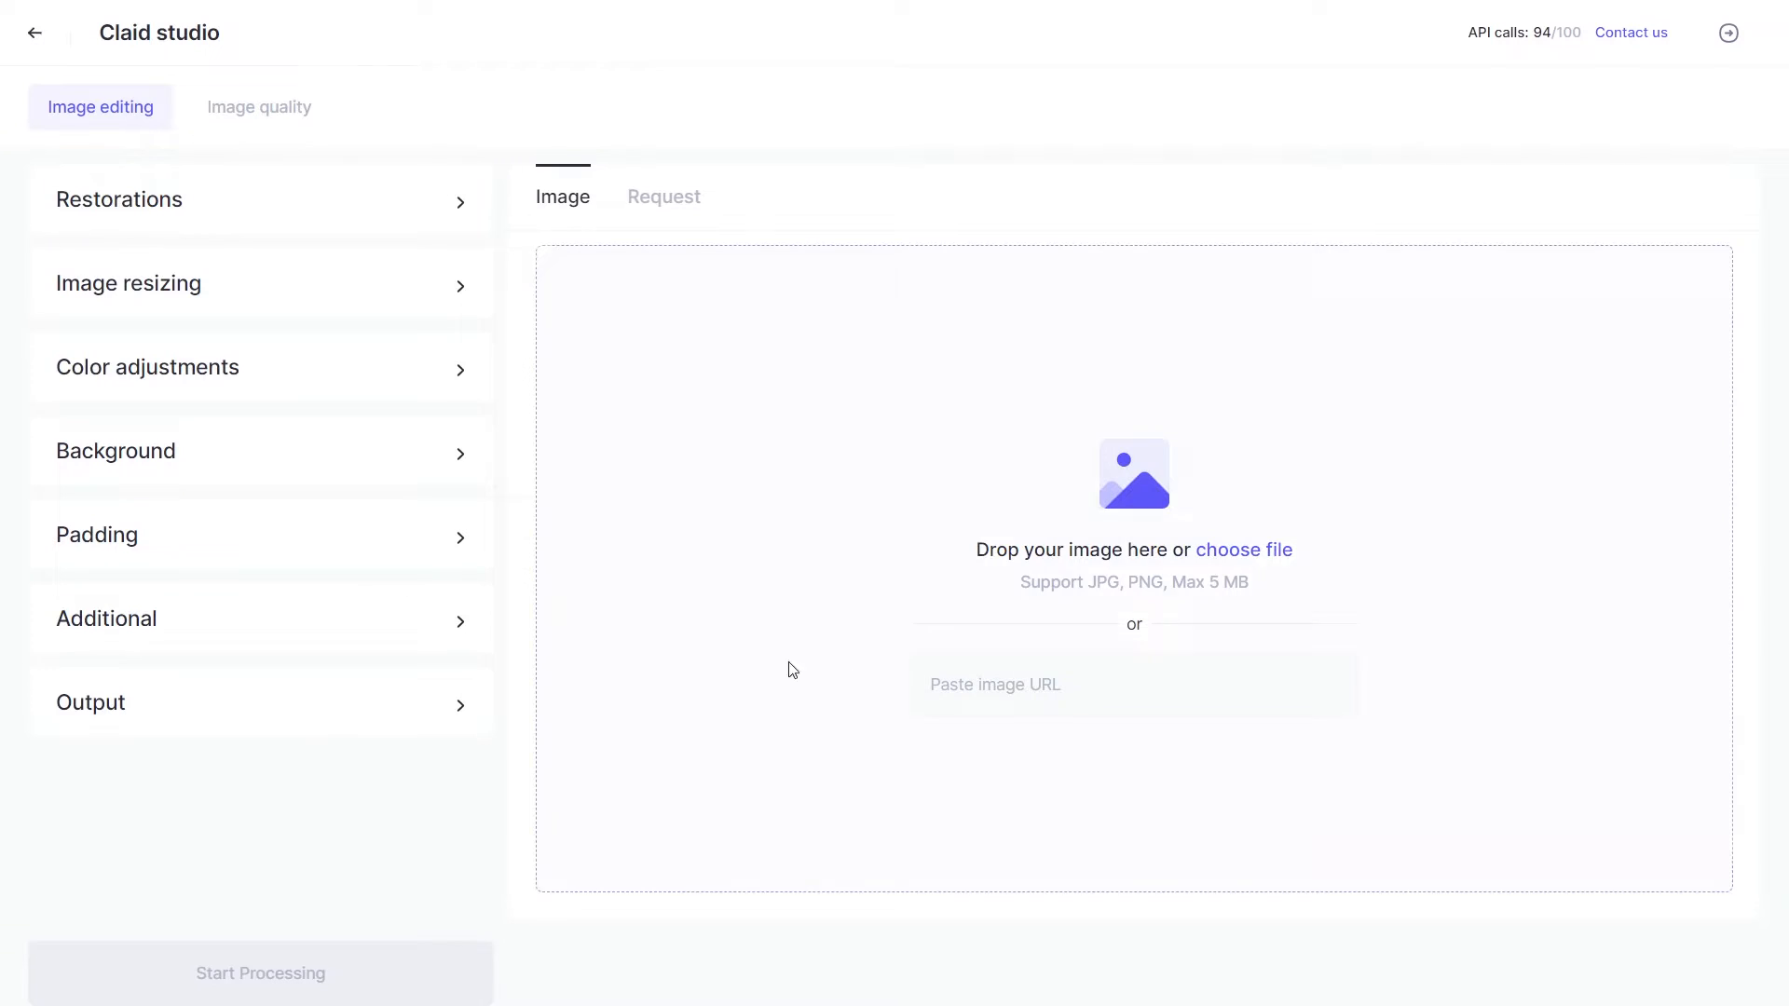
pyautogui.moveTo(1232, 70)
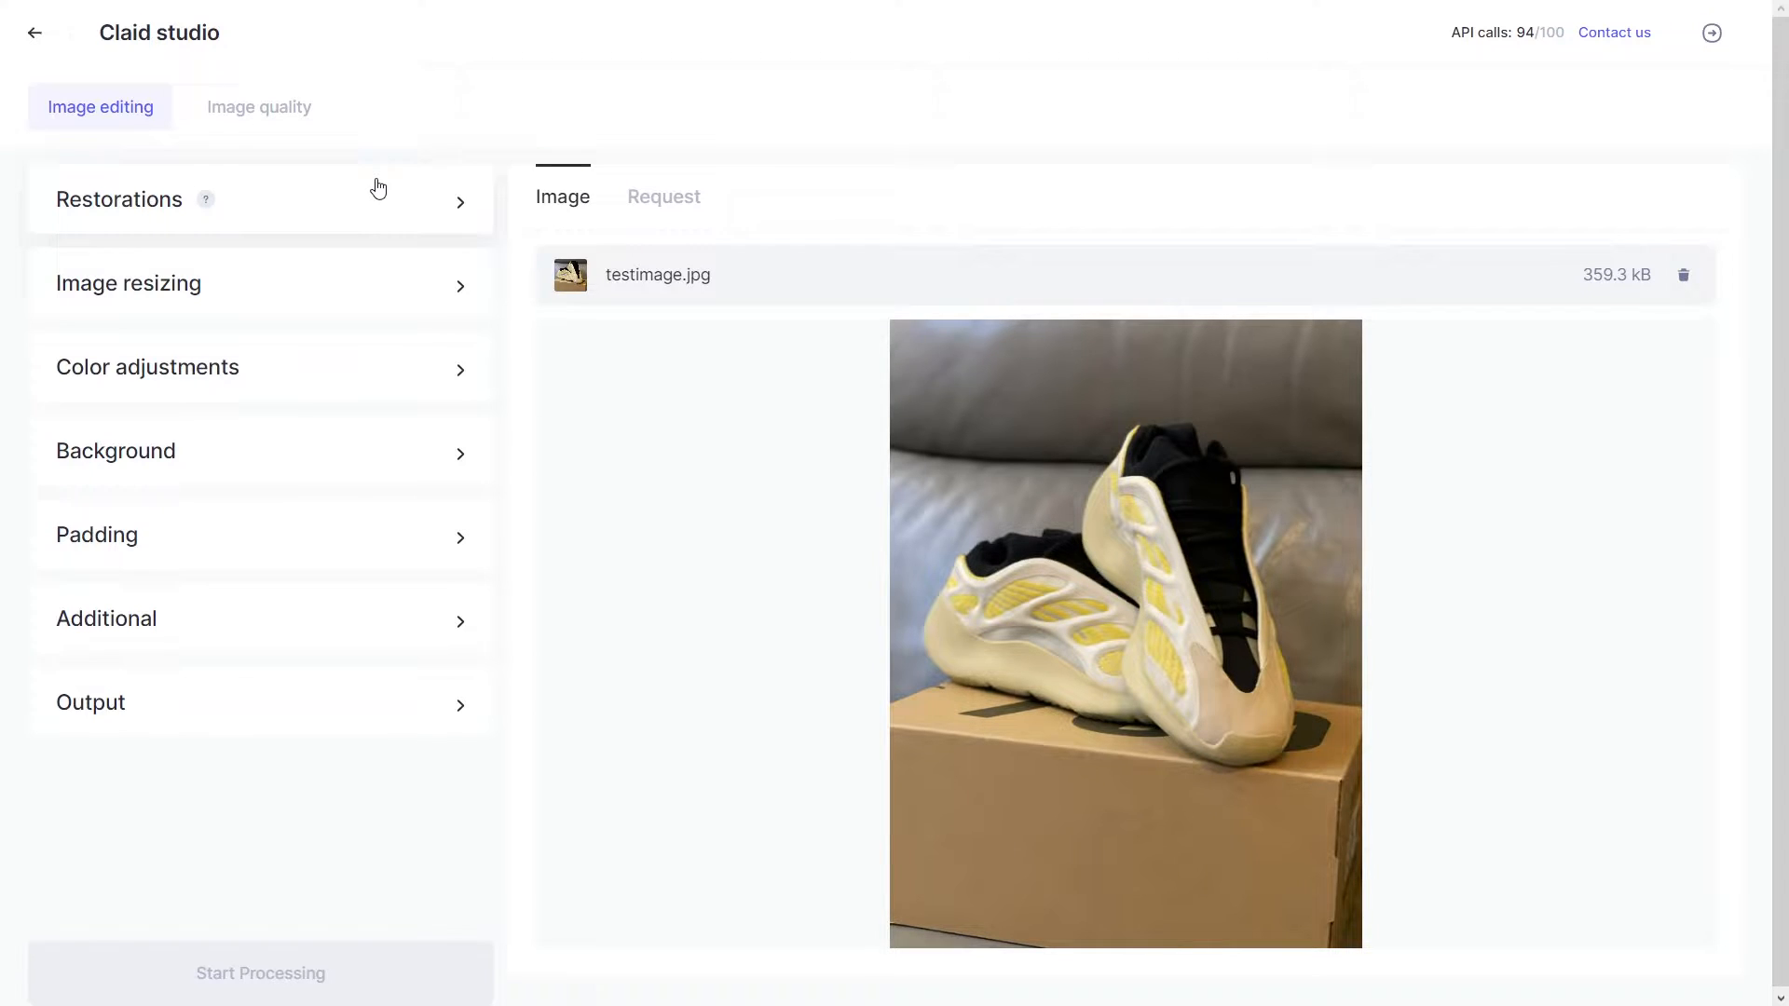
# Turn on Quality enhancement and Decompress under Restorations, both left on Auto.
pyautogui.click(119, 200)
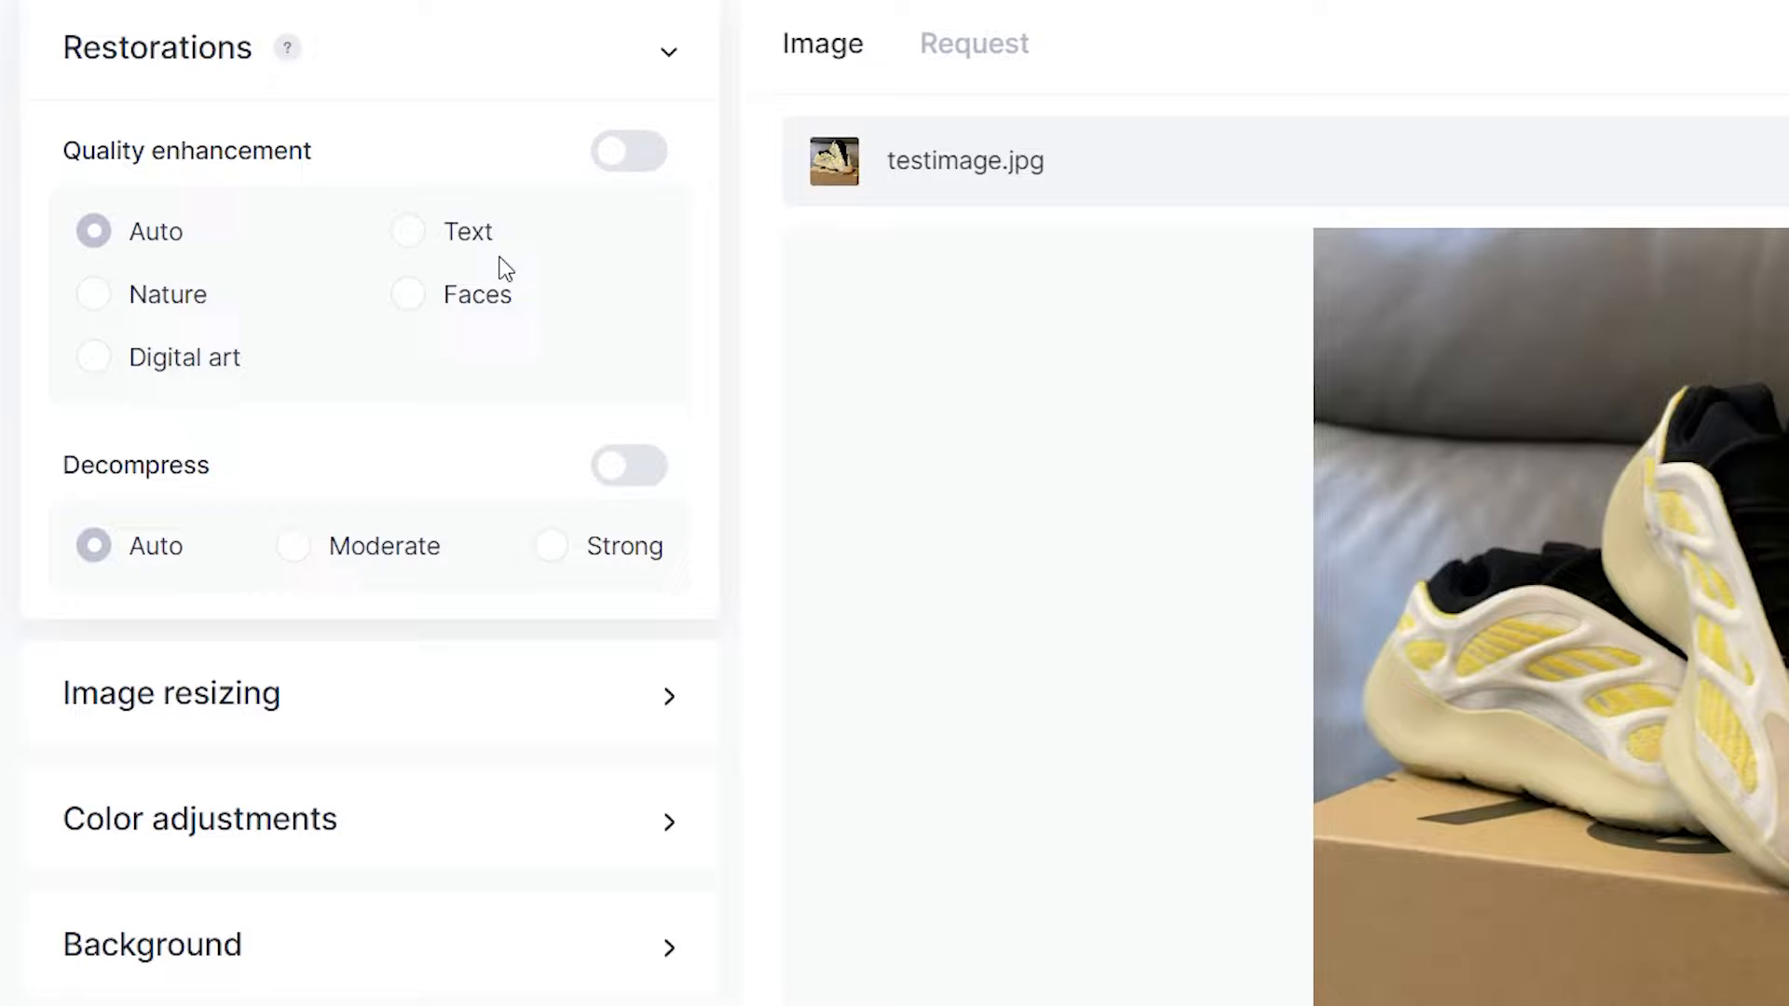
pyautogui.moveTo(554, 169)
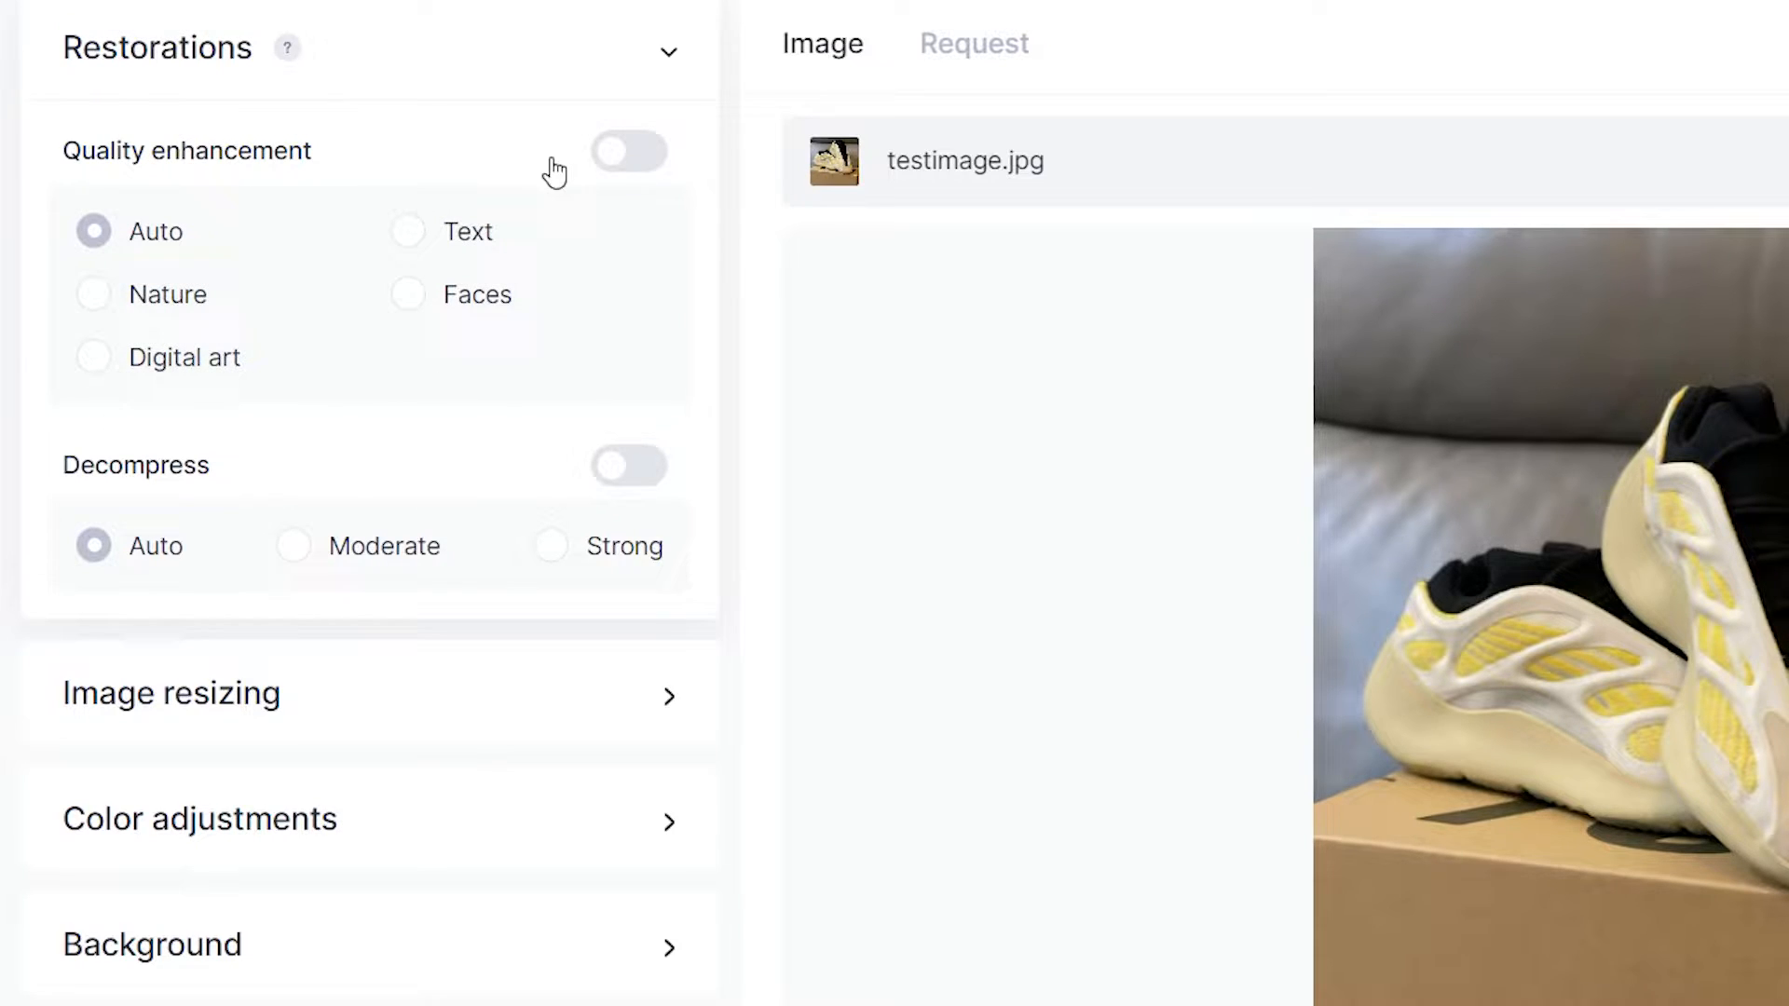
pyautogui.click(627, 151)
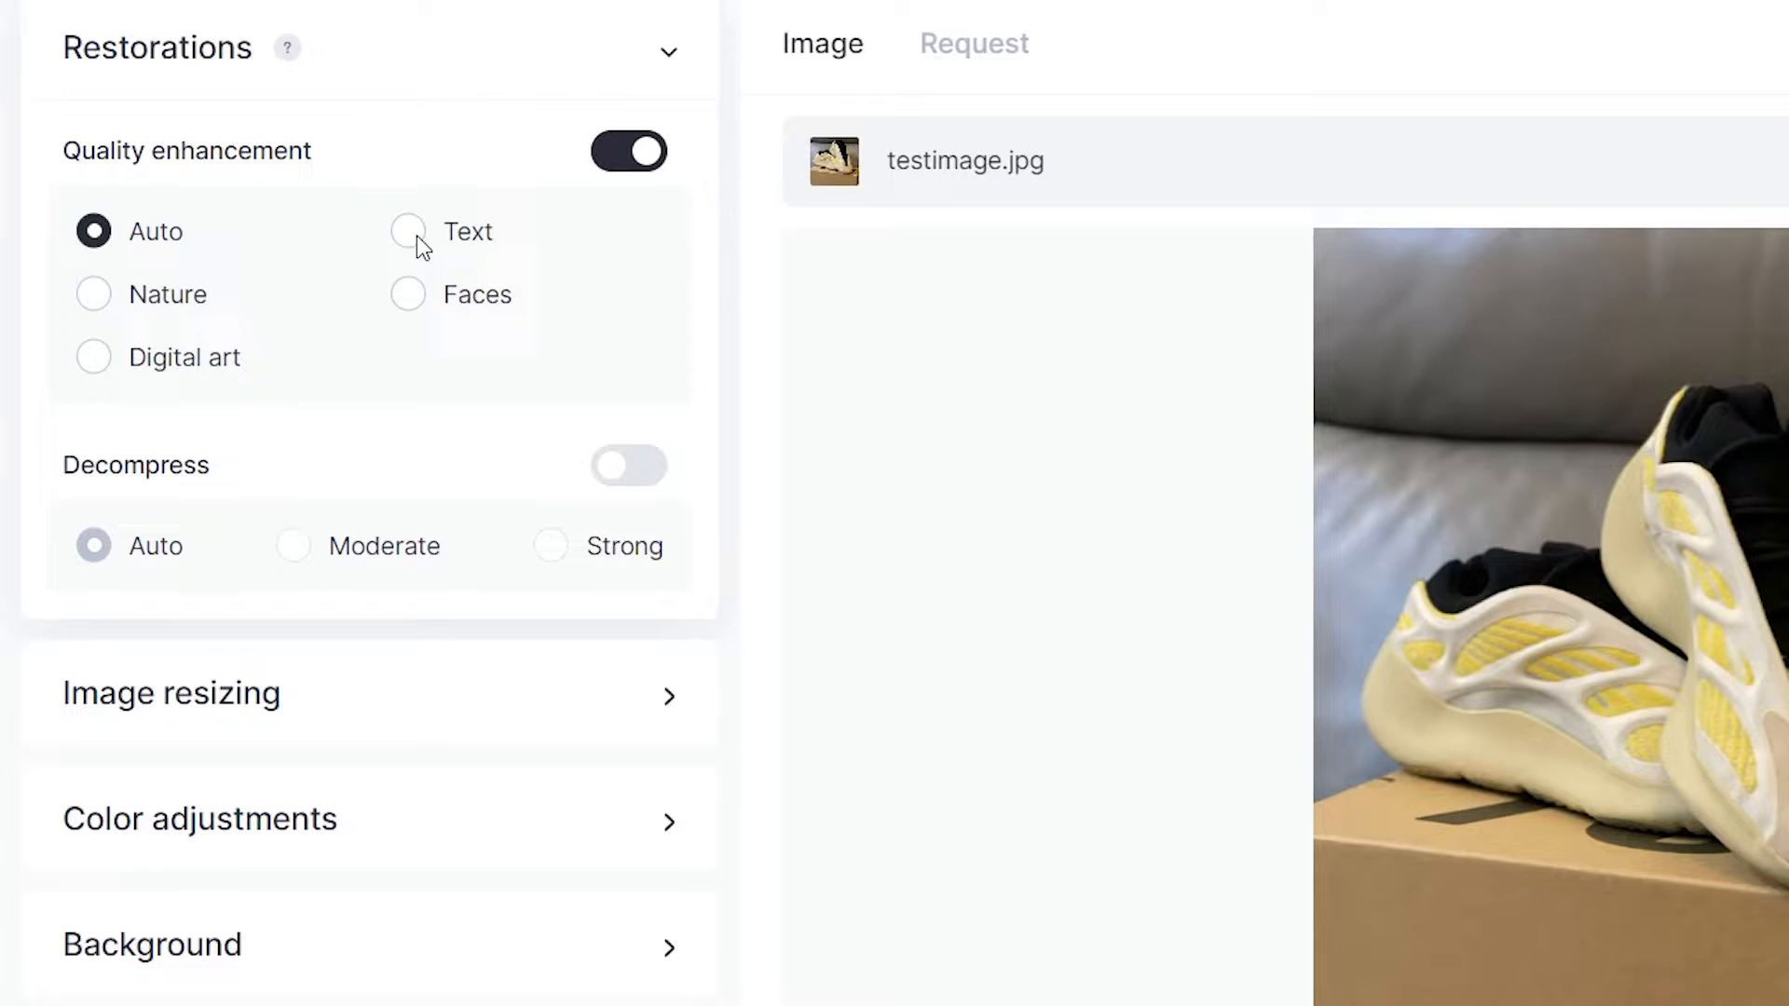
pyautogui.moveTo(743, 374)
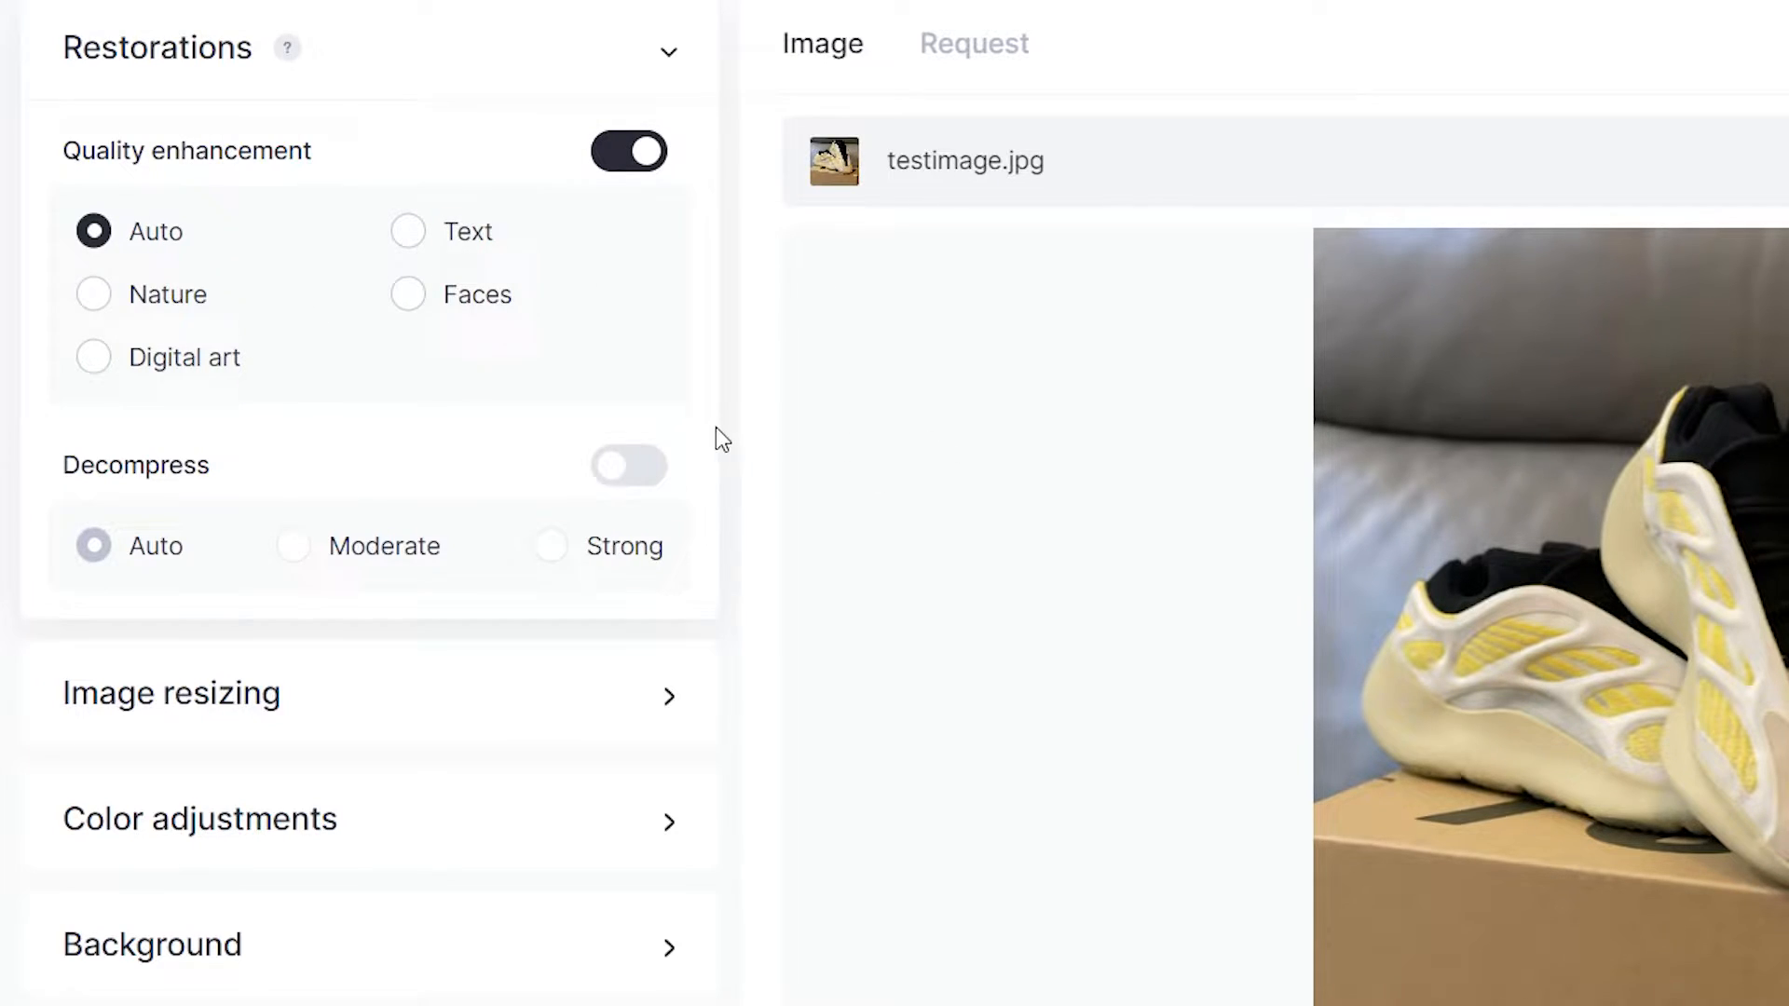
pyautogui.scroll(-3)
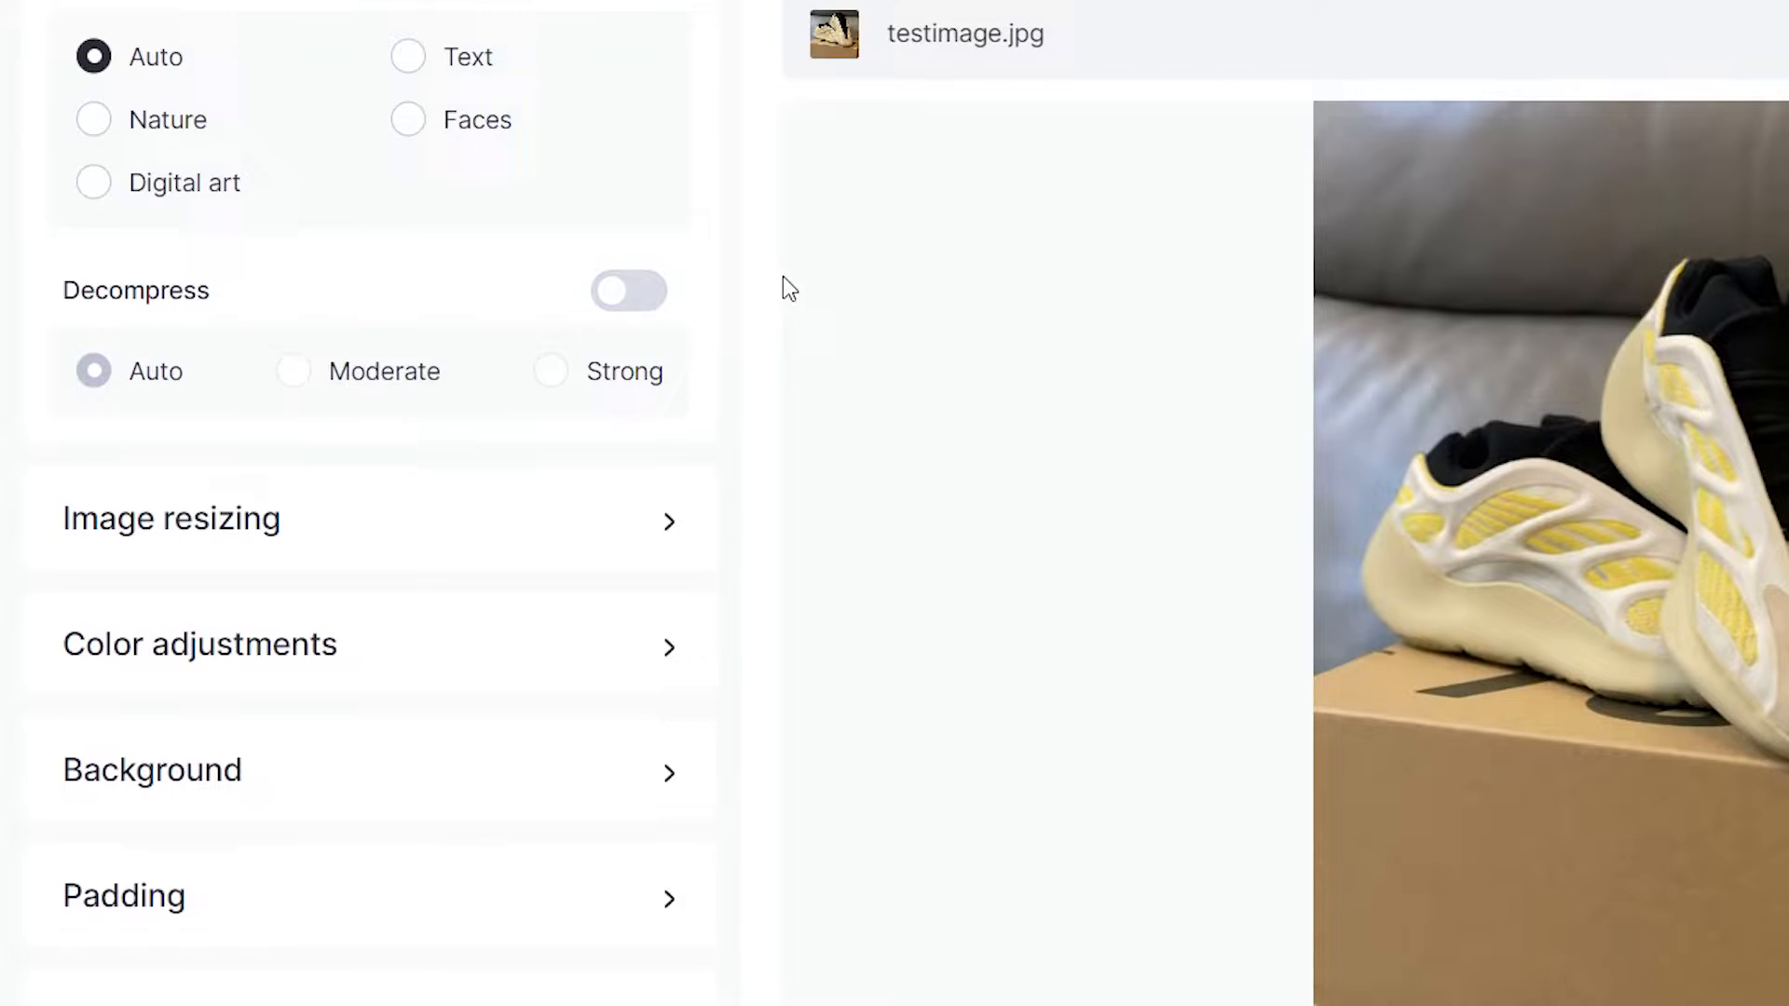
pyautogui.click(628, 291)
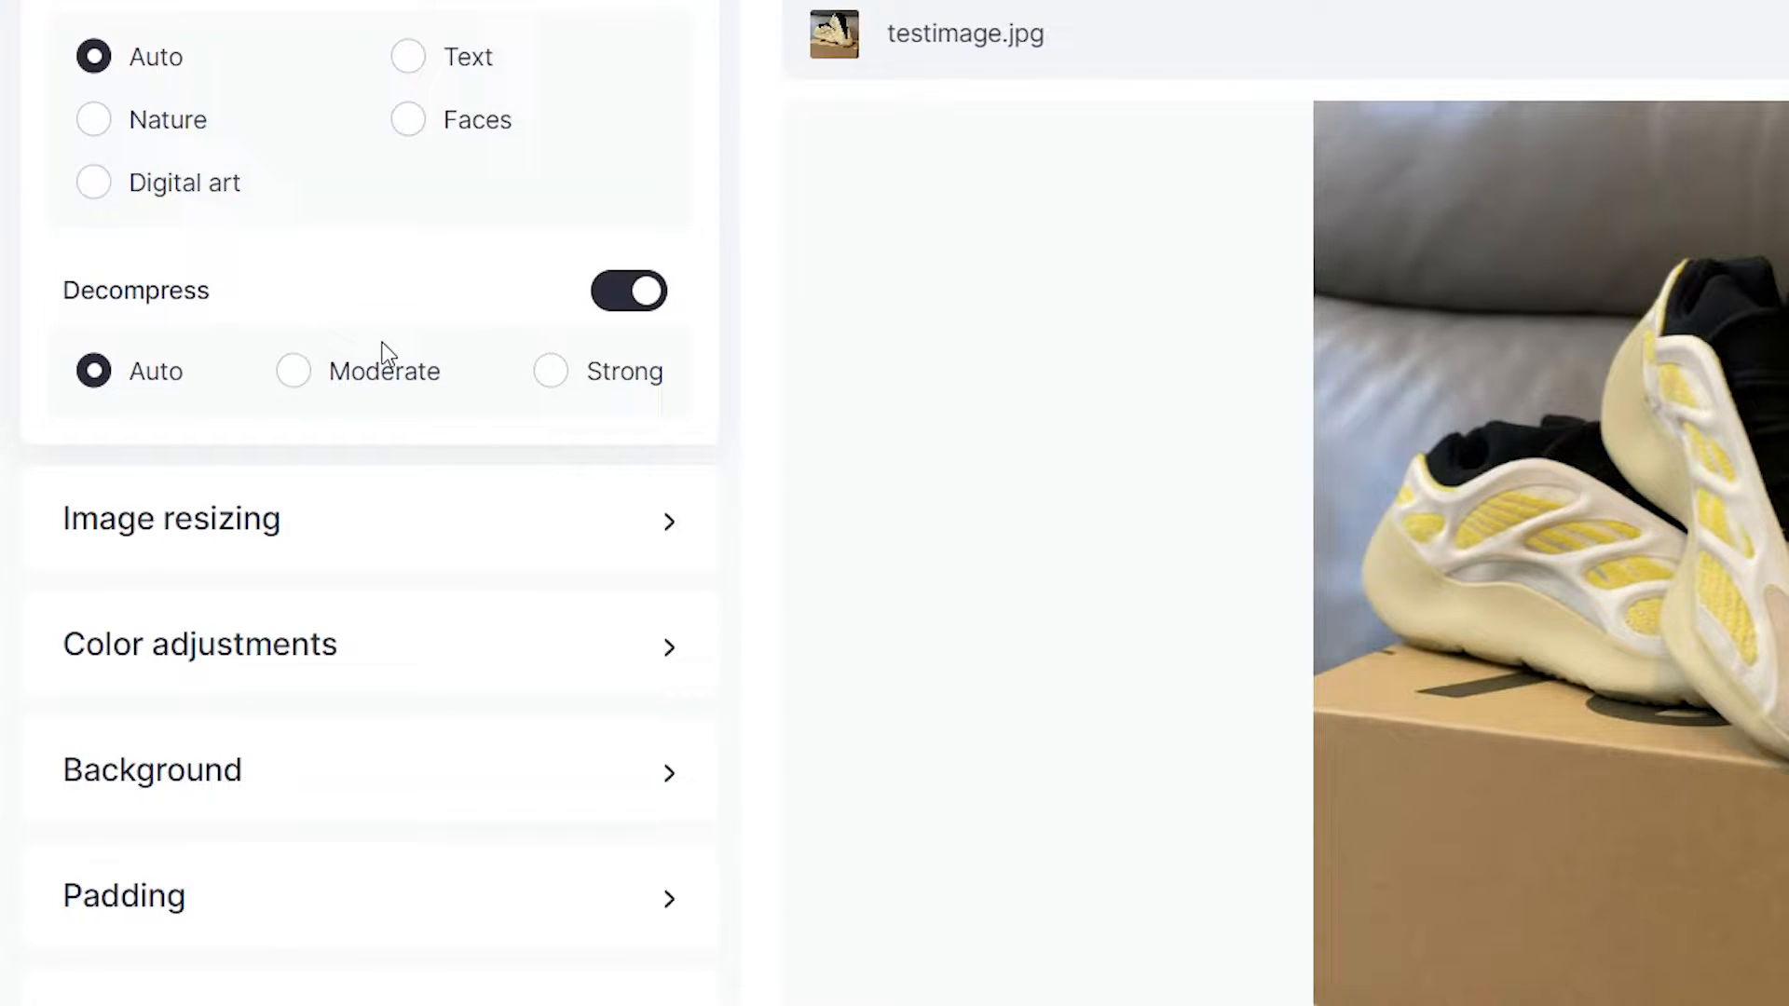
pyautogui.click(550, 371)
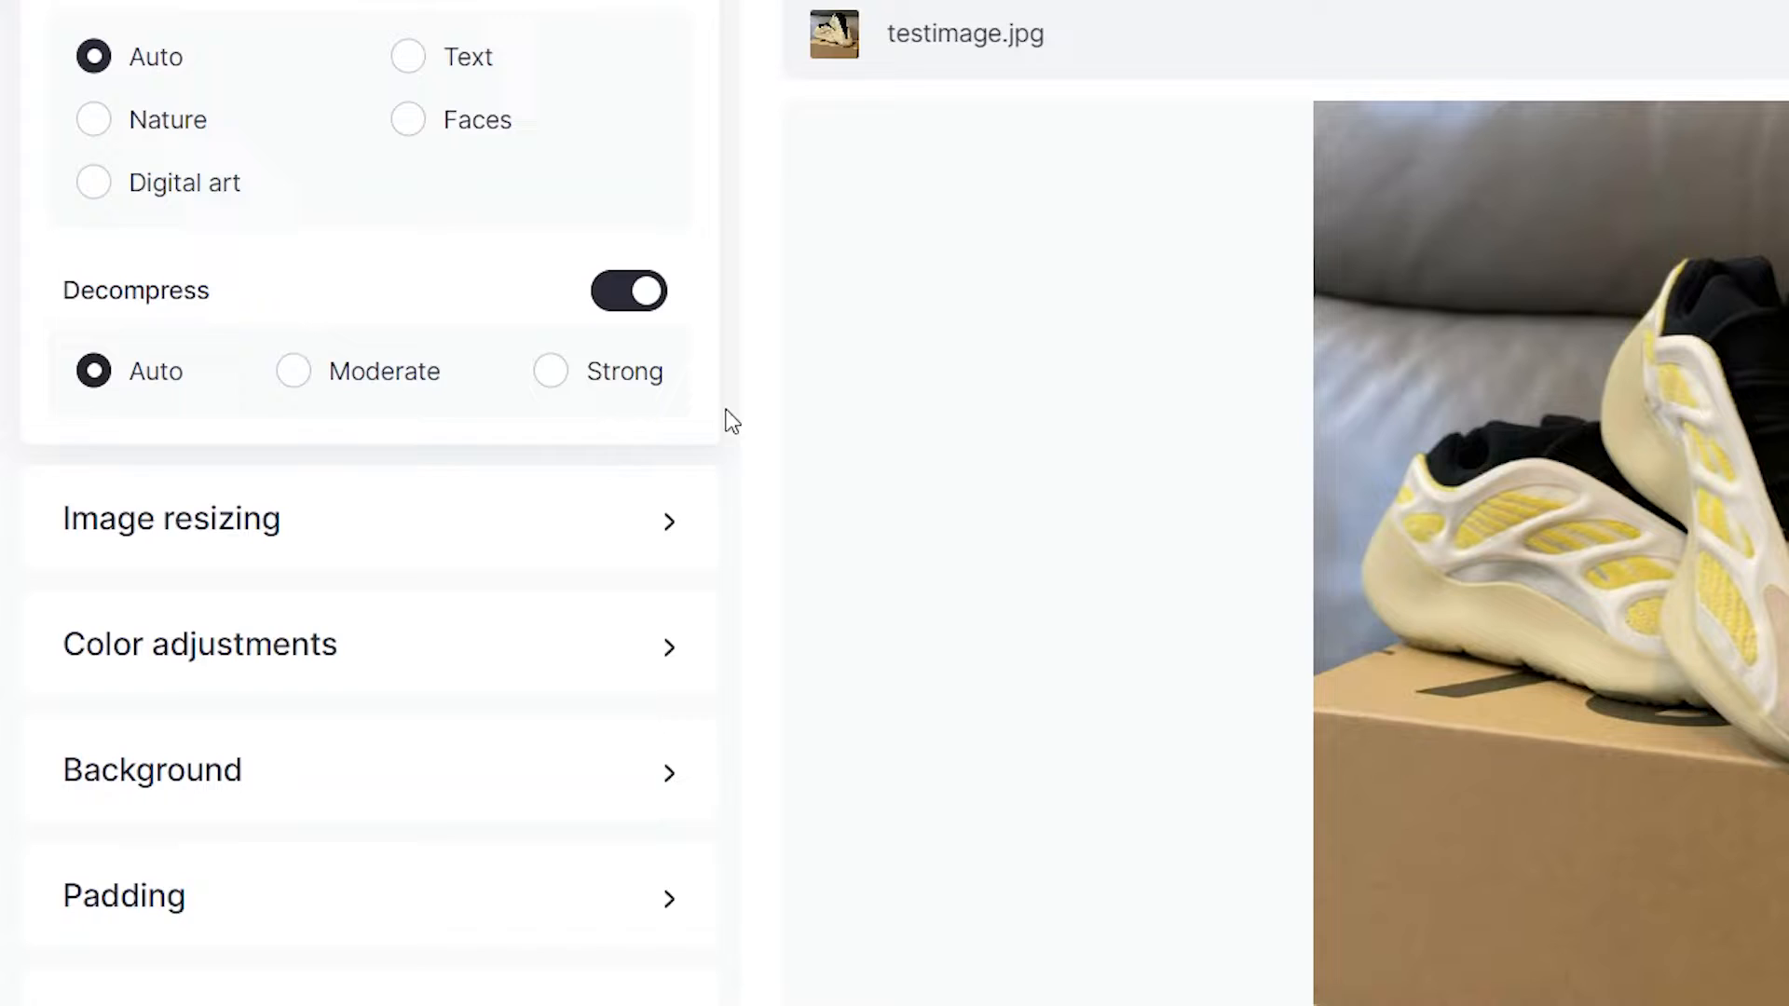
# Enable image resizing at 200 × 200 percent with Wide-side fit.
pyautogui.click(171, 518)
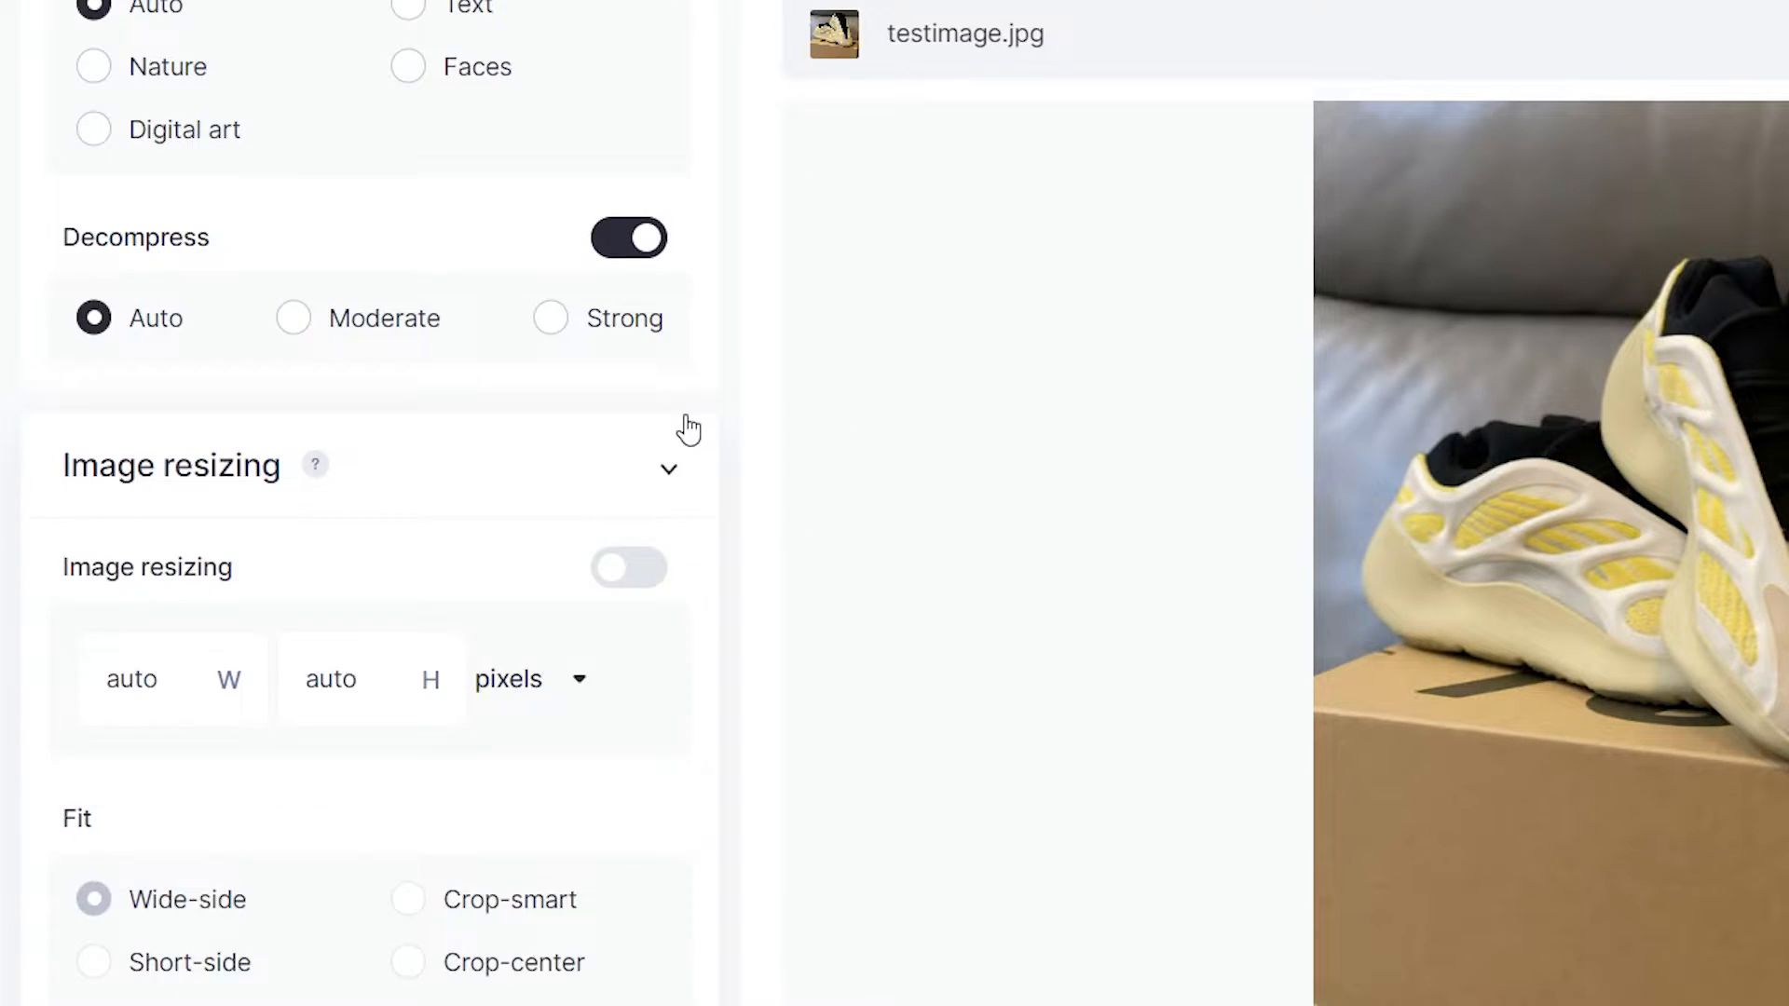
pyautogui.scroll(-3)
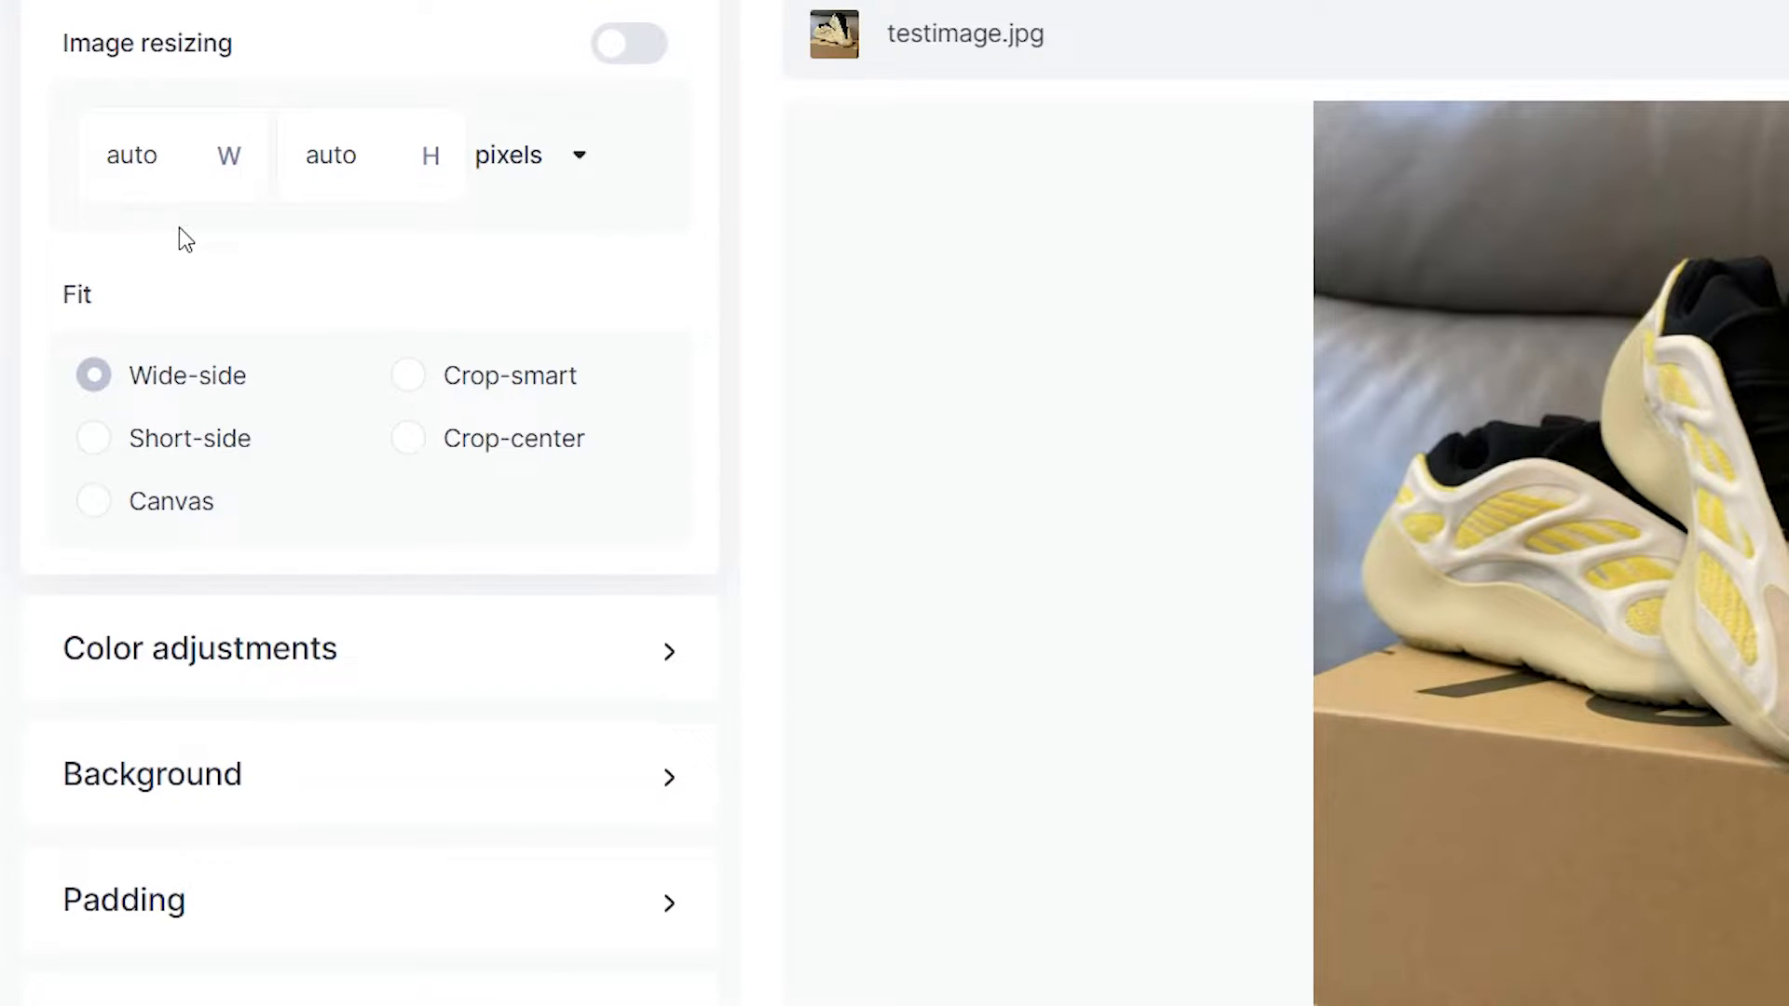
pyautogui.click(343, 155)
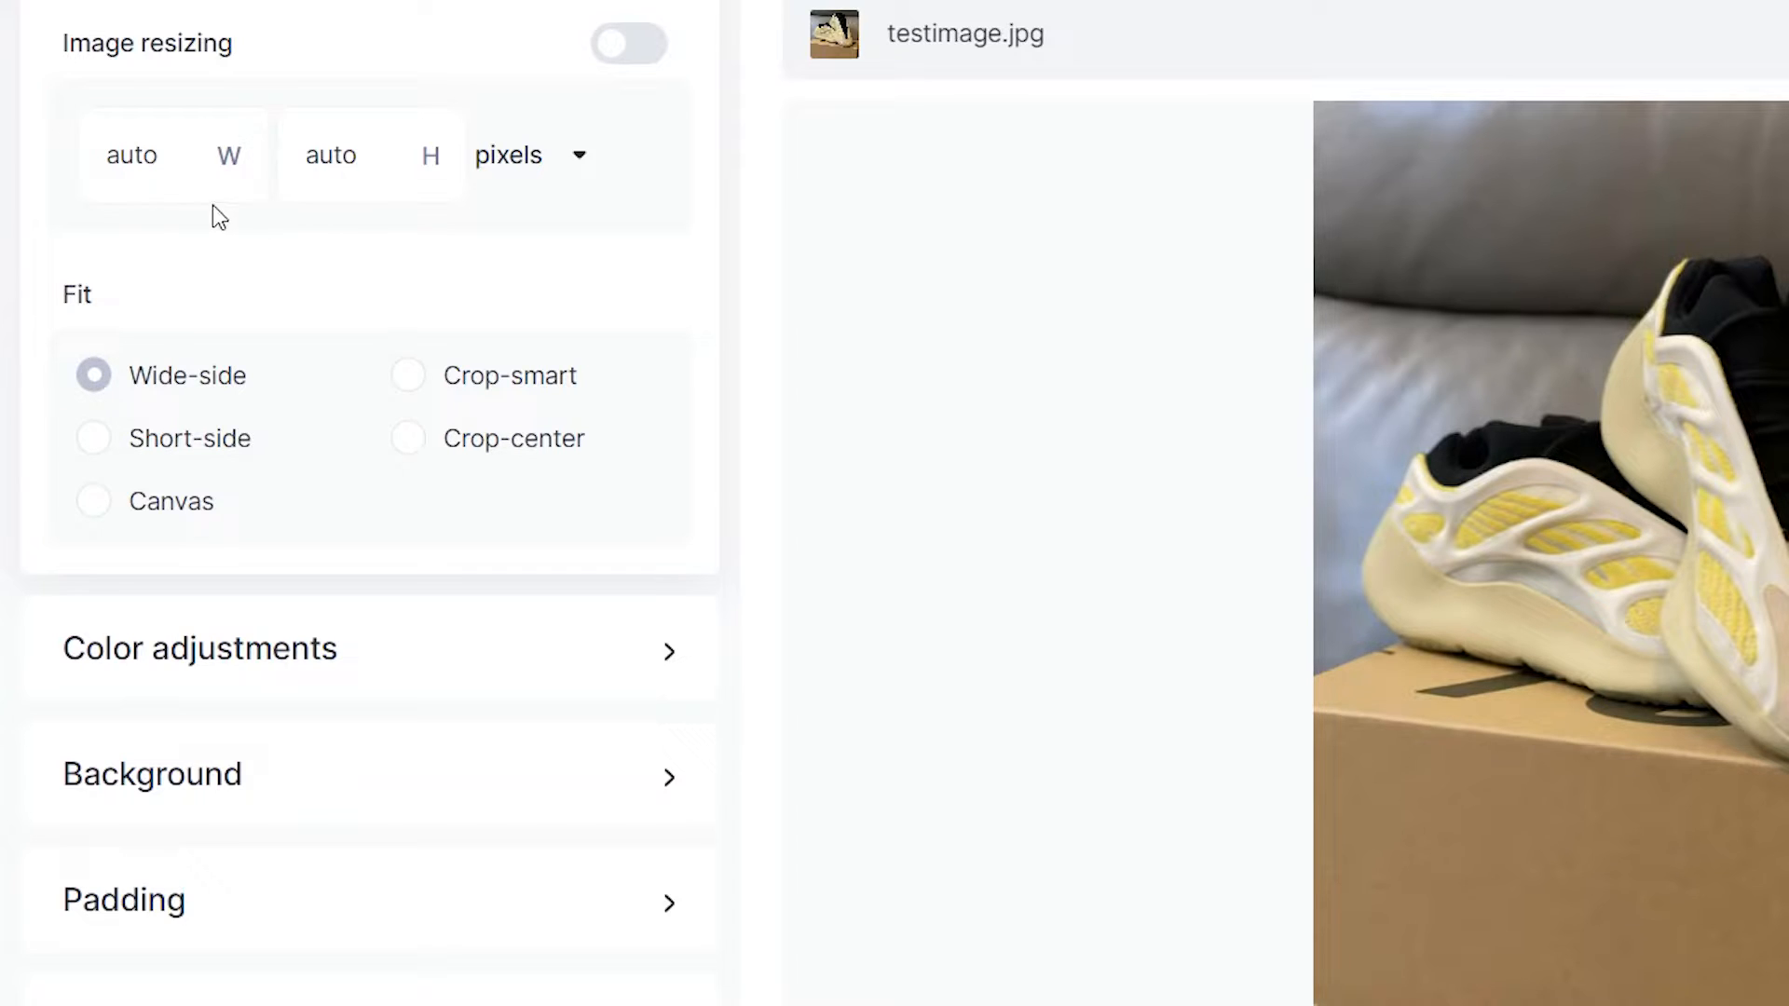
pyautogui.write('2000')
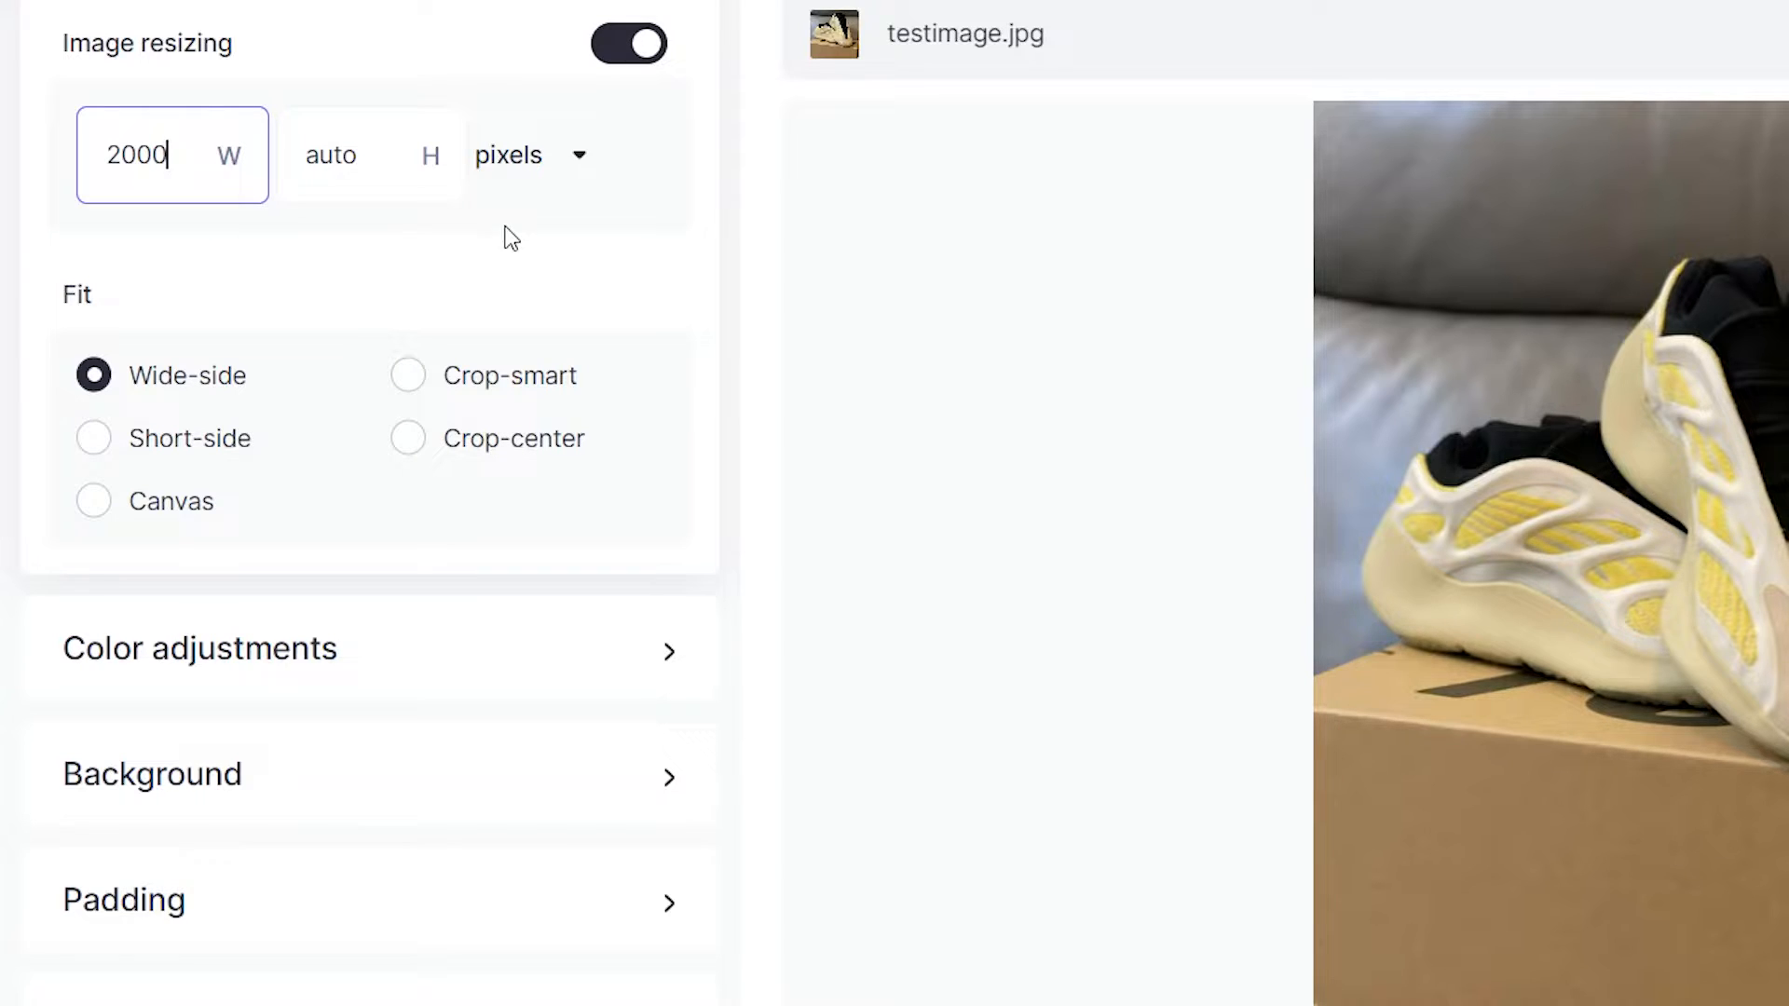
pyautogui.click(528, 155)
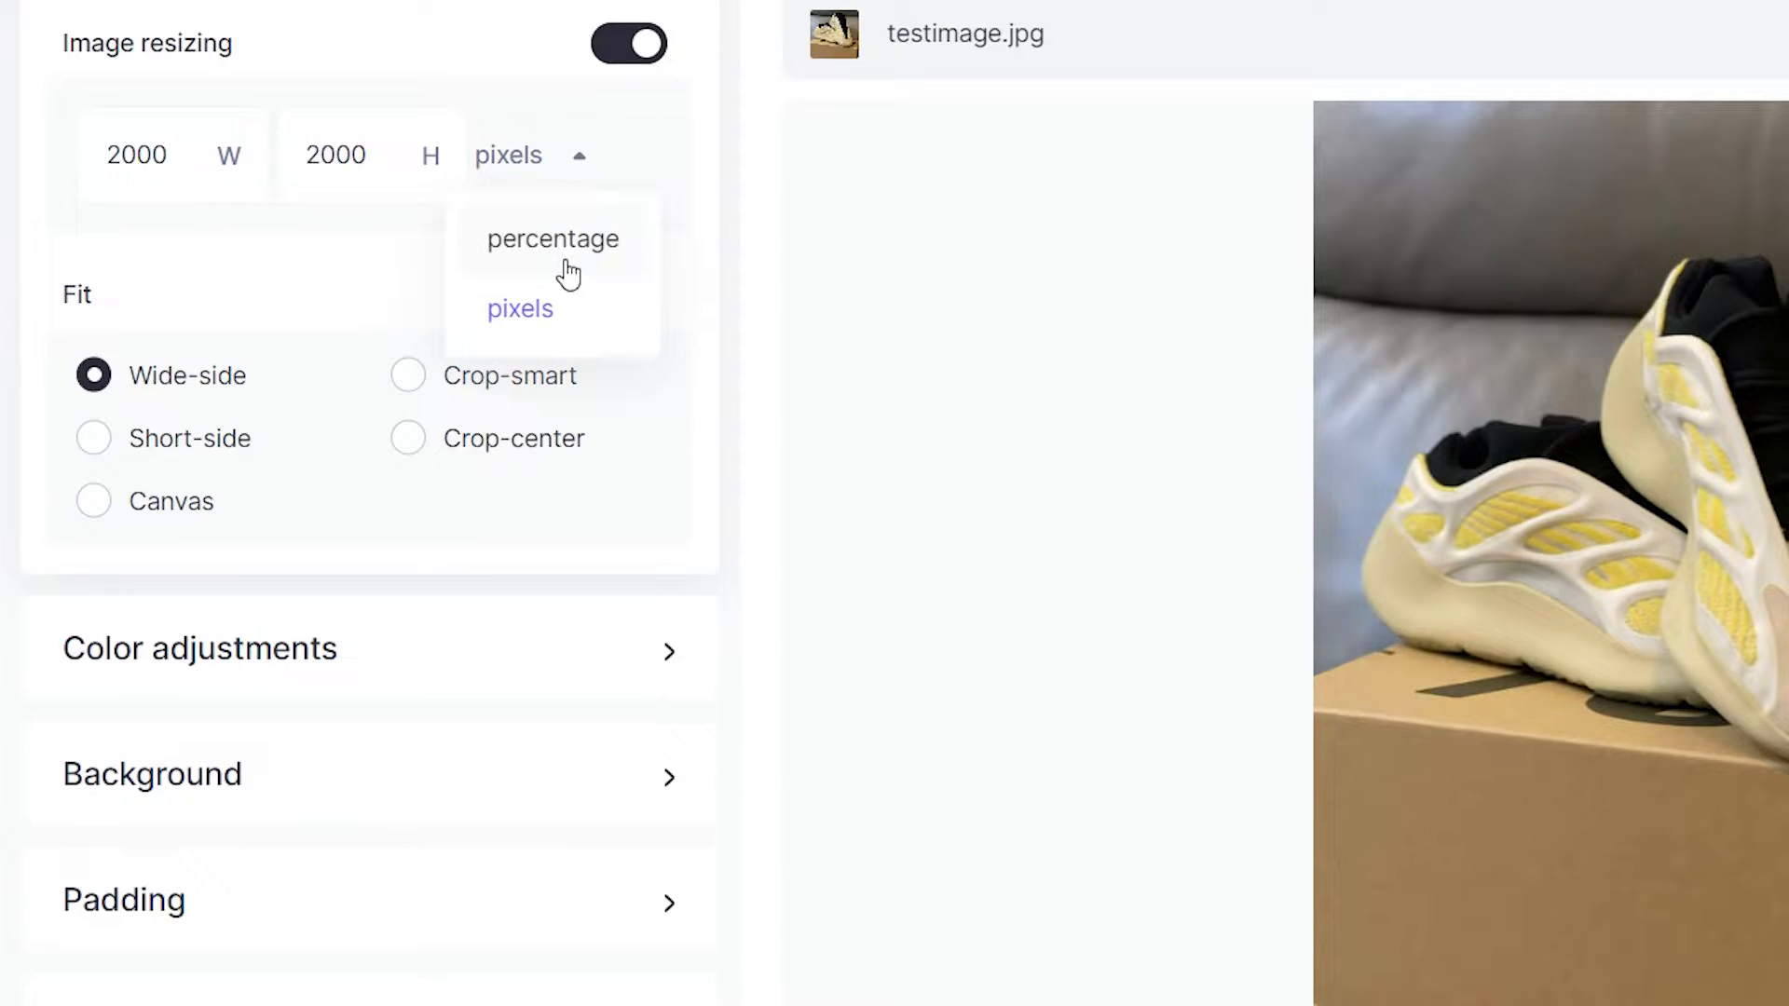
pyautogui.click(551, 238)
pyautogui.write('2')
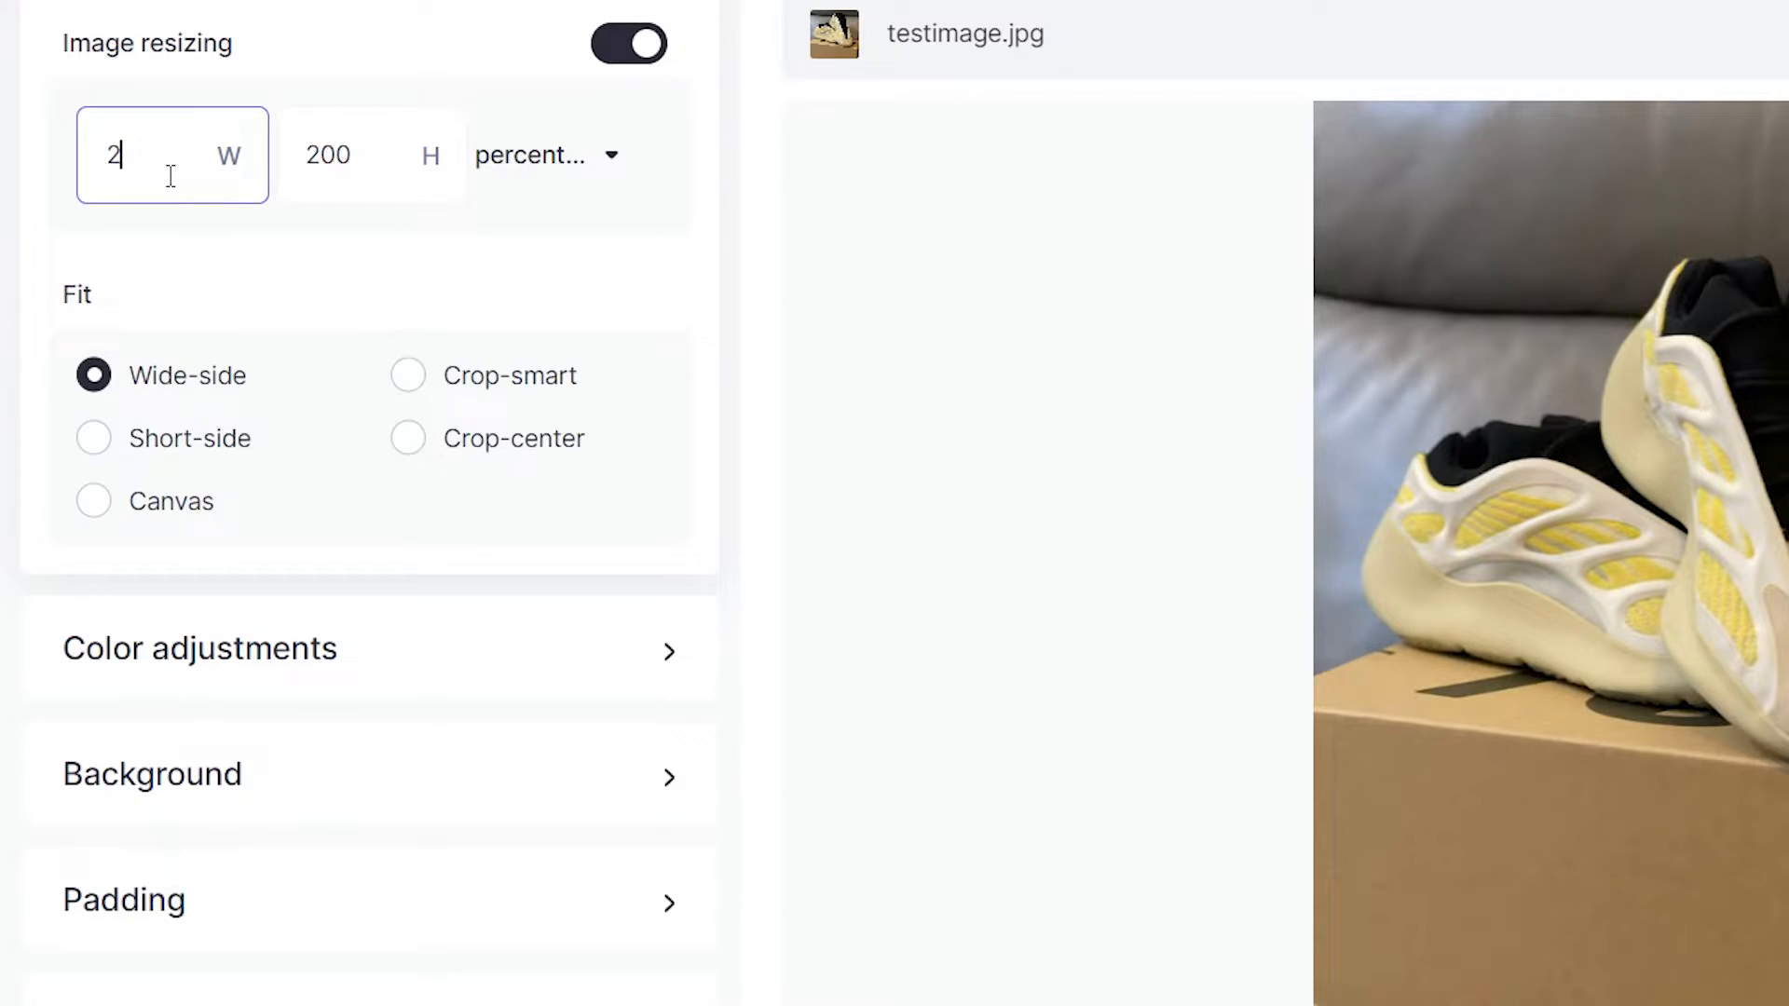
pyautogui.write('00')
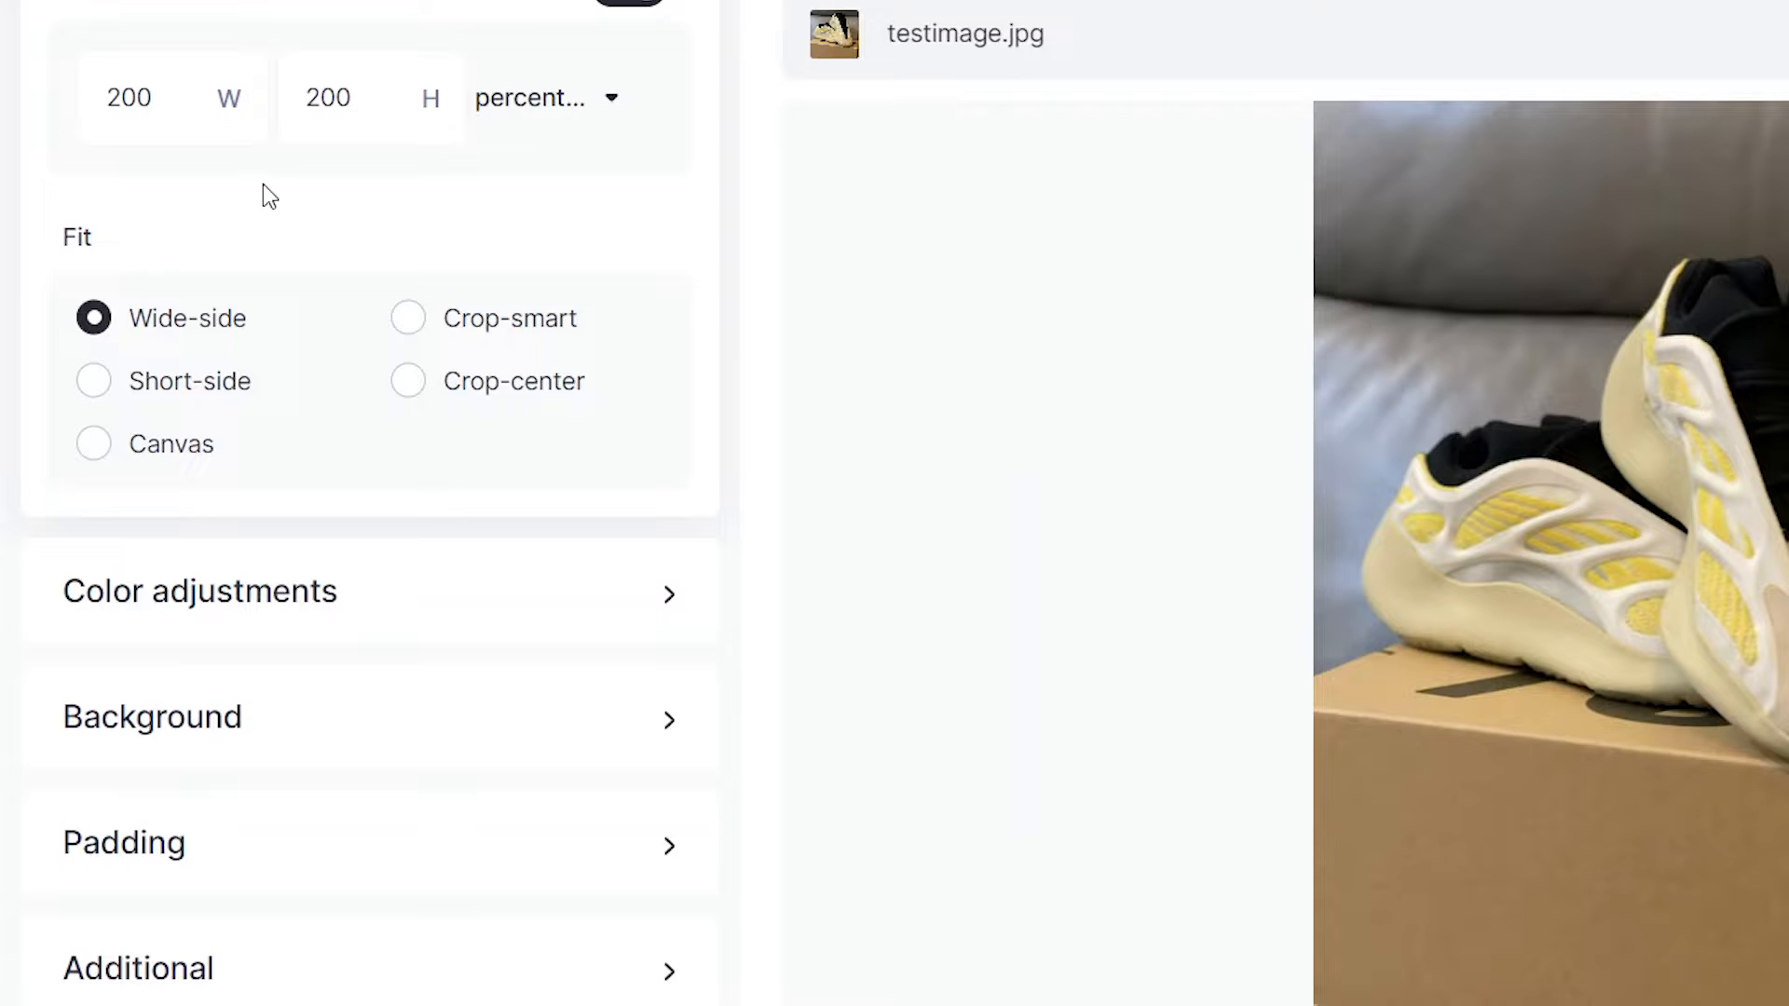
pyautogui.moveTo(285, 328)
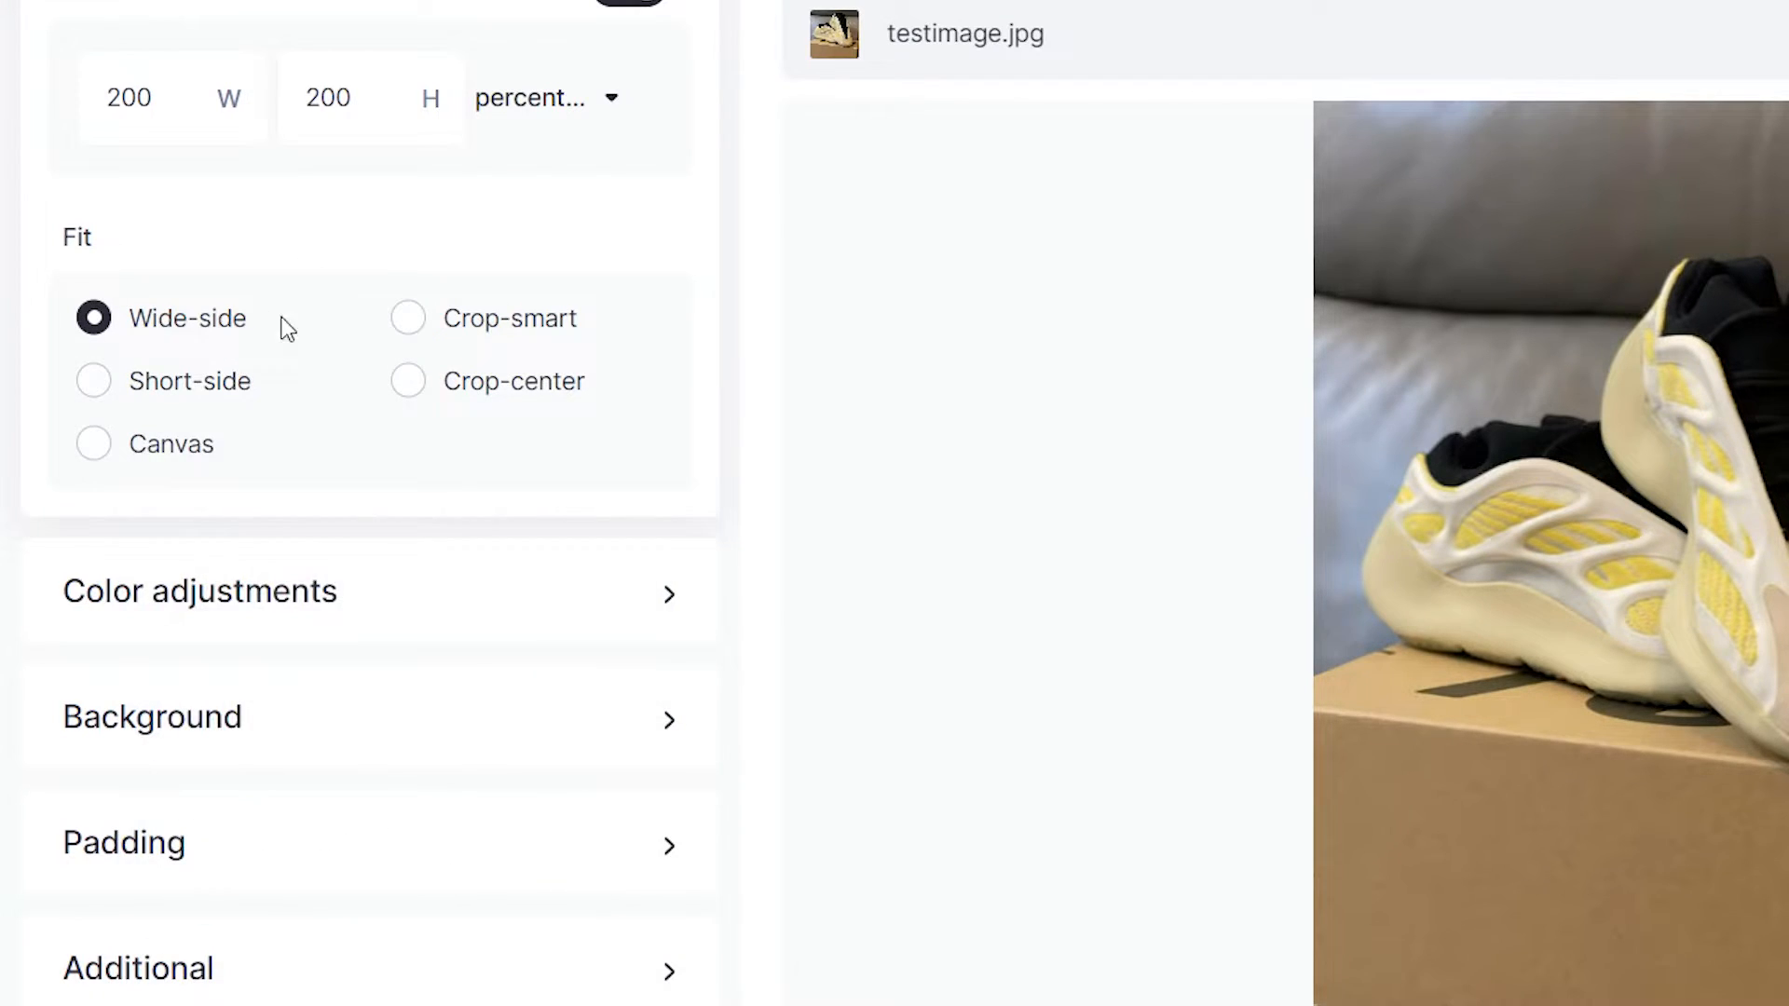
pyautogui.click(93, 380)
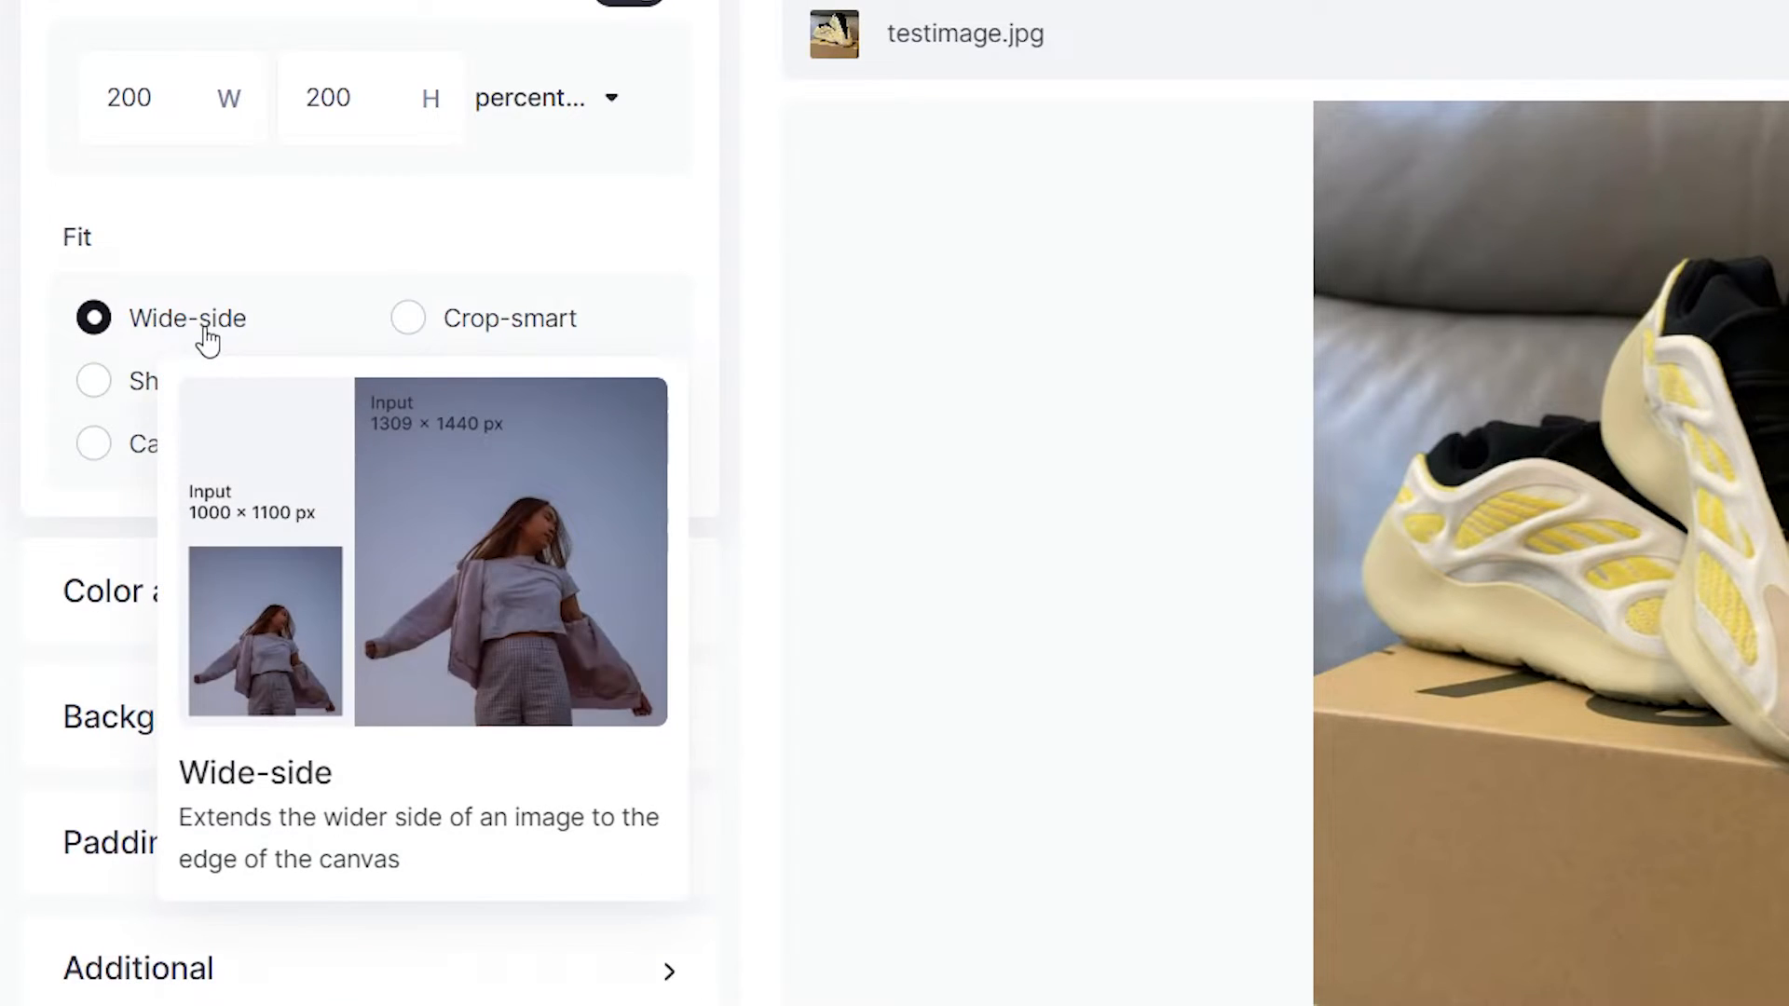
pyautogui.moveTo(998, 485)
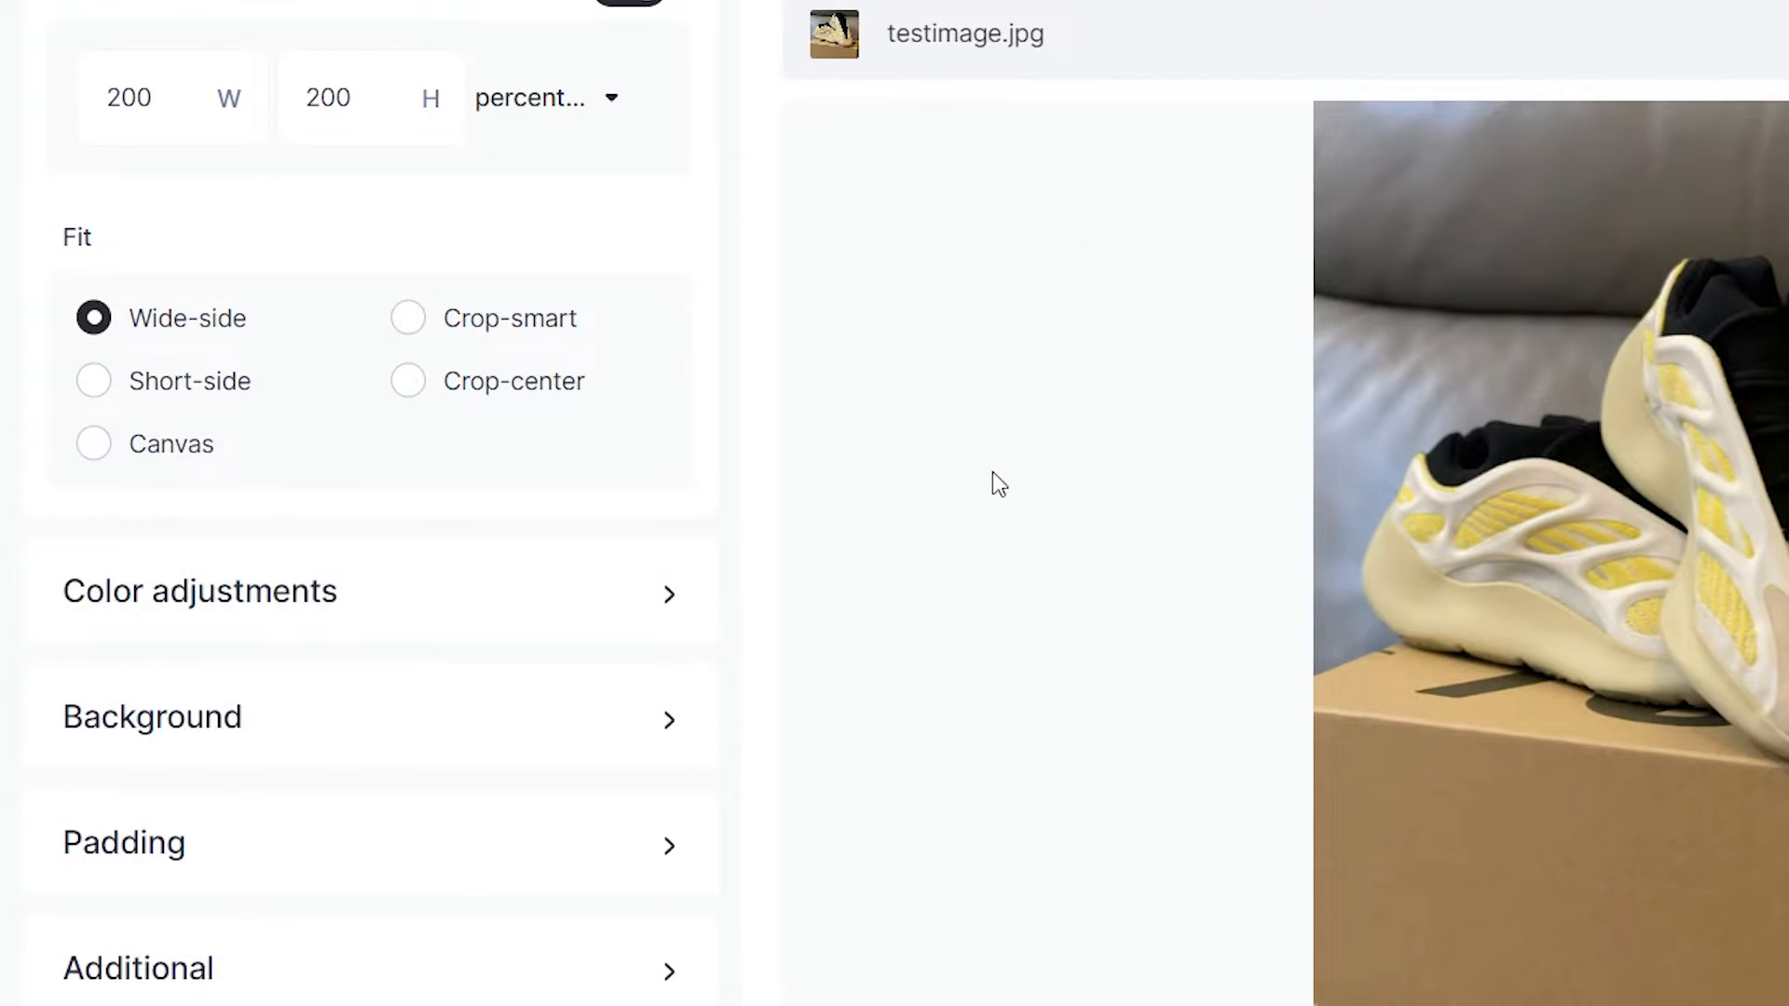
# Turn on colour adjustments with Light fix intensity at 80%.
pyautogui.click(199, 591)
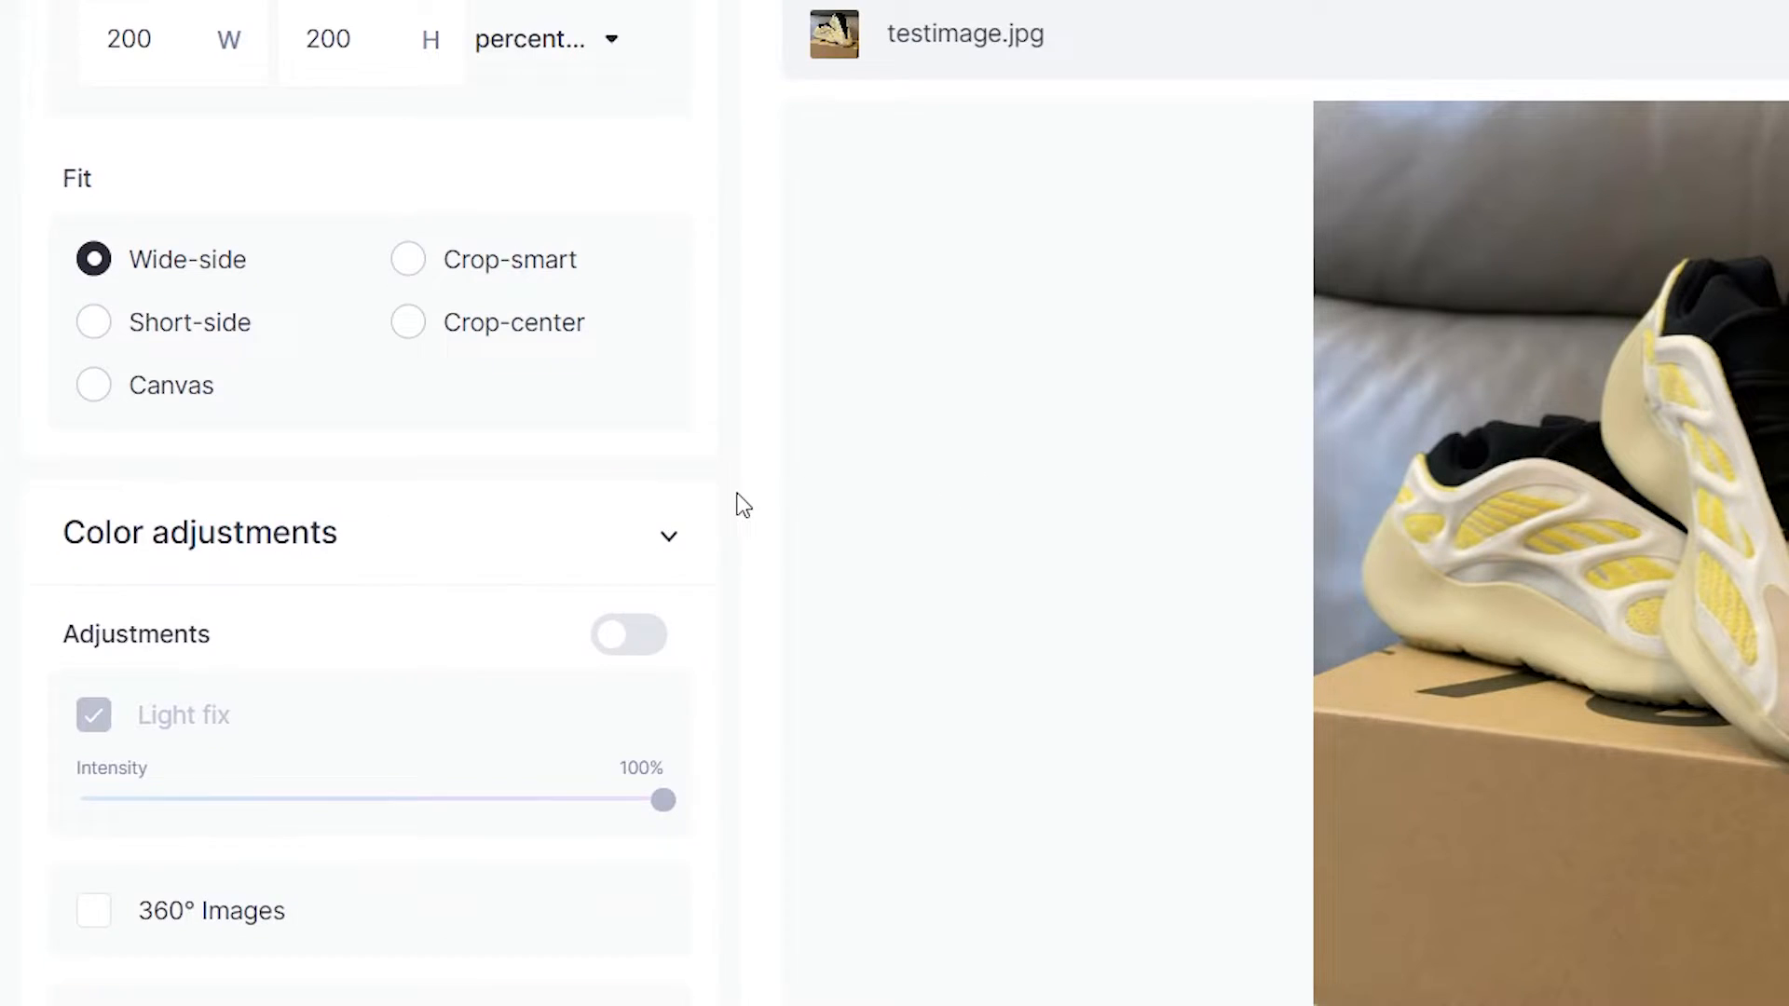
pyautogui.click(628, 633)
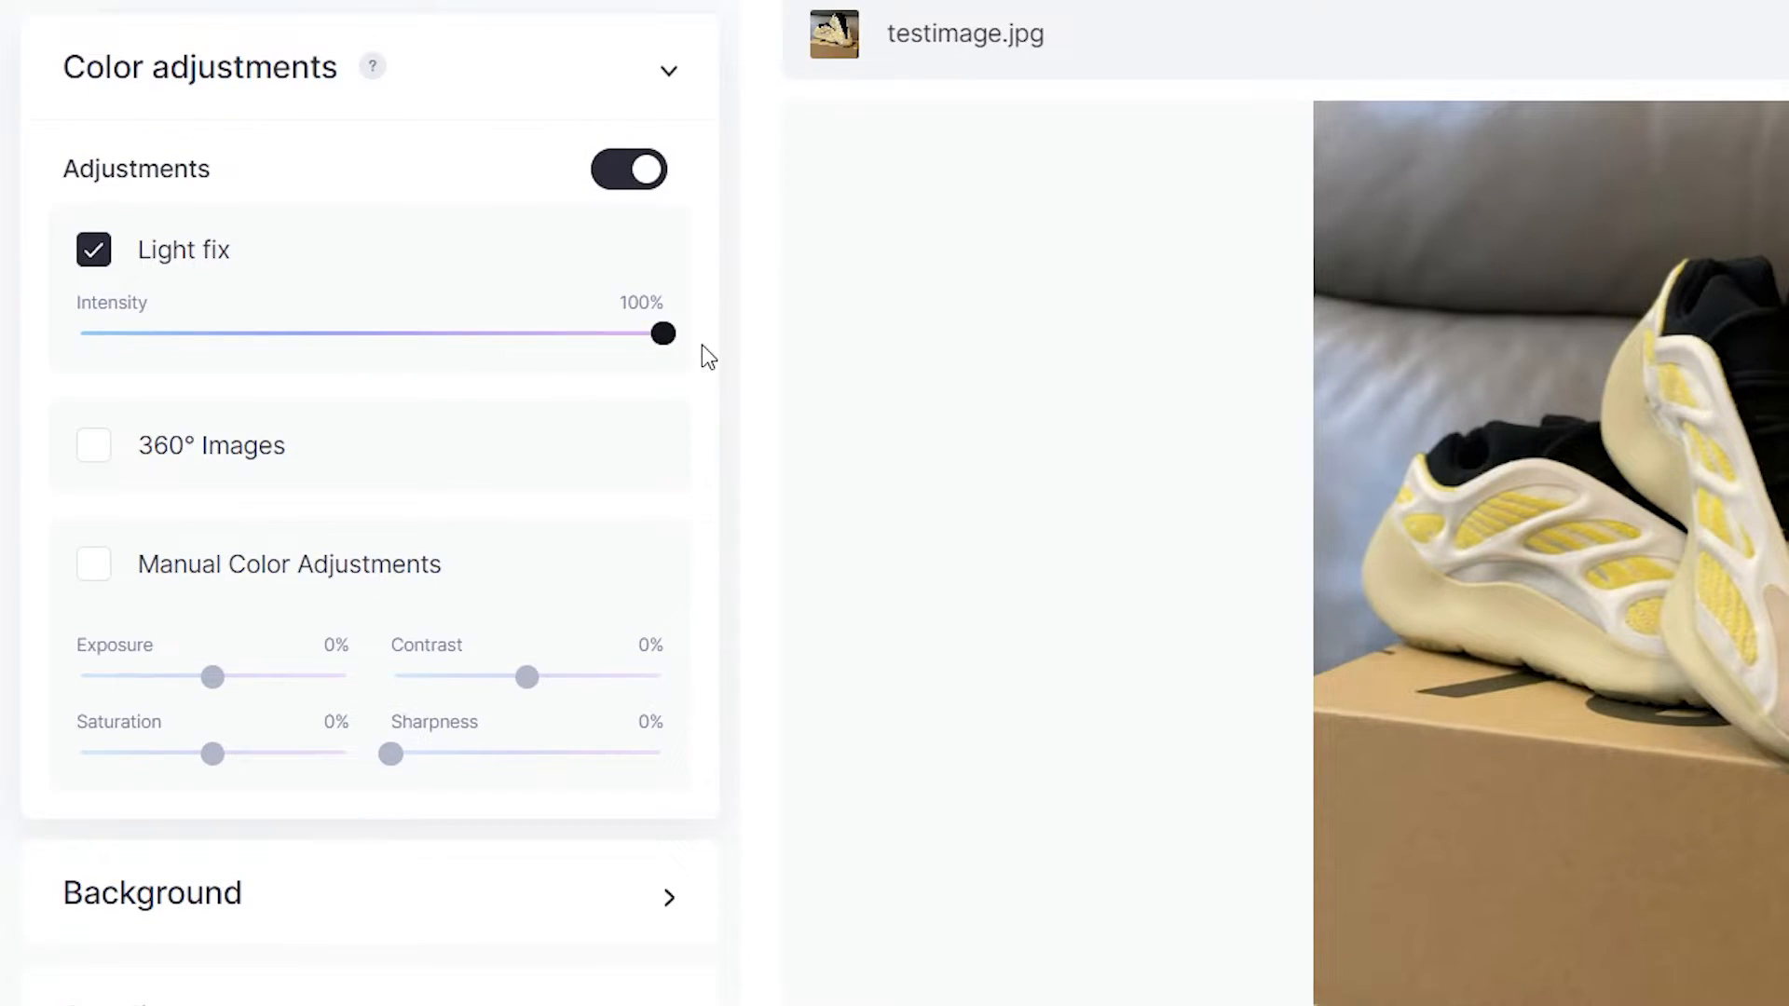
pyautogui.moveTo(665, 333); pyautogui.dragTo(522, 334)
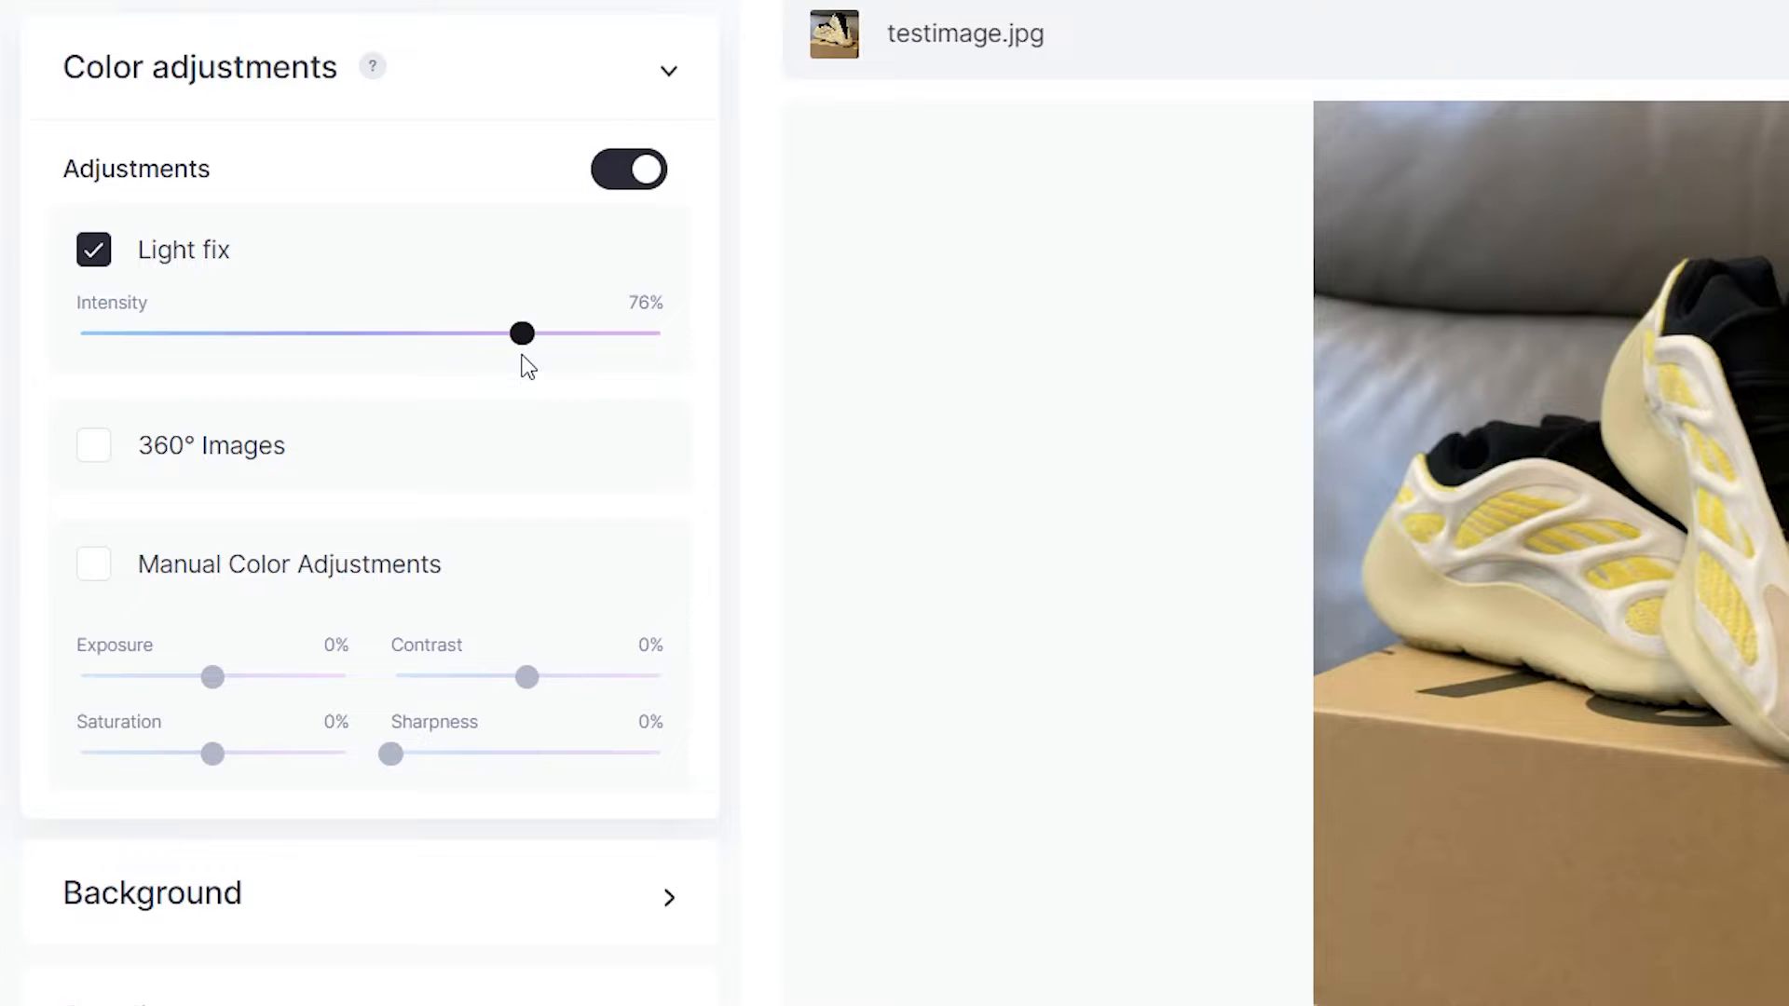
pyautogui.moveTo(522, 334); pyautogui.dragTo(546, 334)
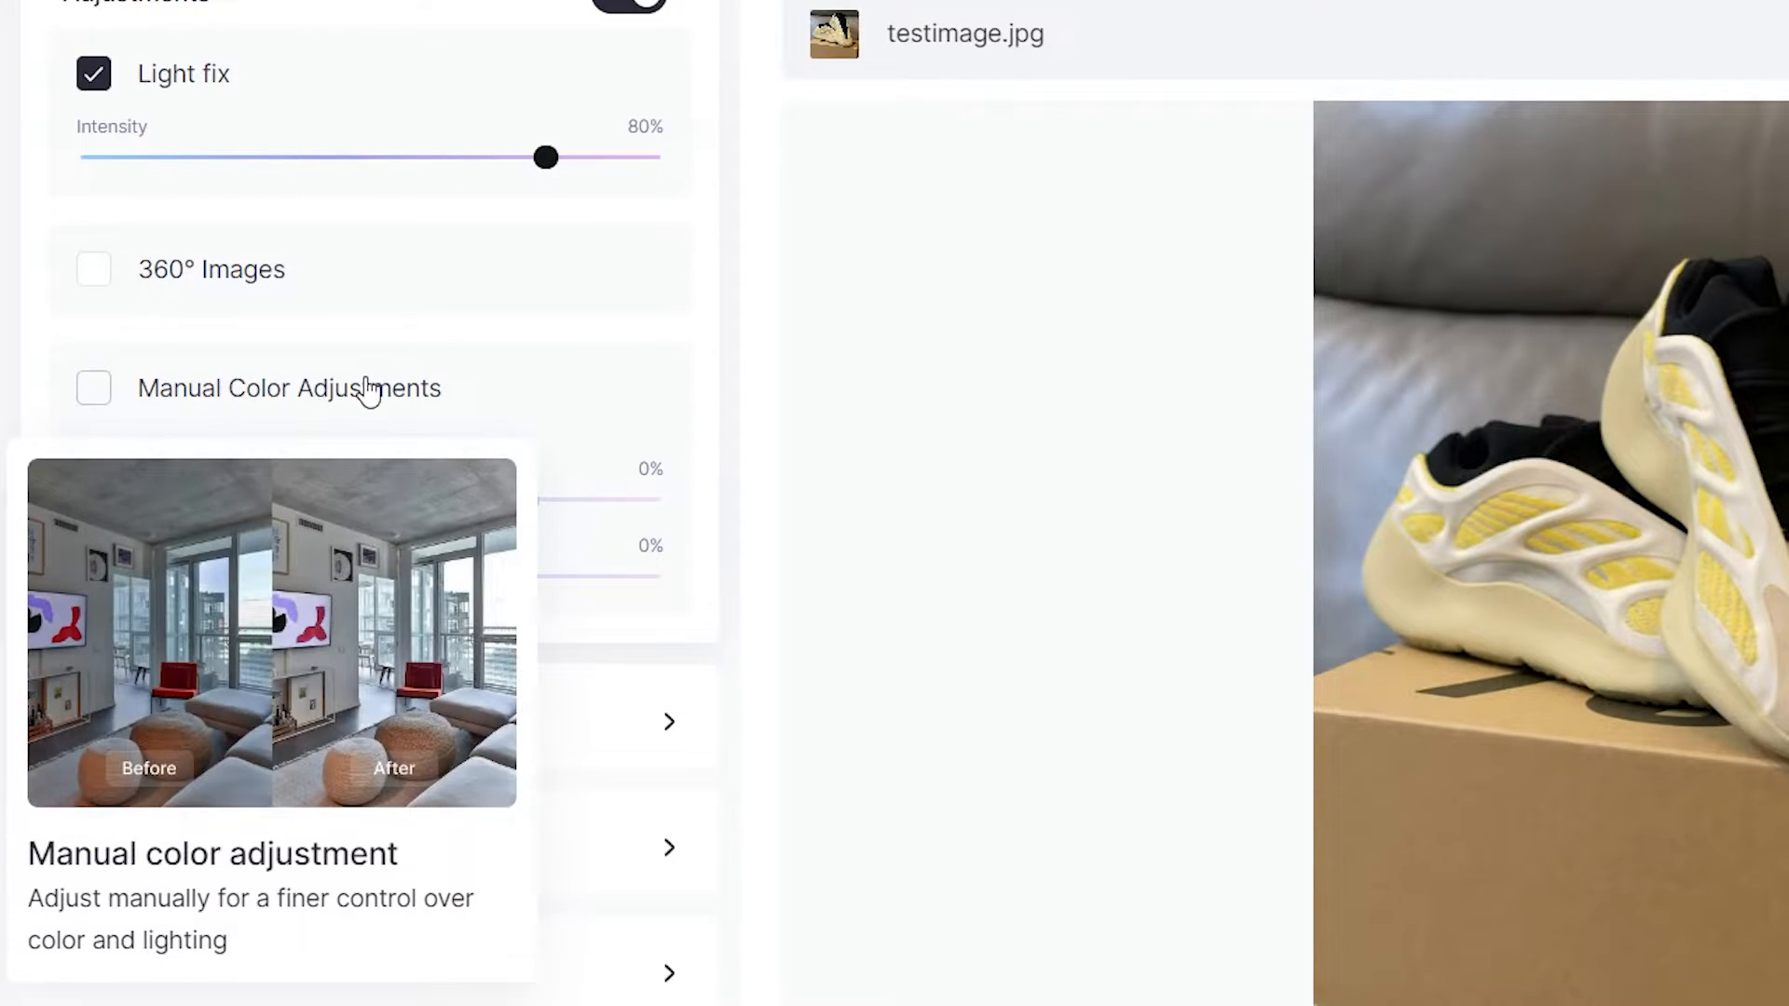
# Try manual colour adjustments on contrast, then leave manual adjustments switched off.
pyautogui.click(93, 388)
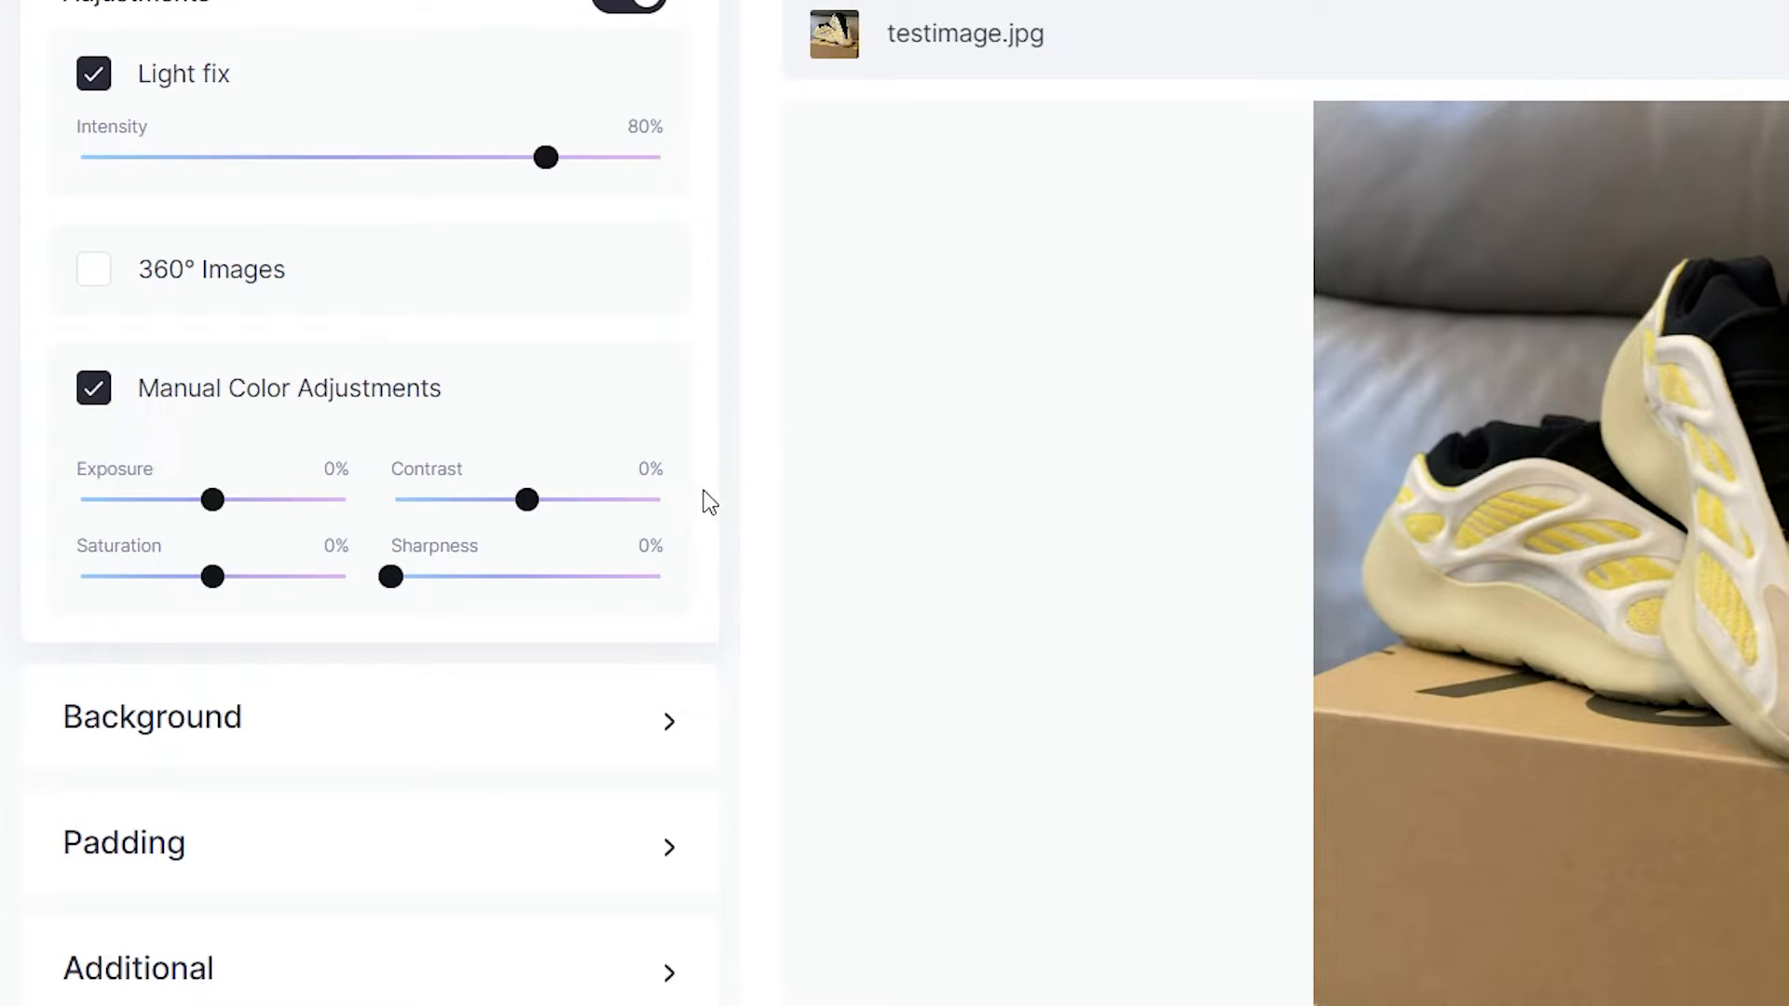
pyautogui.moveTo(525, 499); pyautogui.dragTo(591, 499)
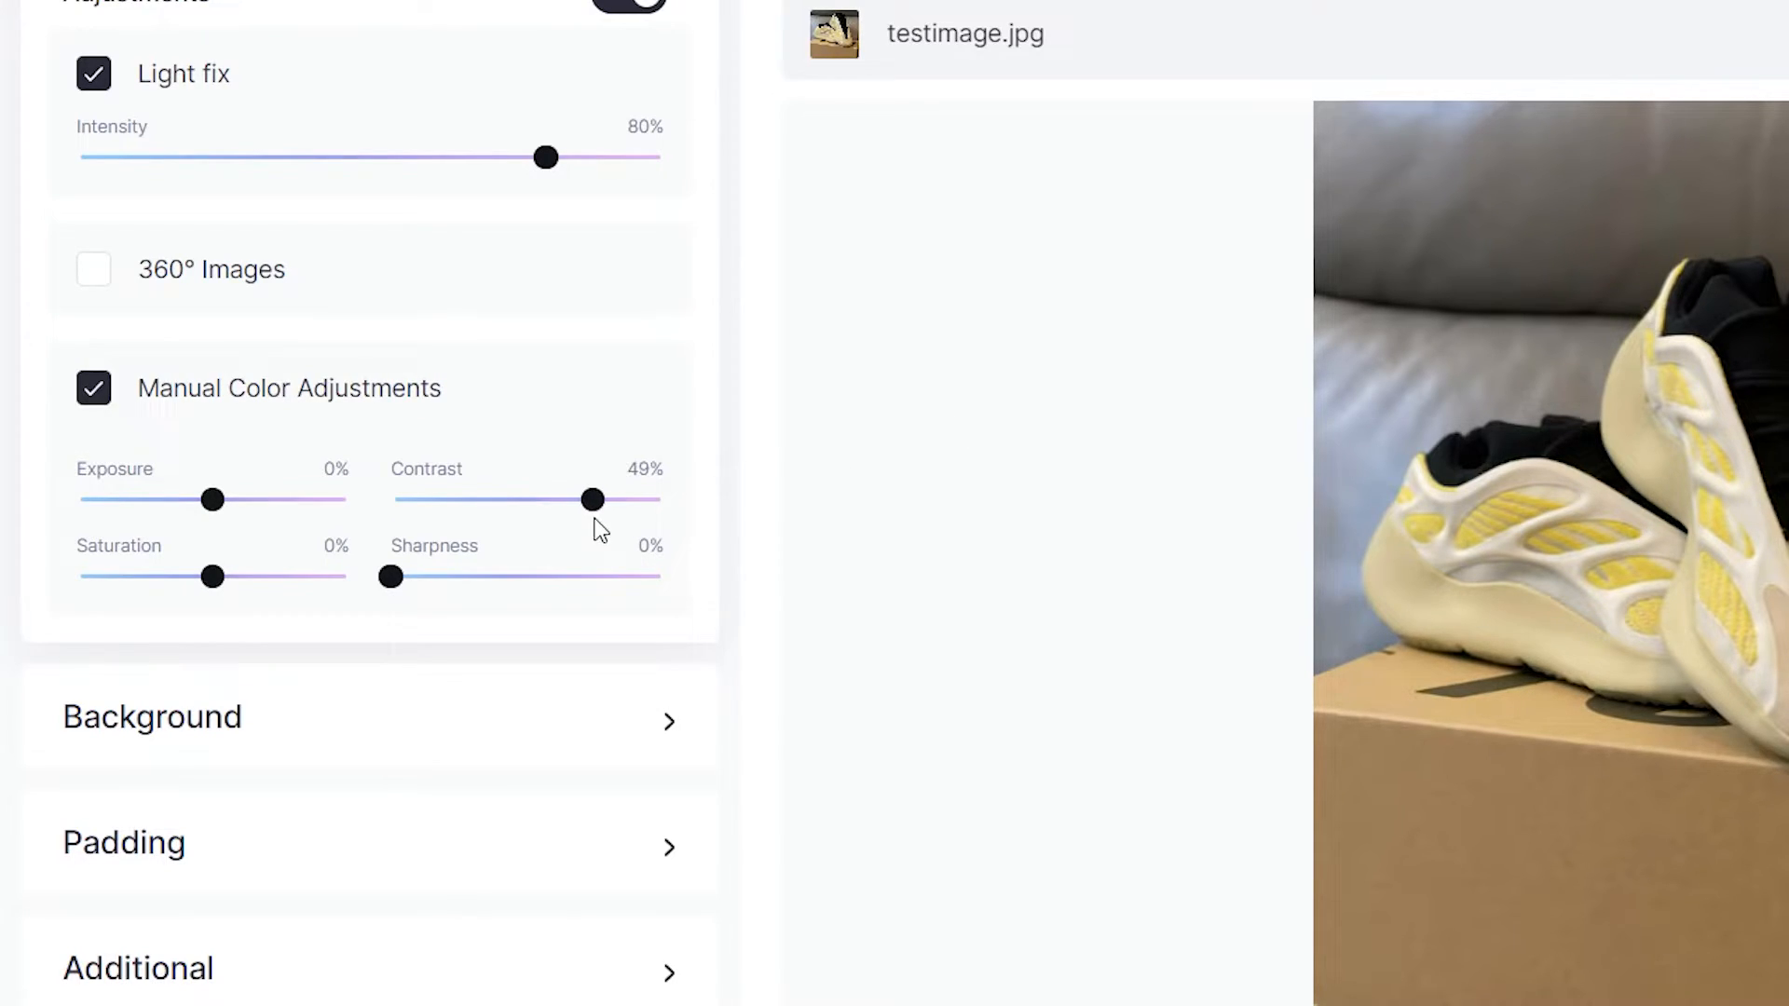
pyautogui.moveTo(590, 499); pyautogui.dragTo(572, 499)
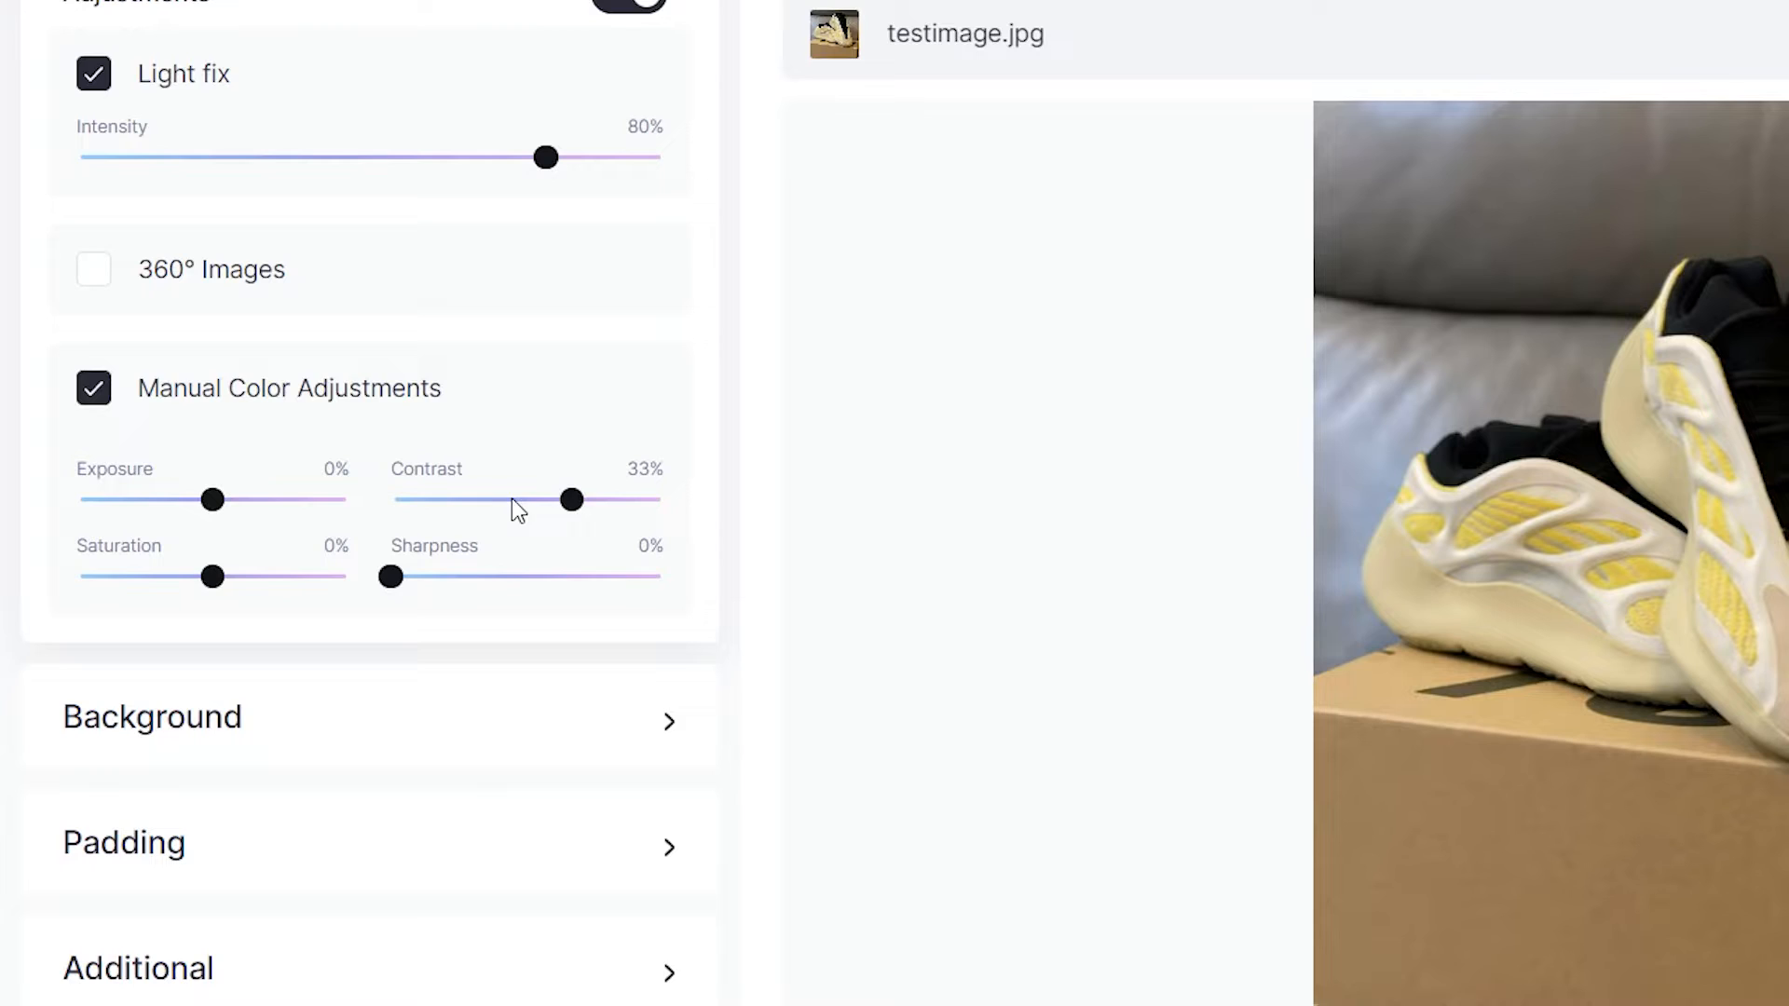
pyautogui.moveTo(570, 499); pyautogui.dragTo(514, 499)
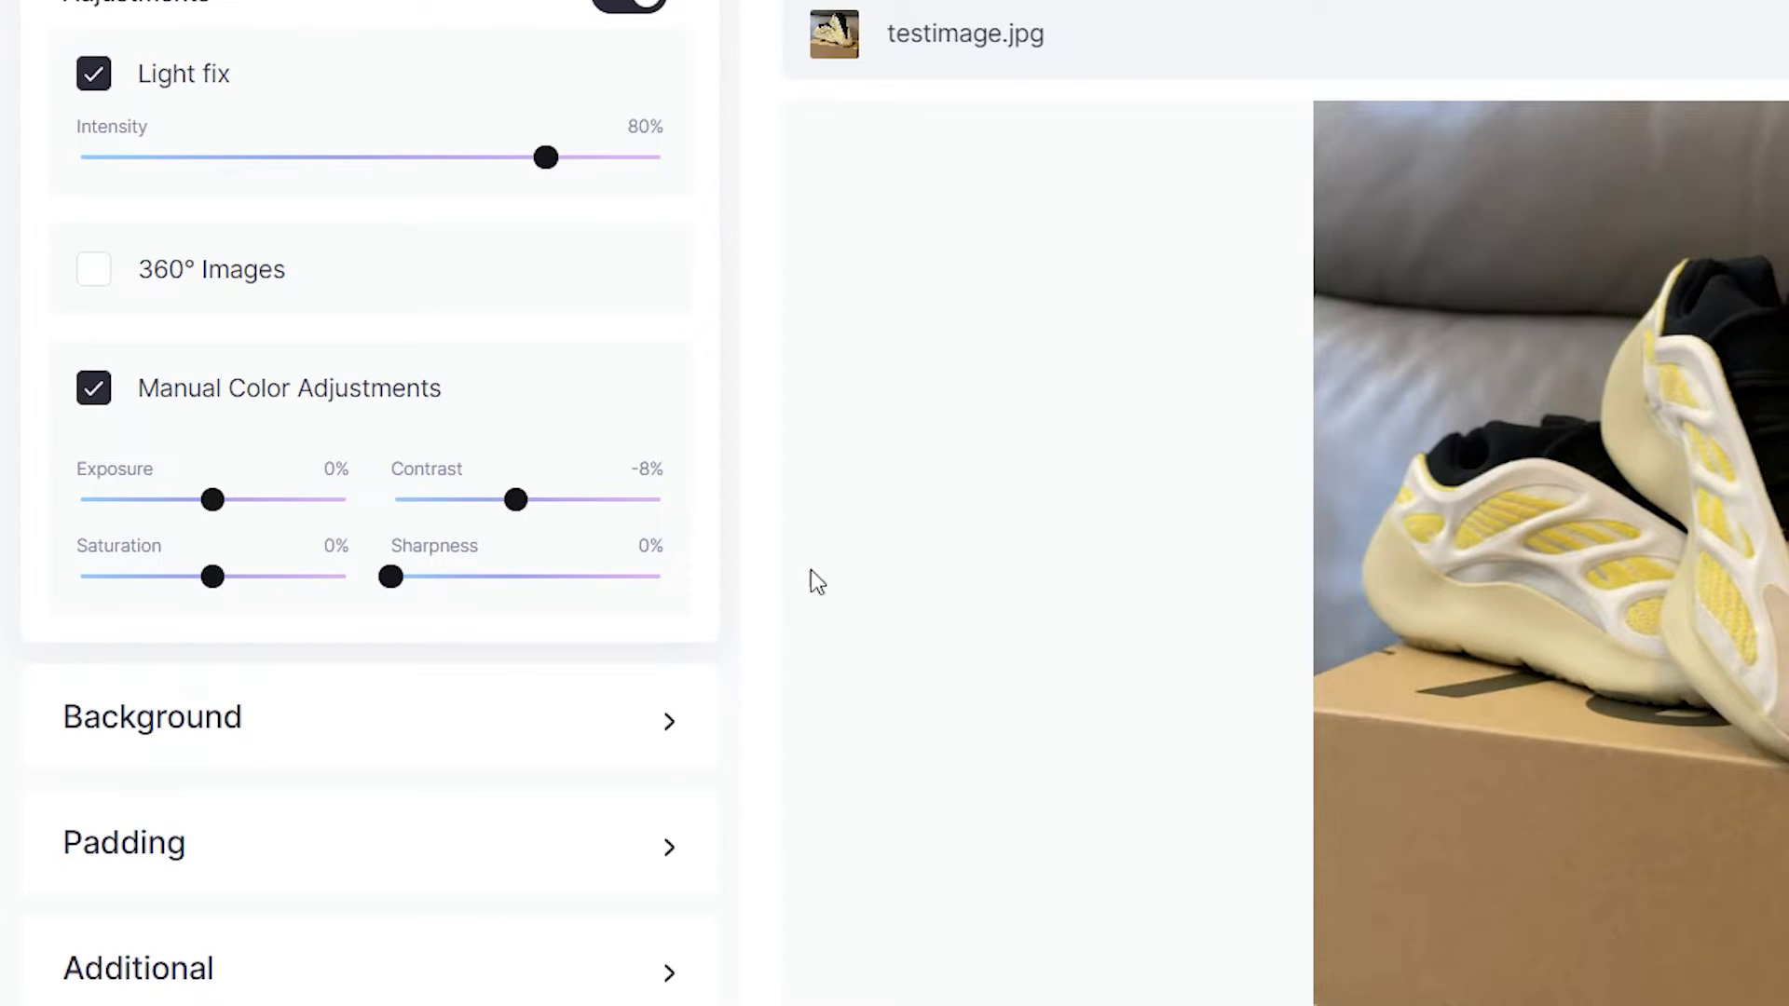
pyautogui.moveTo(93, 387)
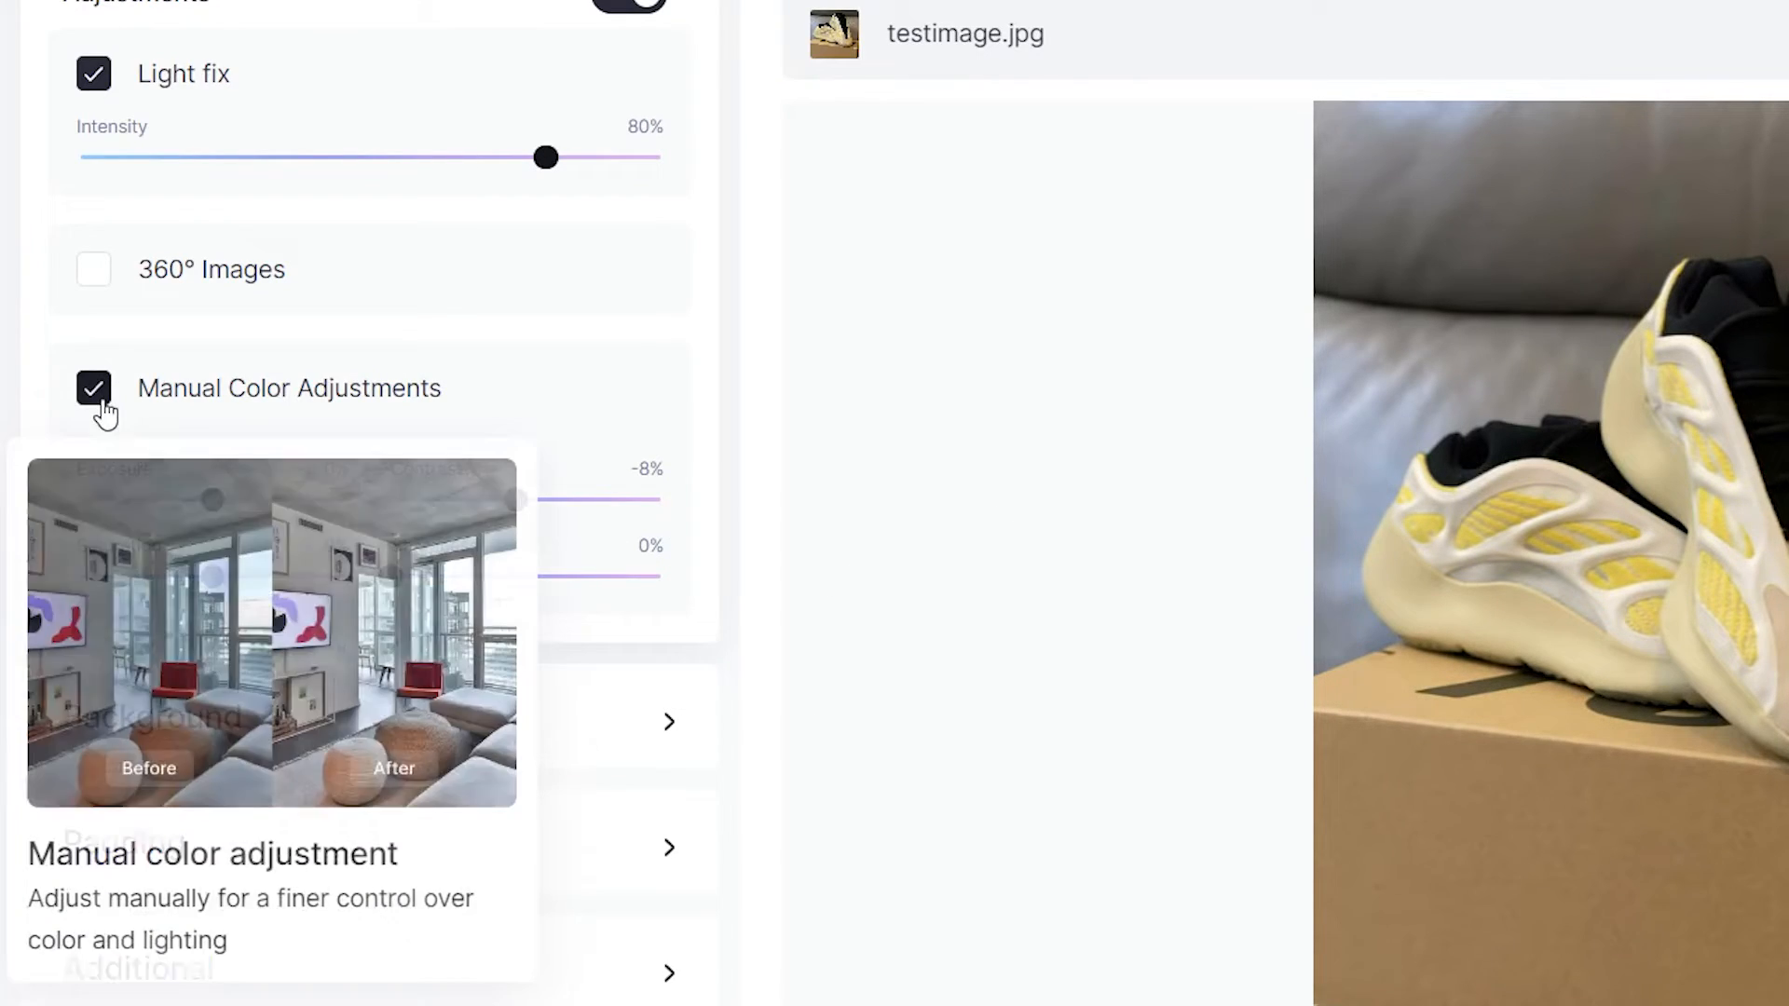
pyautogui.click(93, 387)
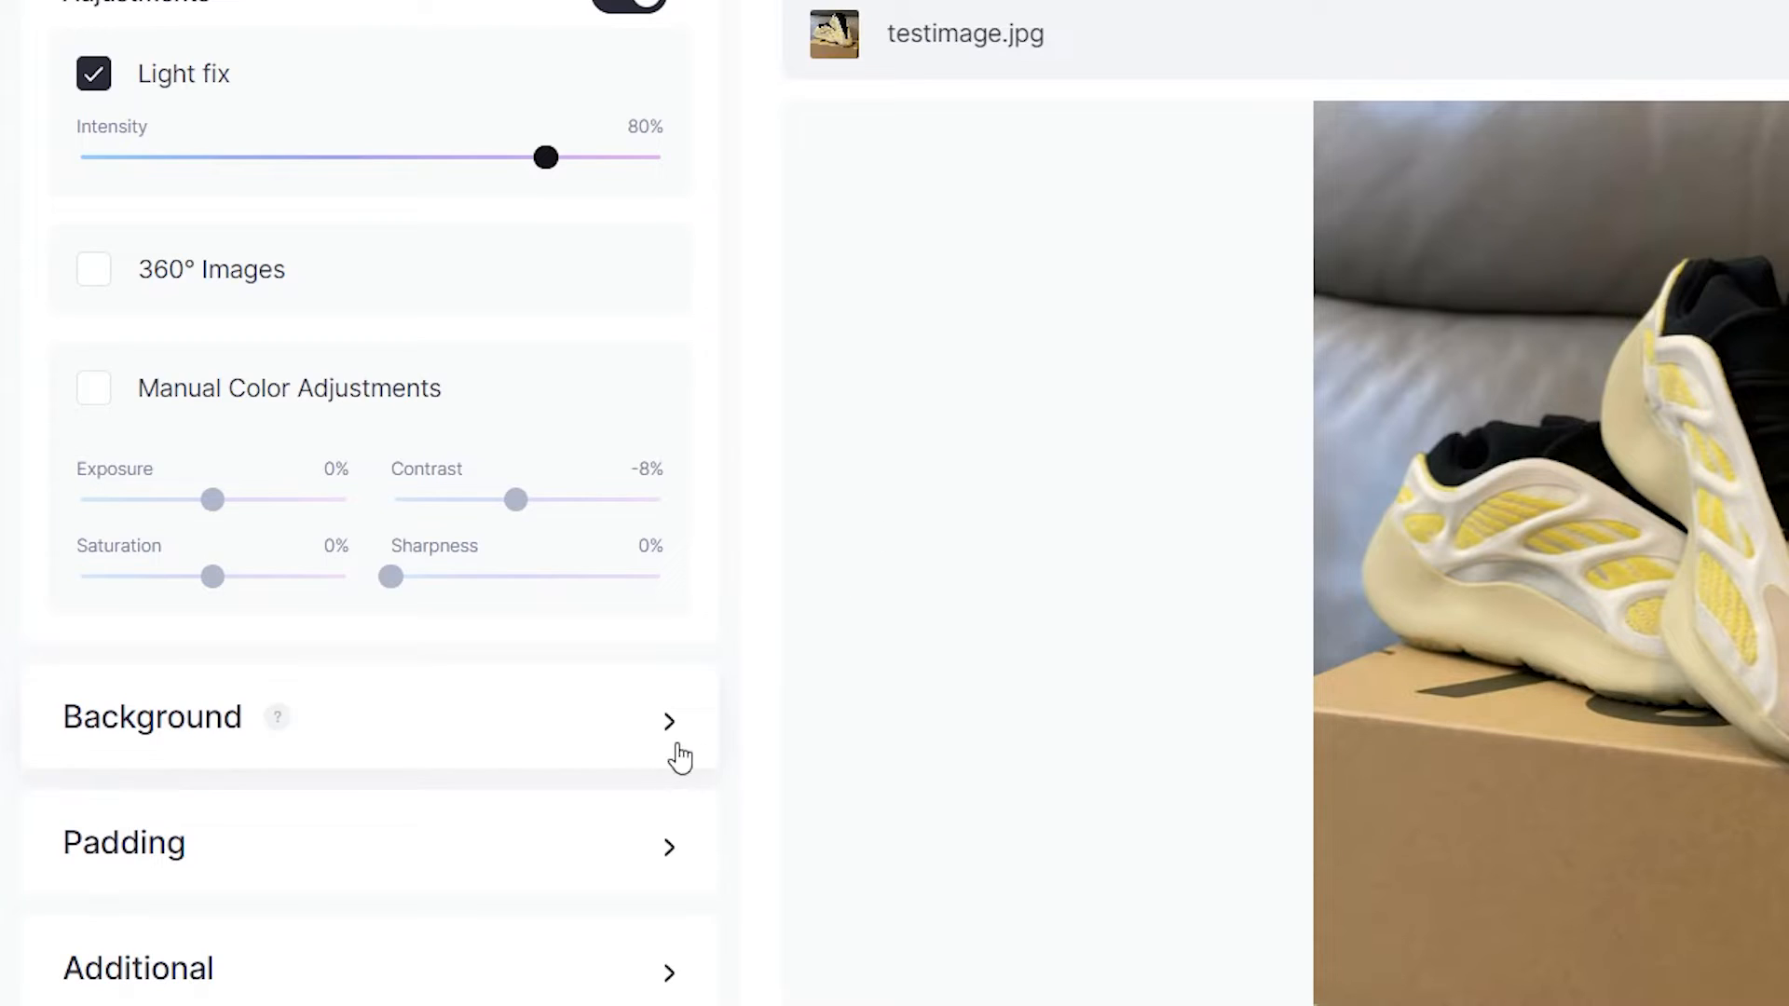
# Turn on Background color alongside product background removal, still Transparent.
pyautogui.click(151, 716)
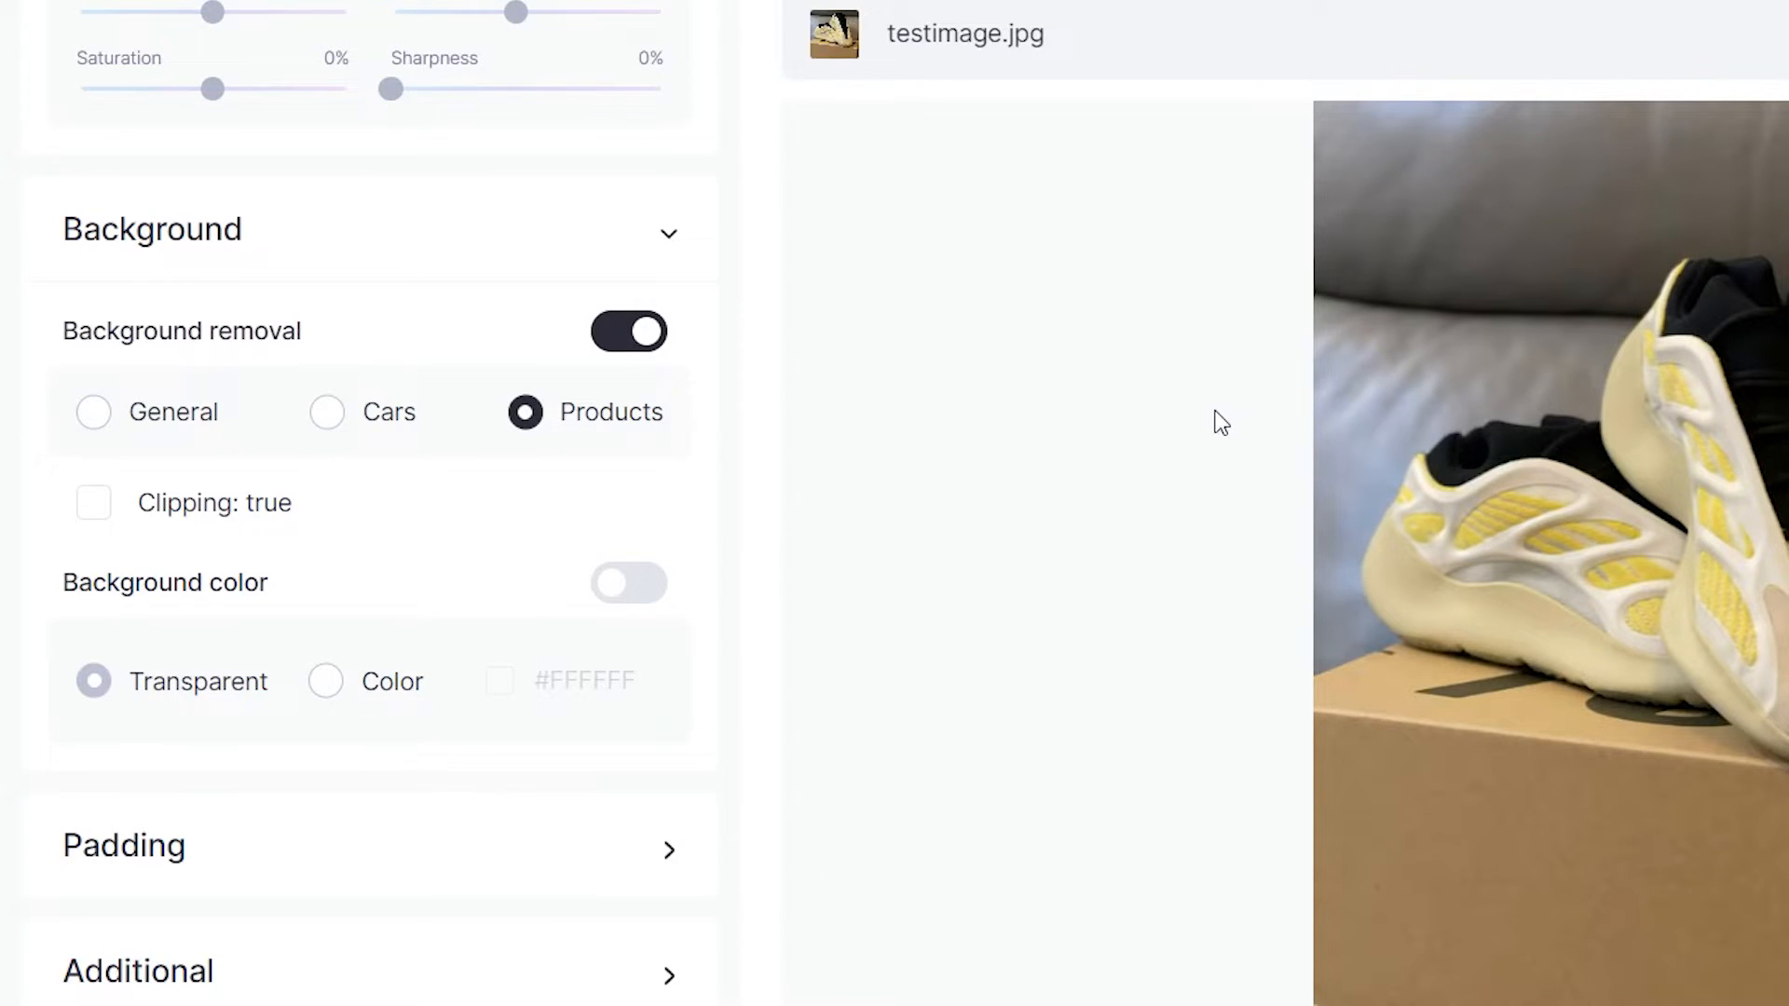
pyautogui.moveTo(1218, 414)
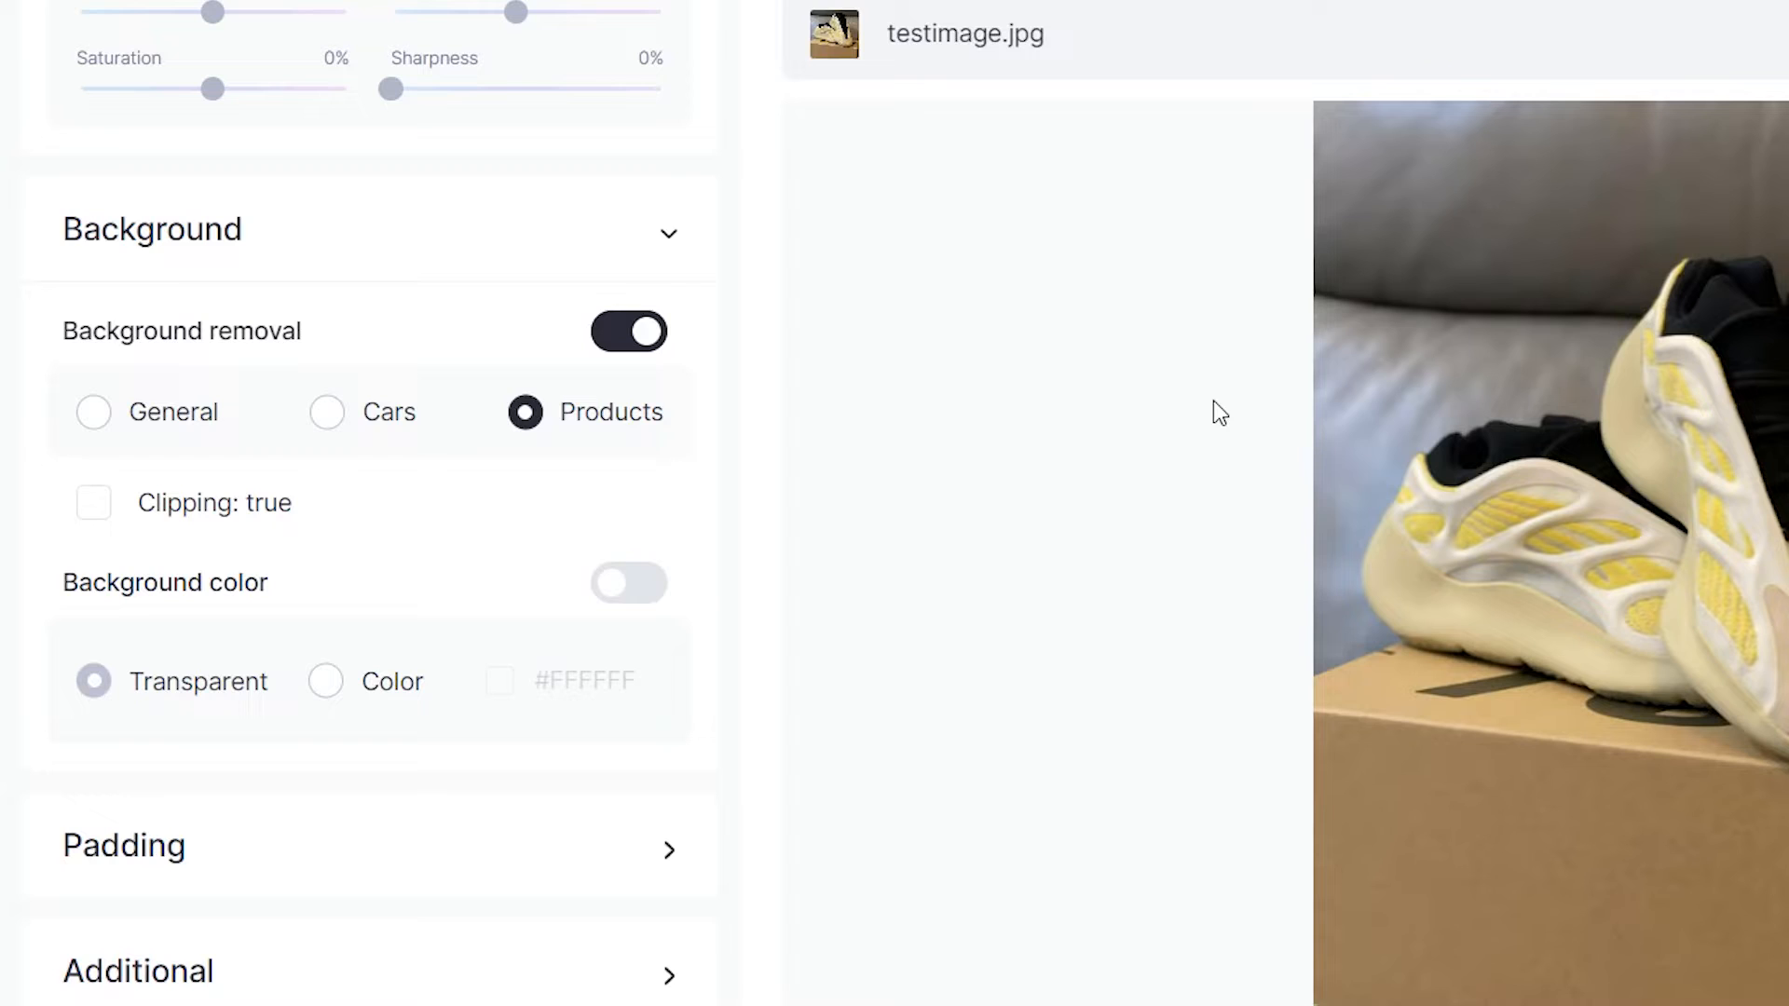
pyautogui.click(628, 584)
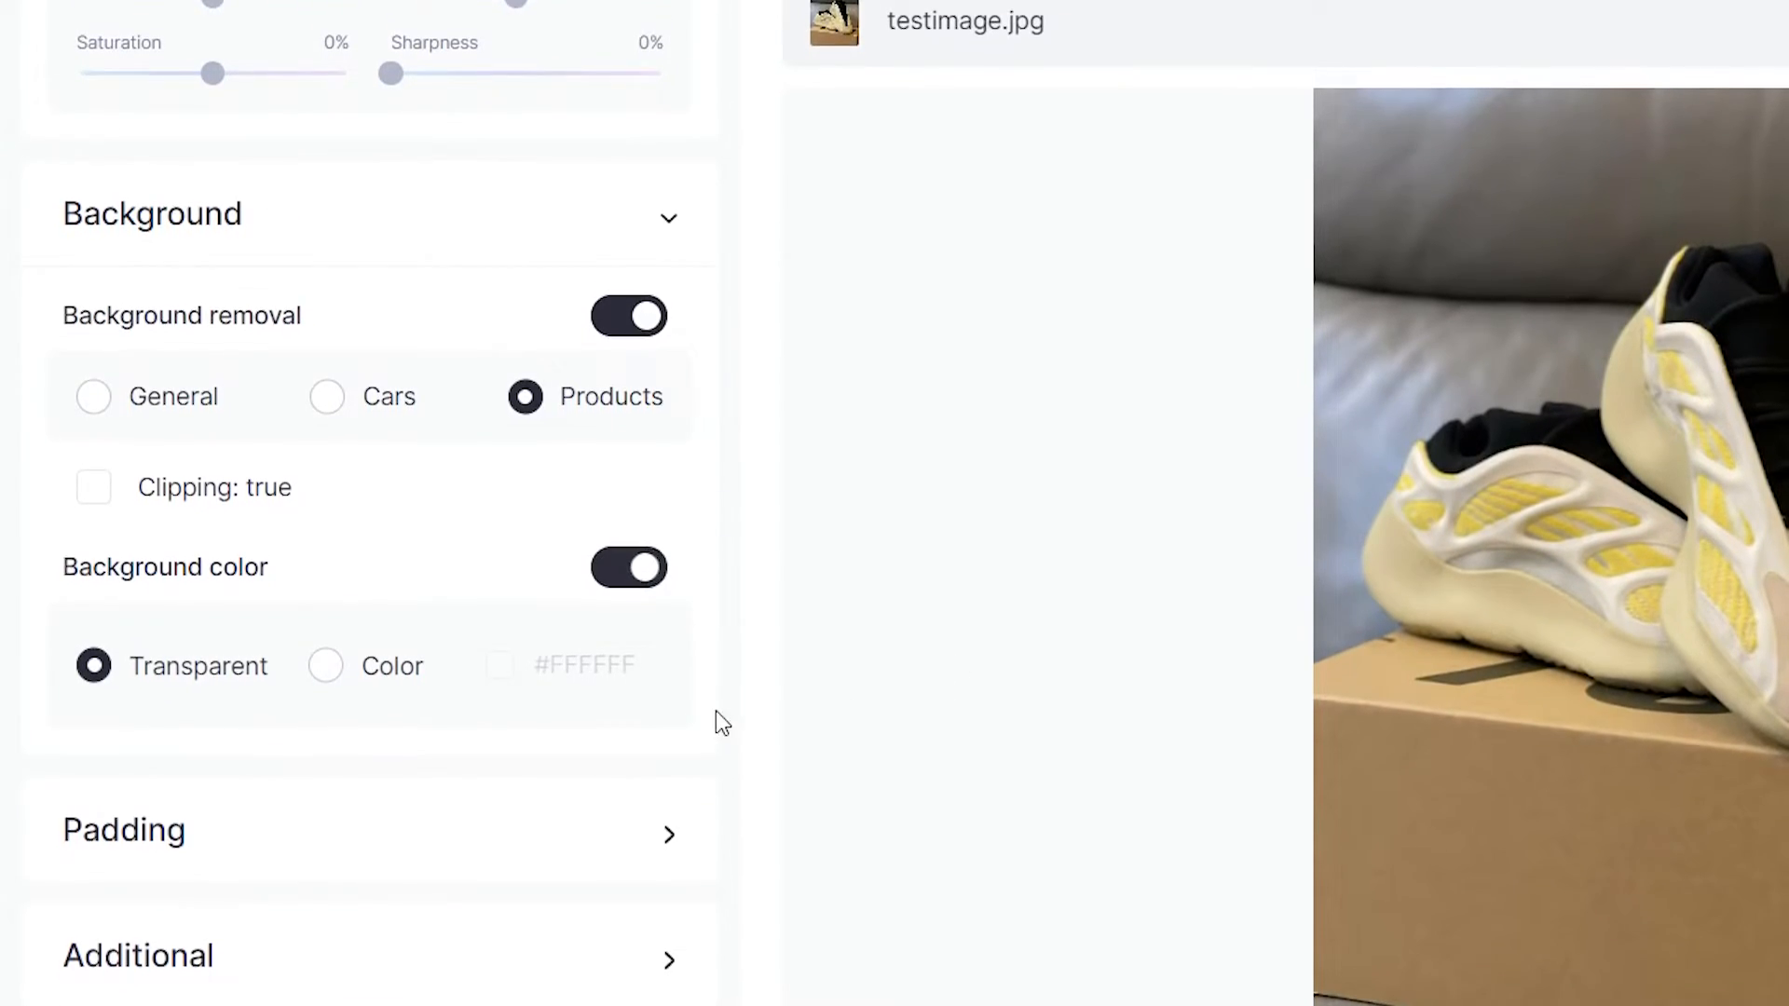
pyautogui.scroll(-3)
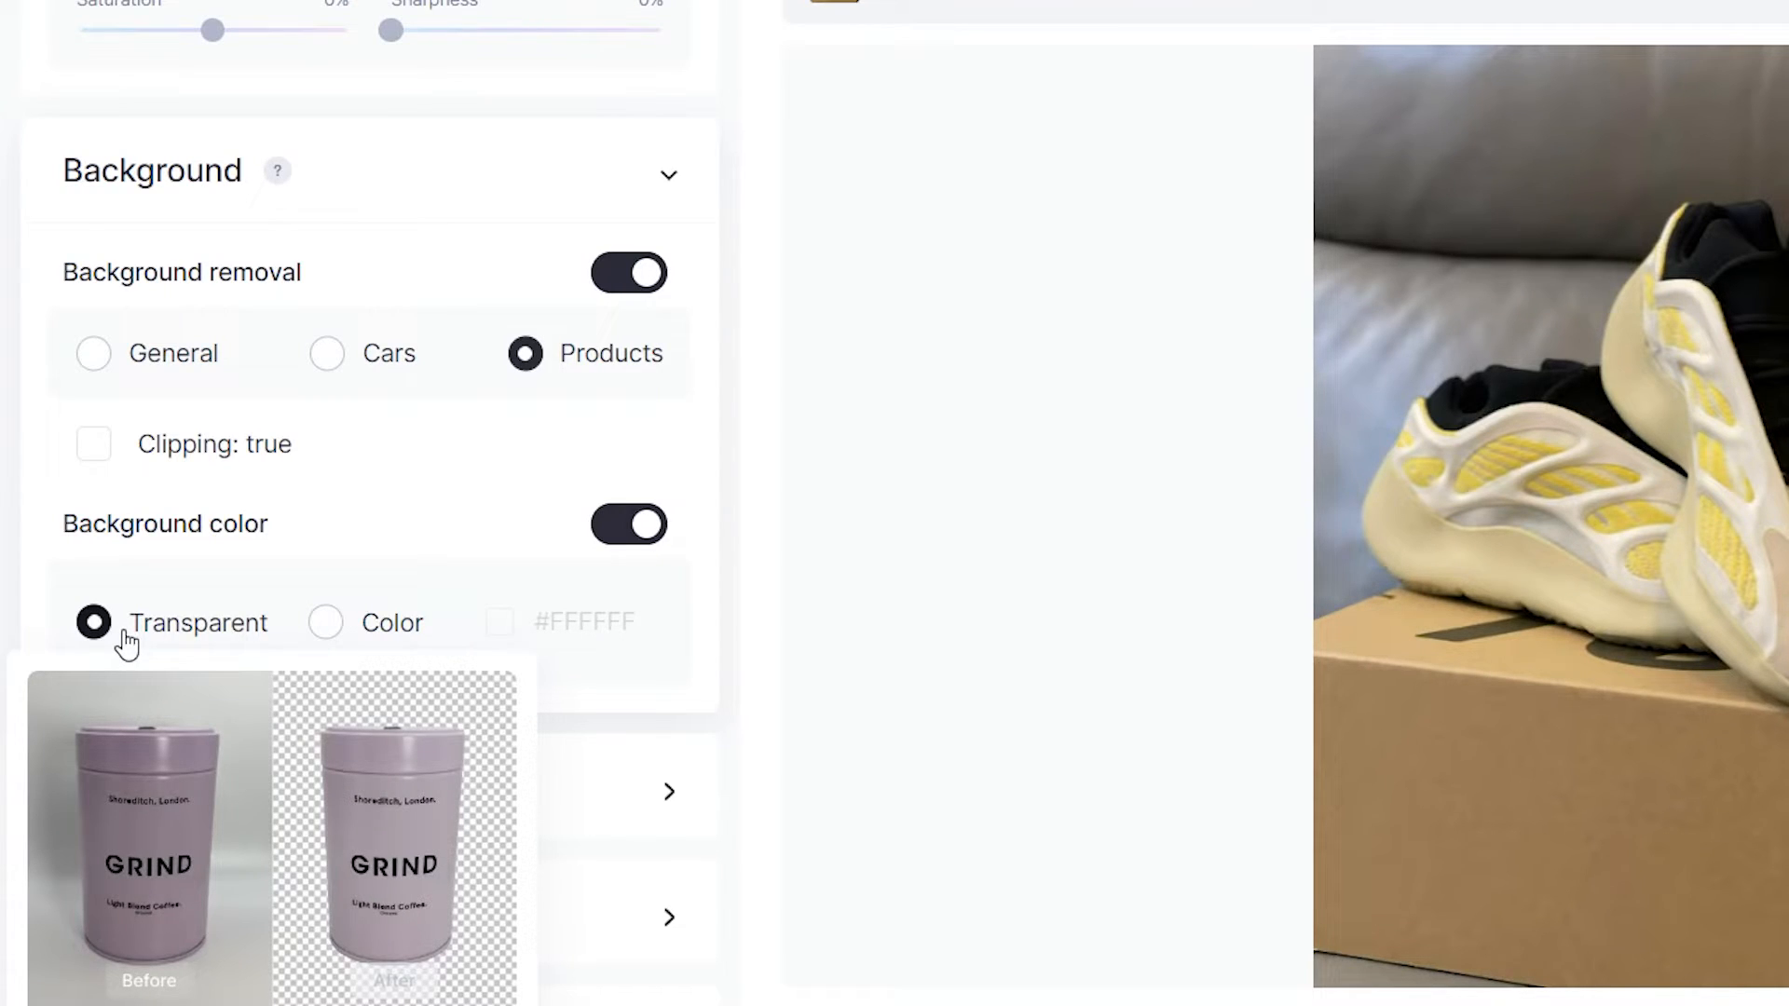
# Replace the transparent background with solid purple #C29BD5.
pyautogui.click(325, 622)
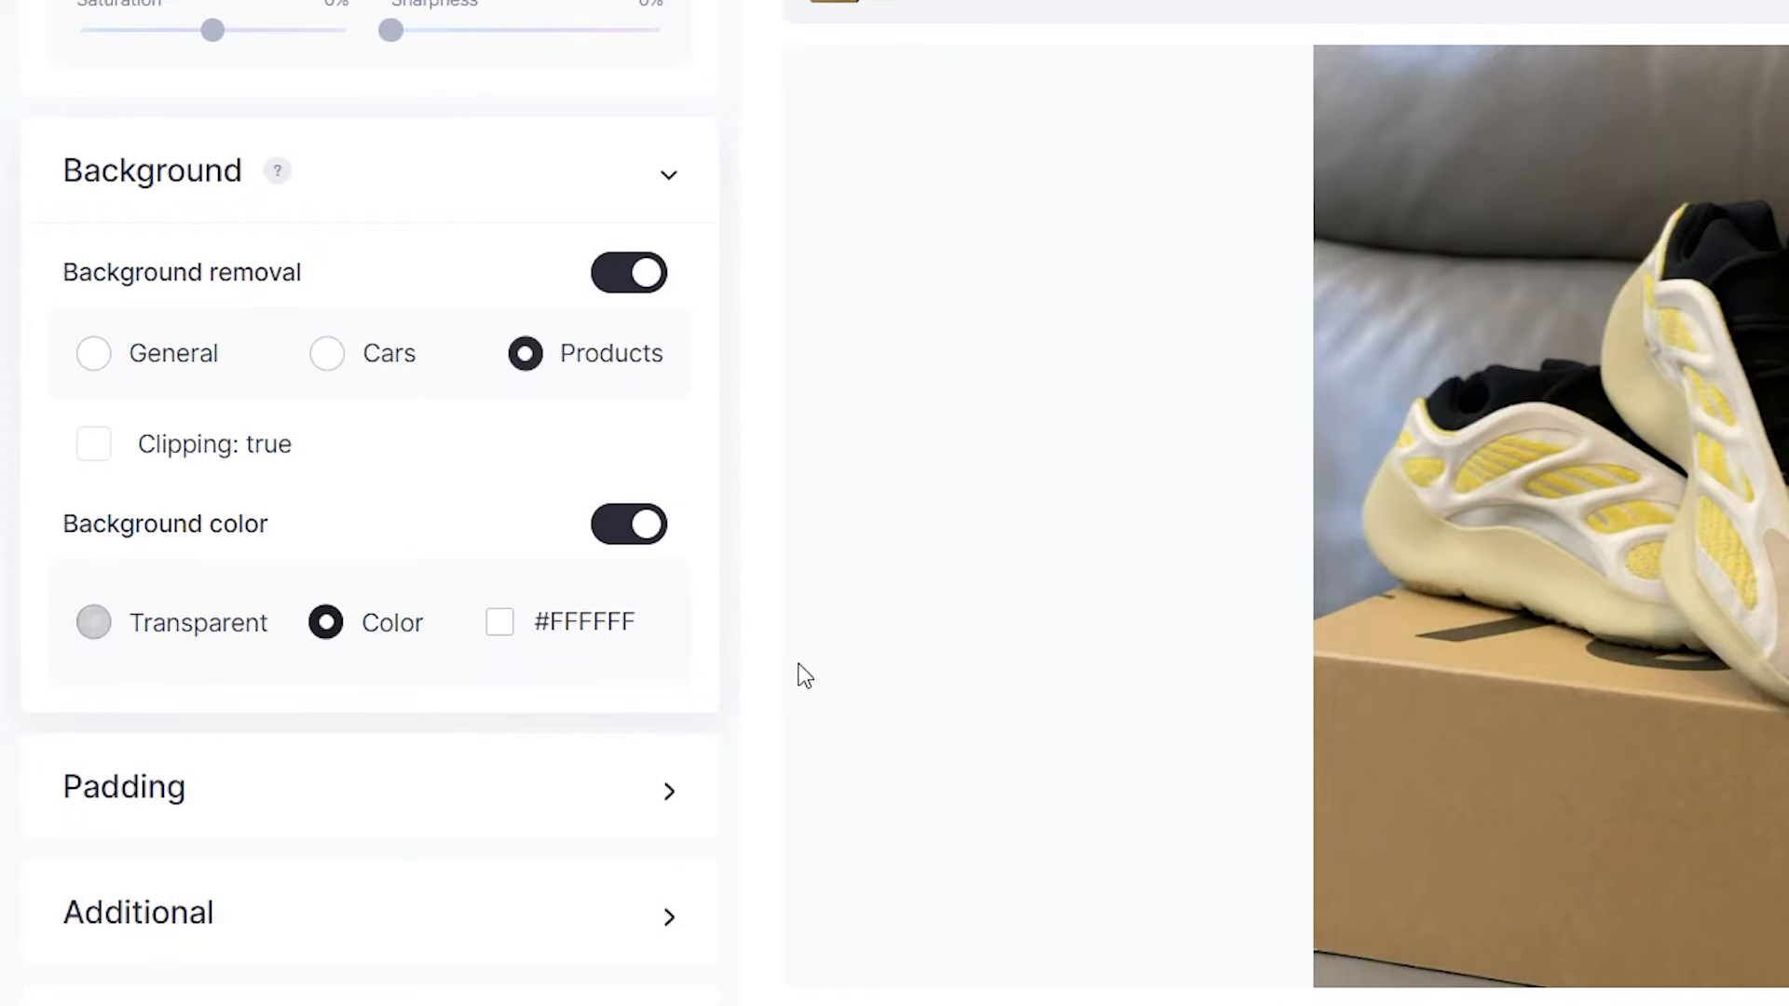
pyautogui.click(500, 622)
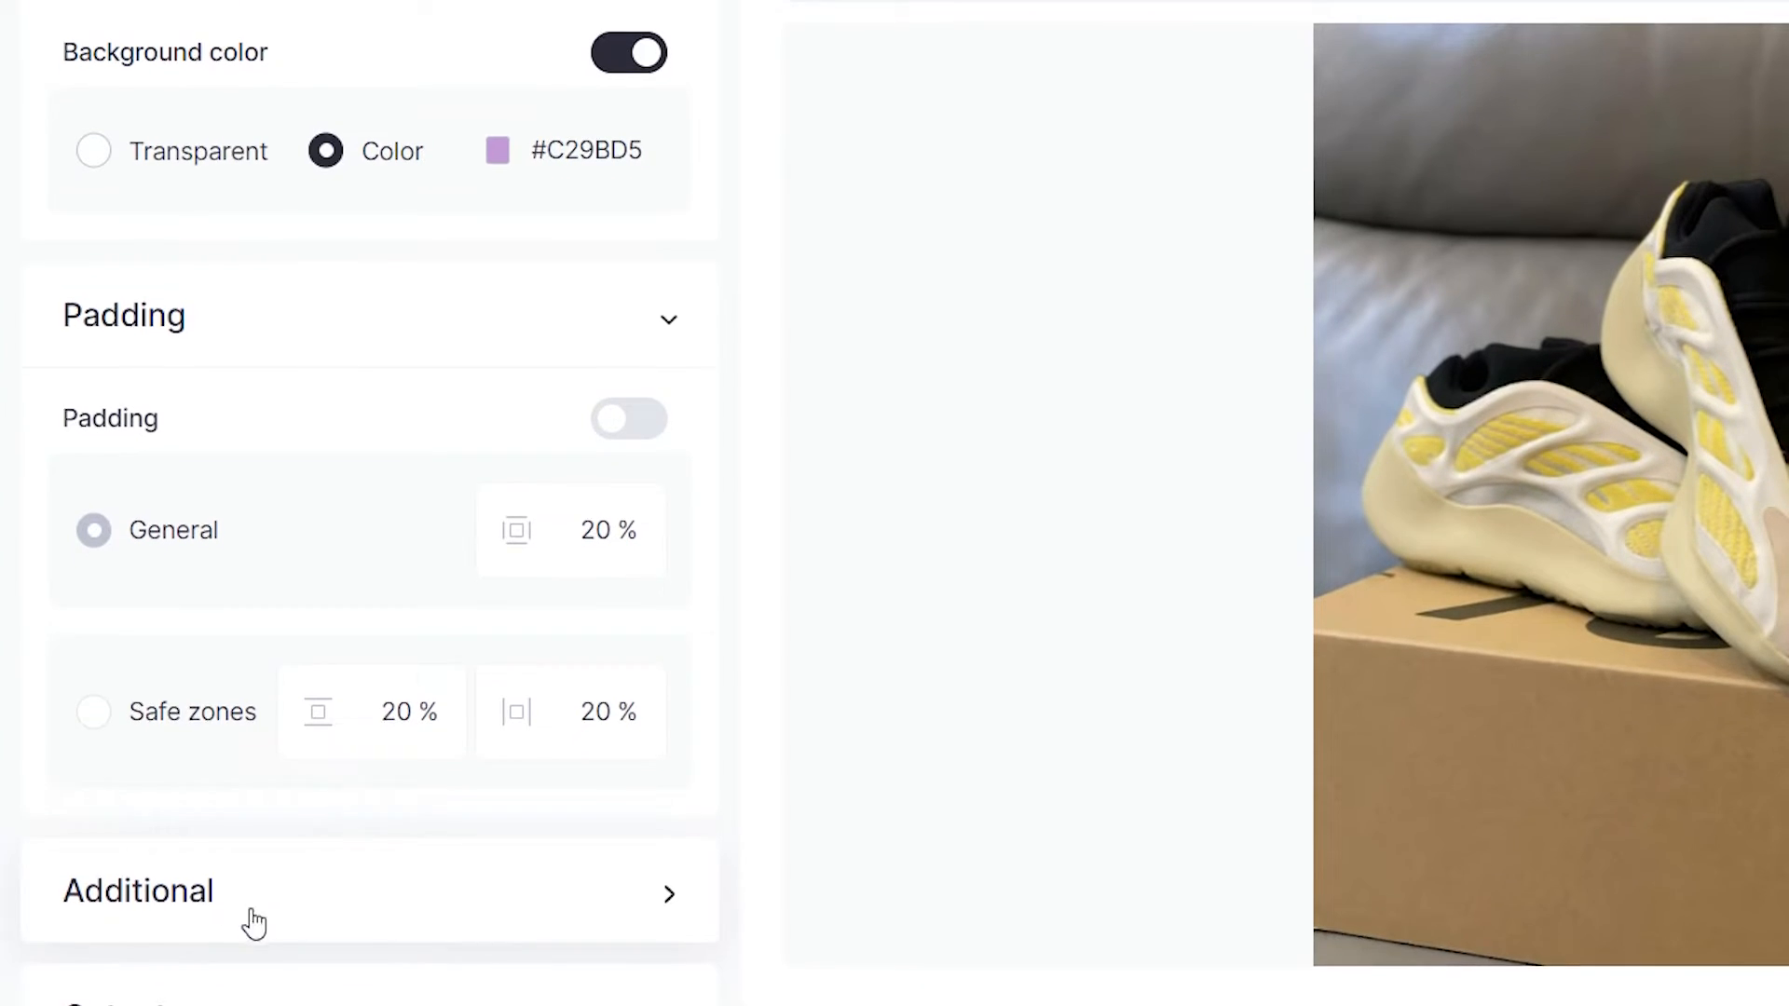
# Set the JPEG output quality slider to 90%.
pyautogui.scroll(-3)
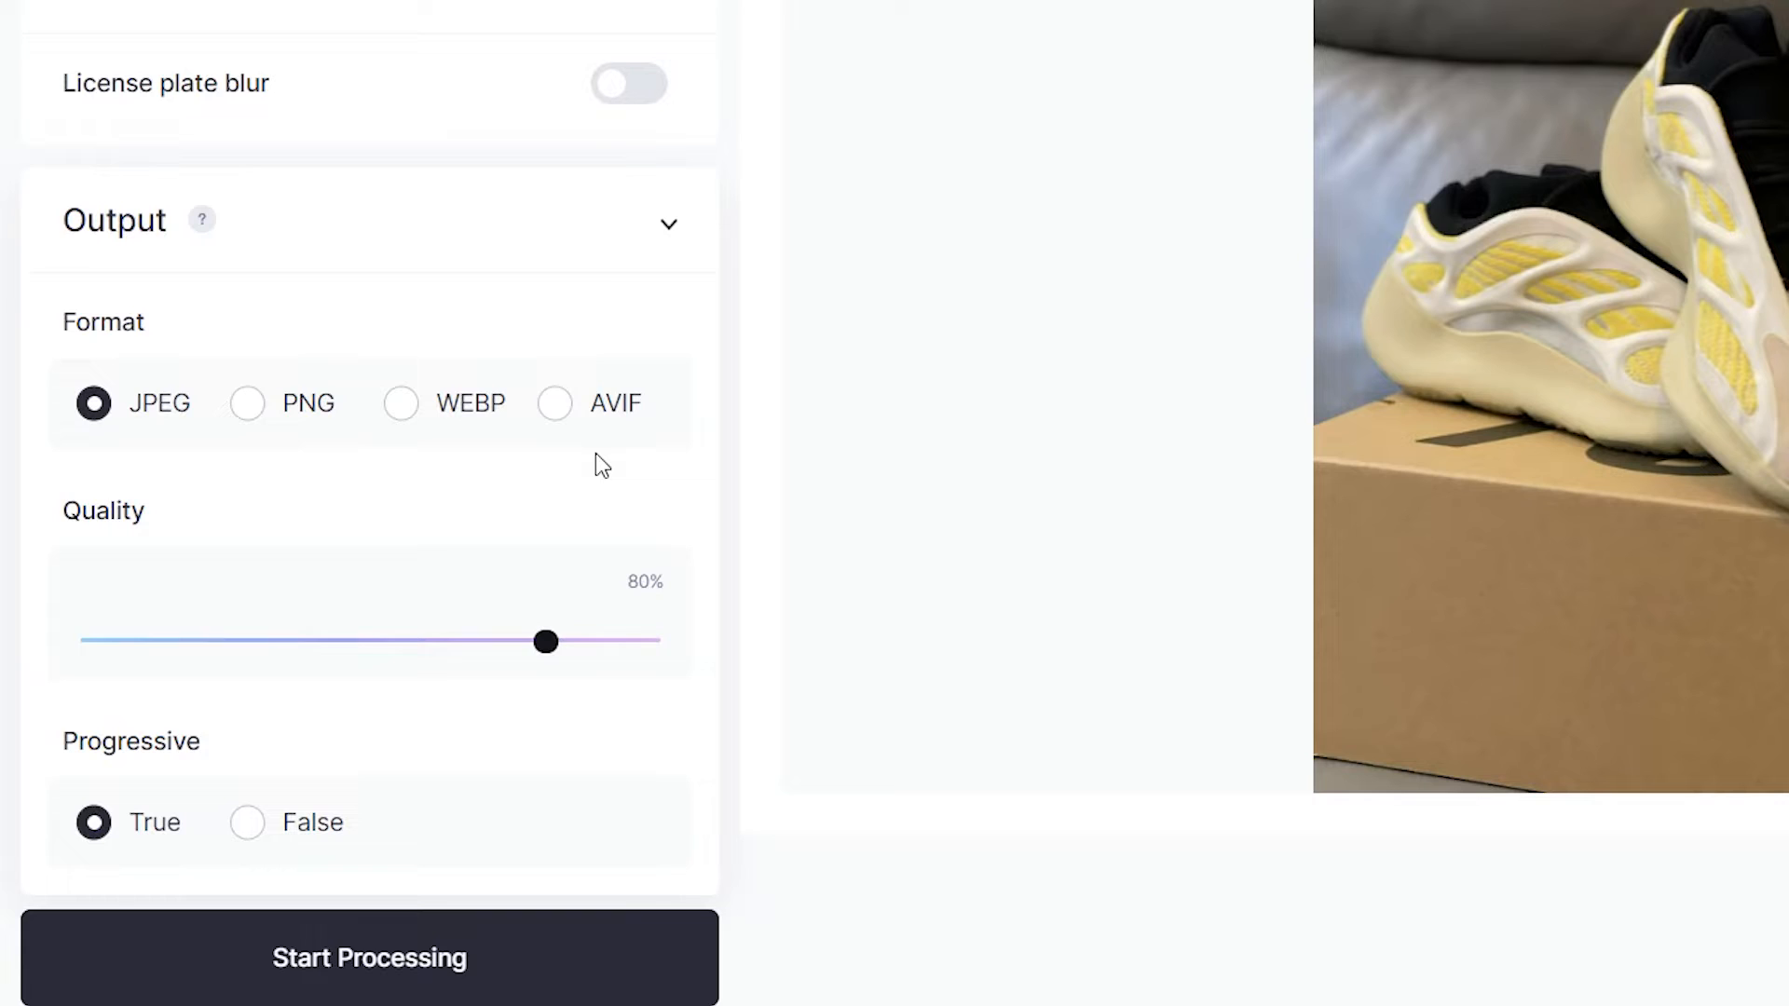
pyautogui.moveTo(672, 475)
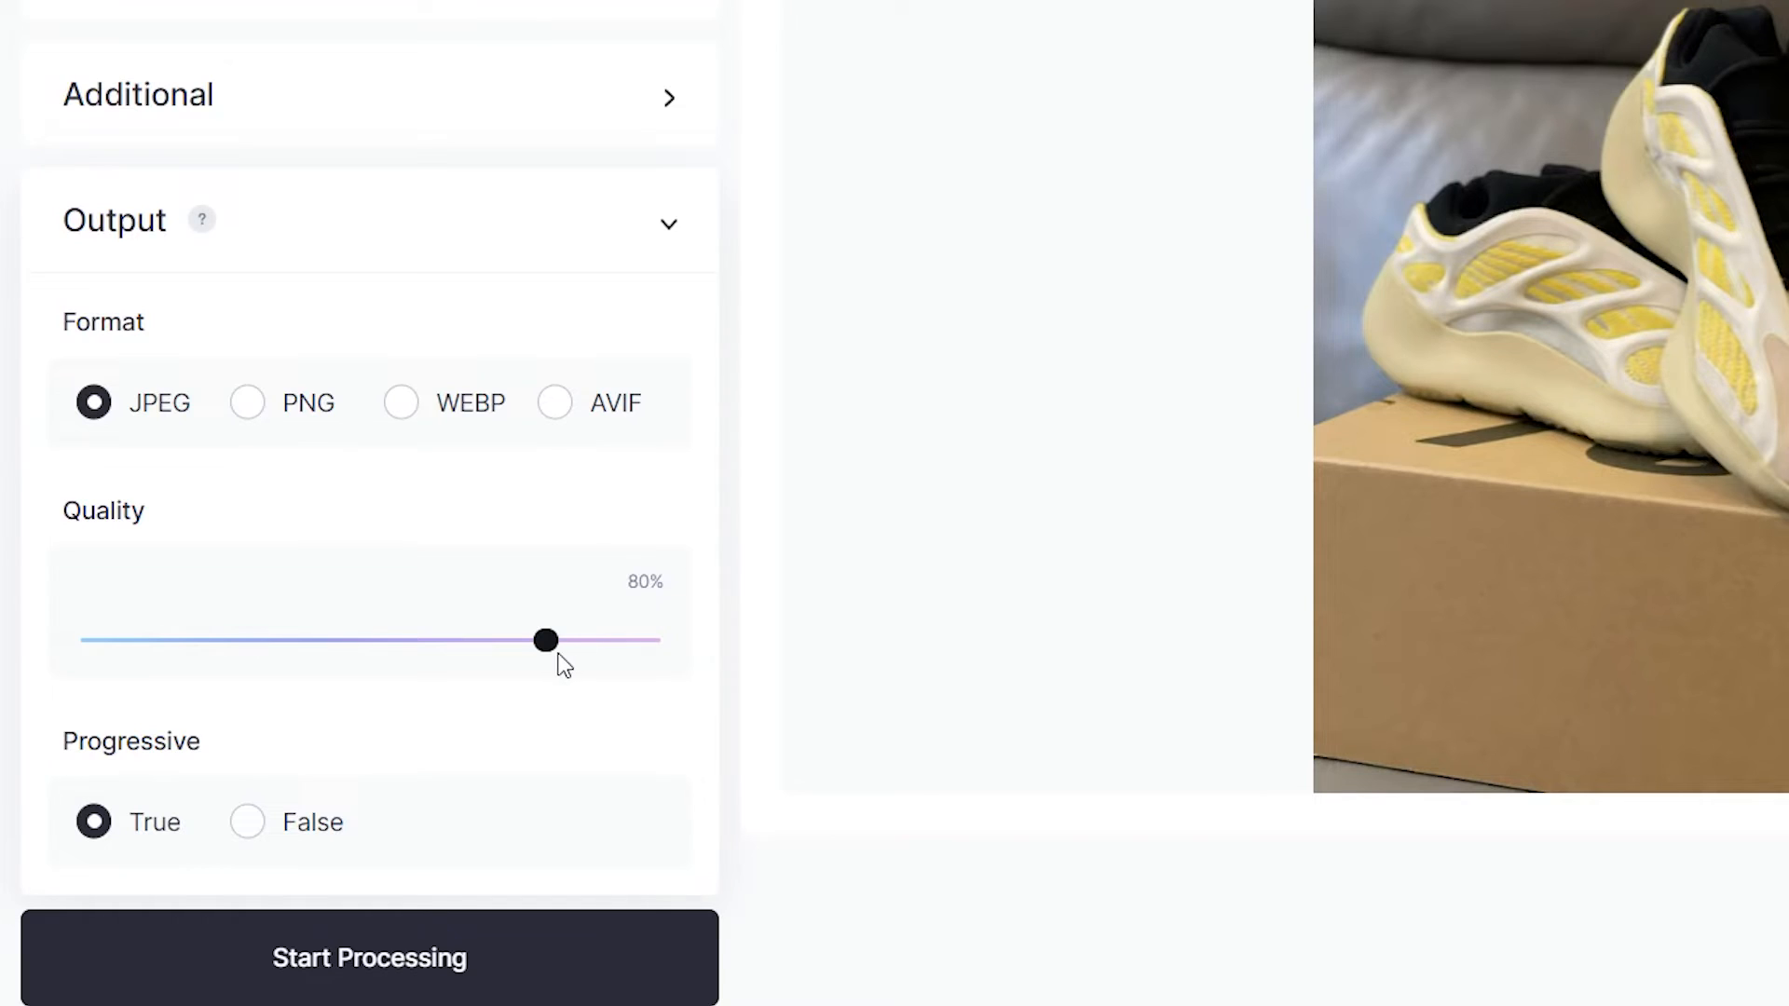
pyautogui.moveTo(546, 639); pyautogui.dragTo(557, 640)
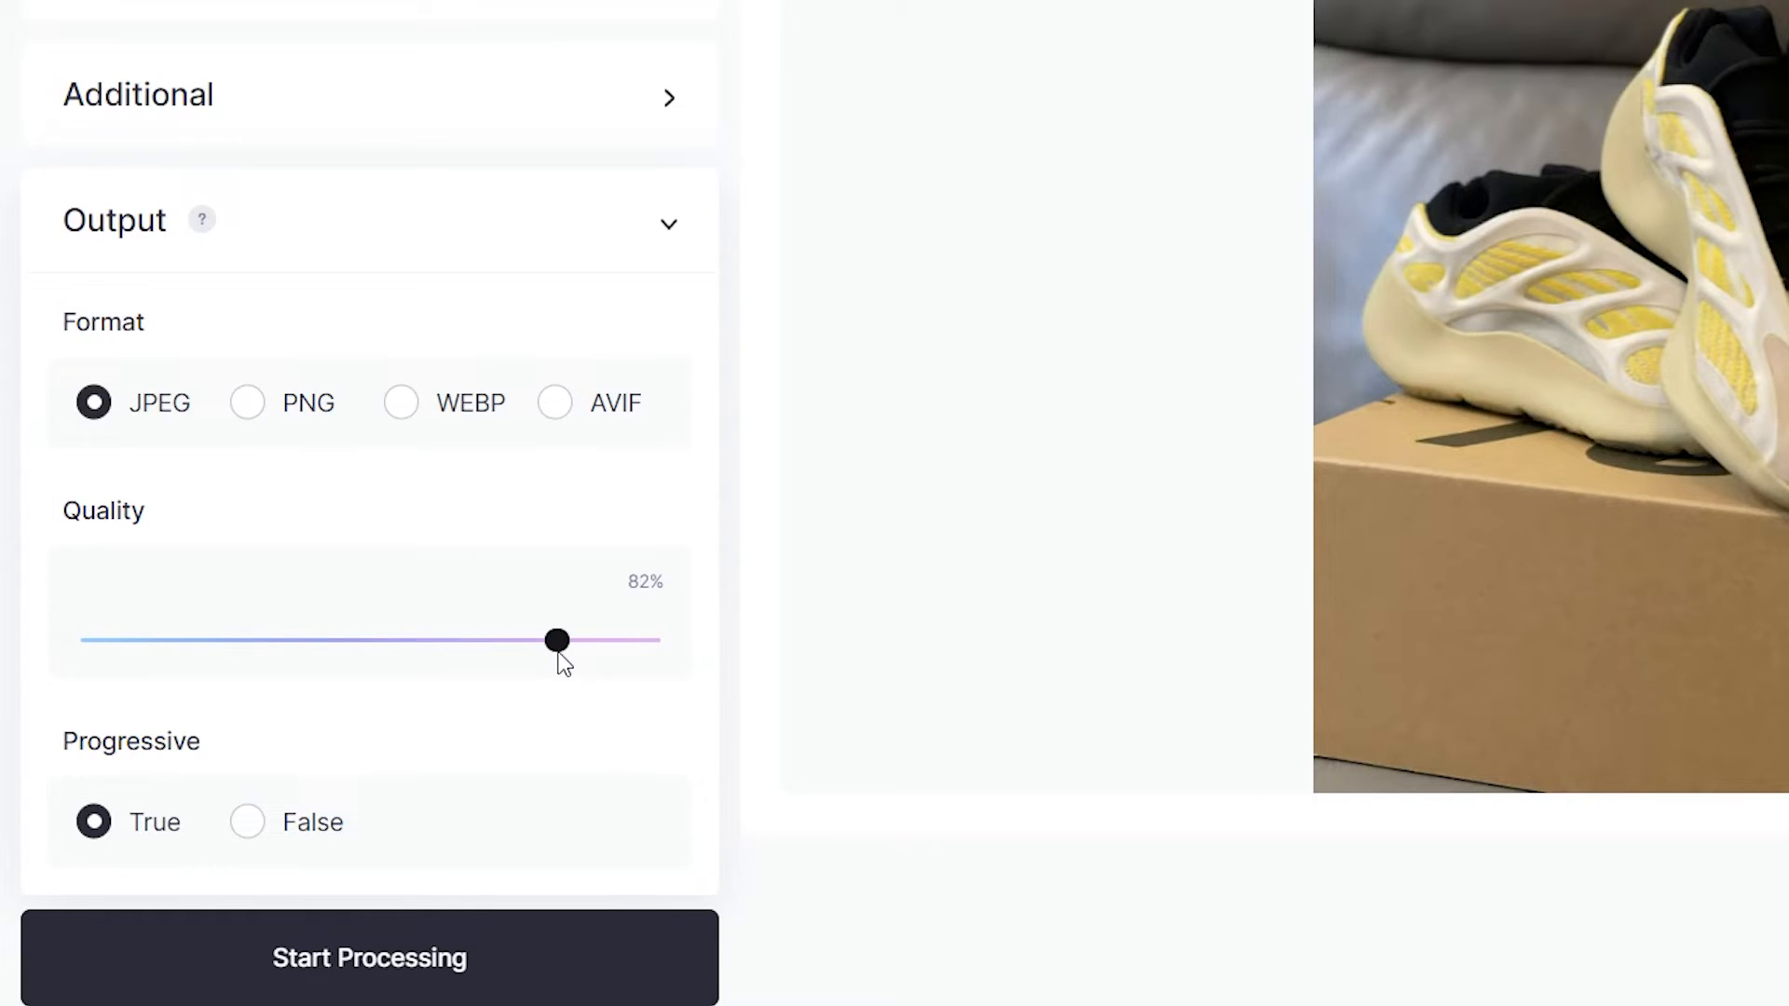
pyautogui.moveTo(555, 639); pyautogui.dragTo(546, 639)
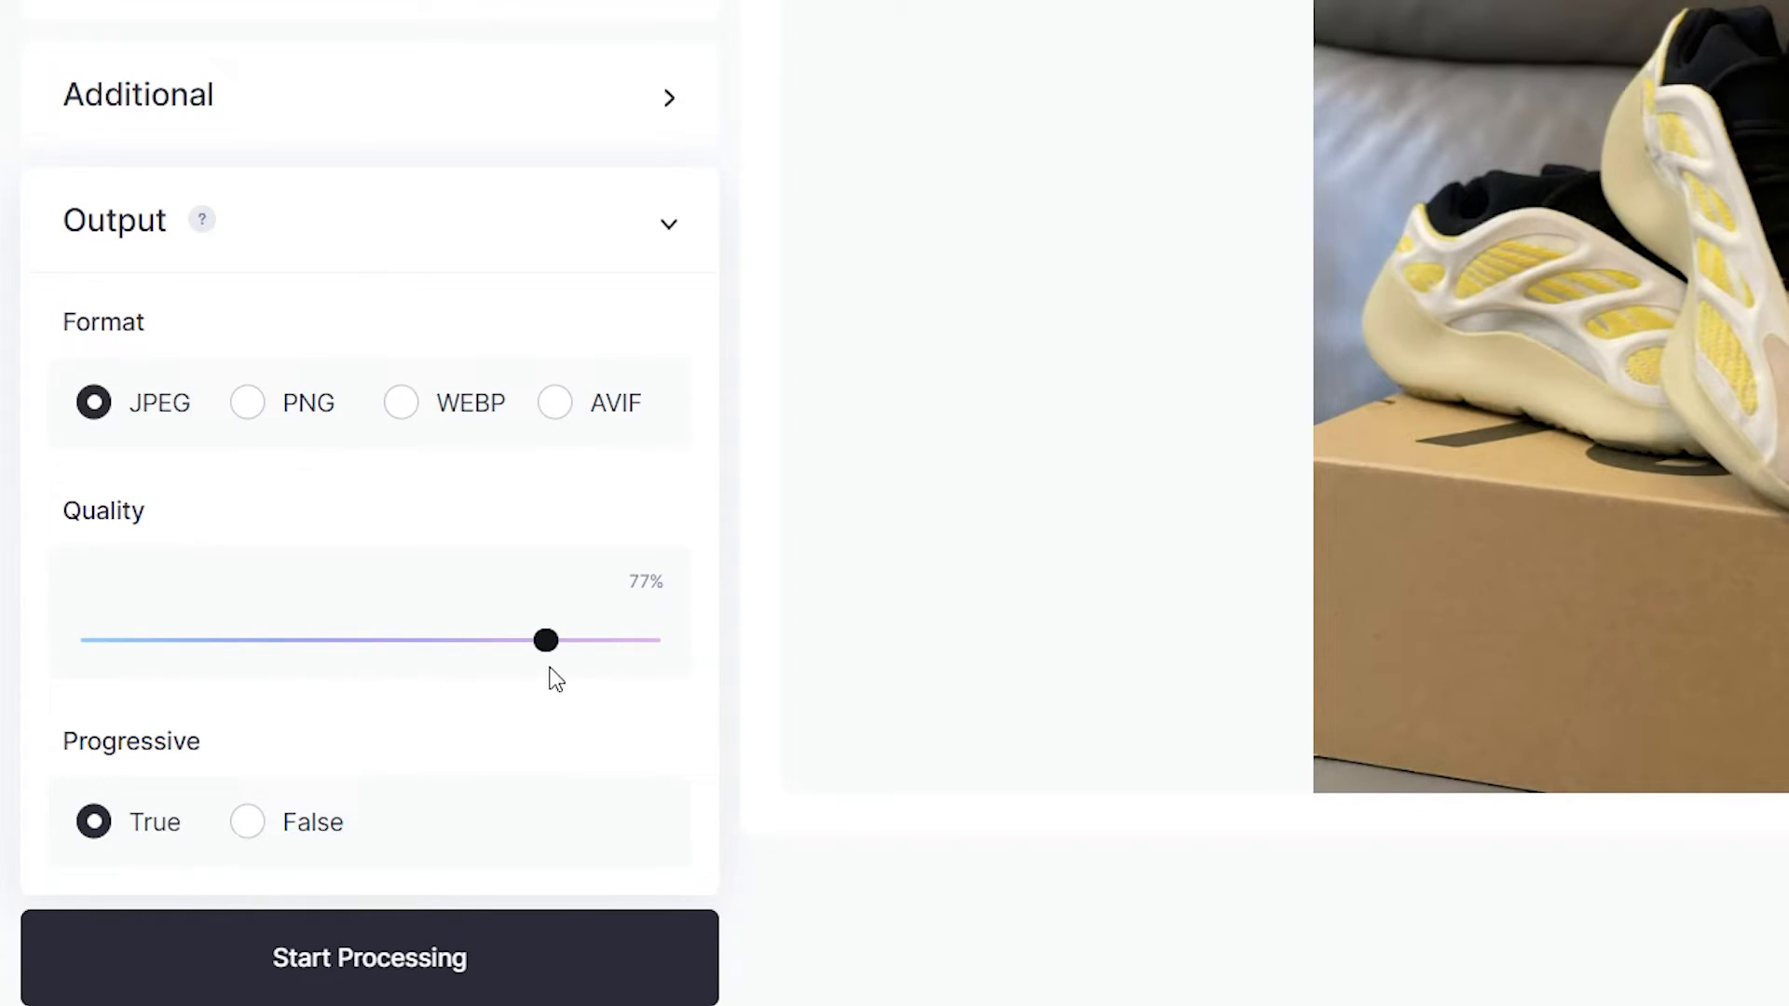
pyautogui.moveTo(546, 639); pyautogui.dragTo(615, 639)
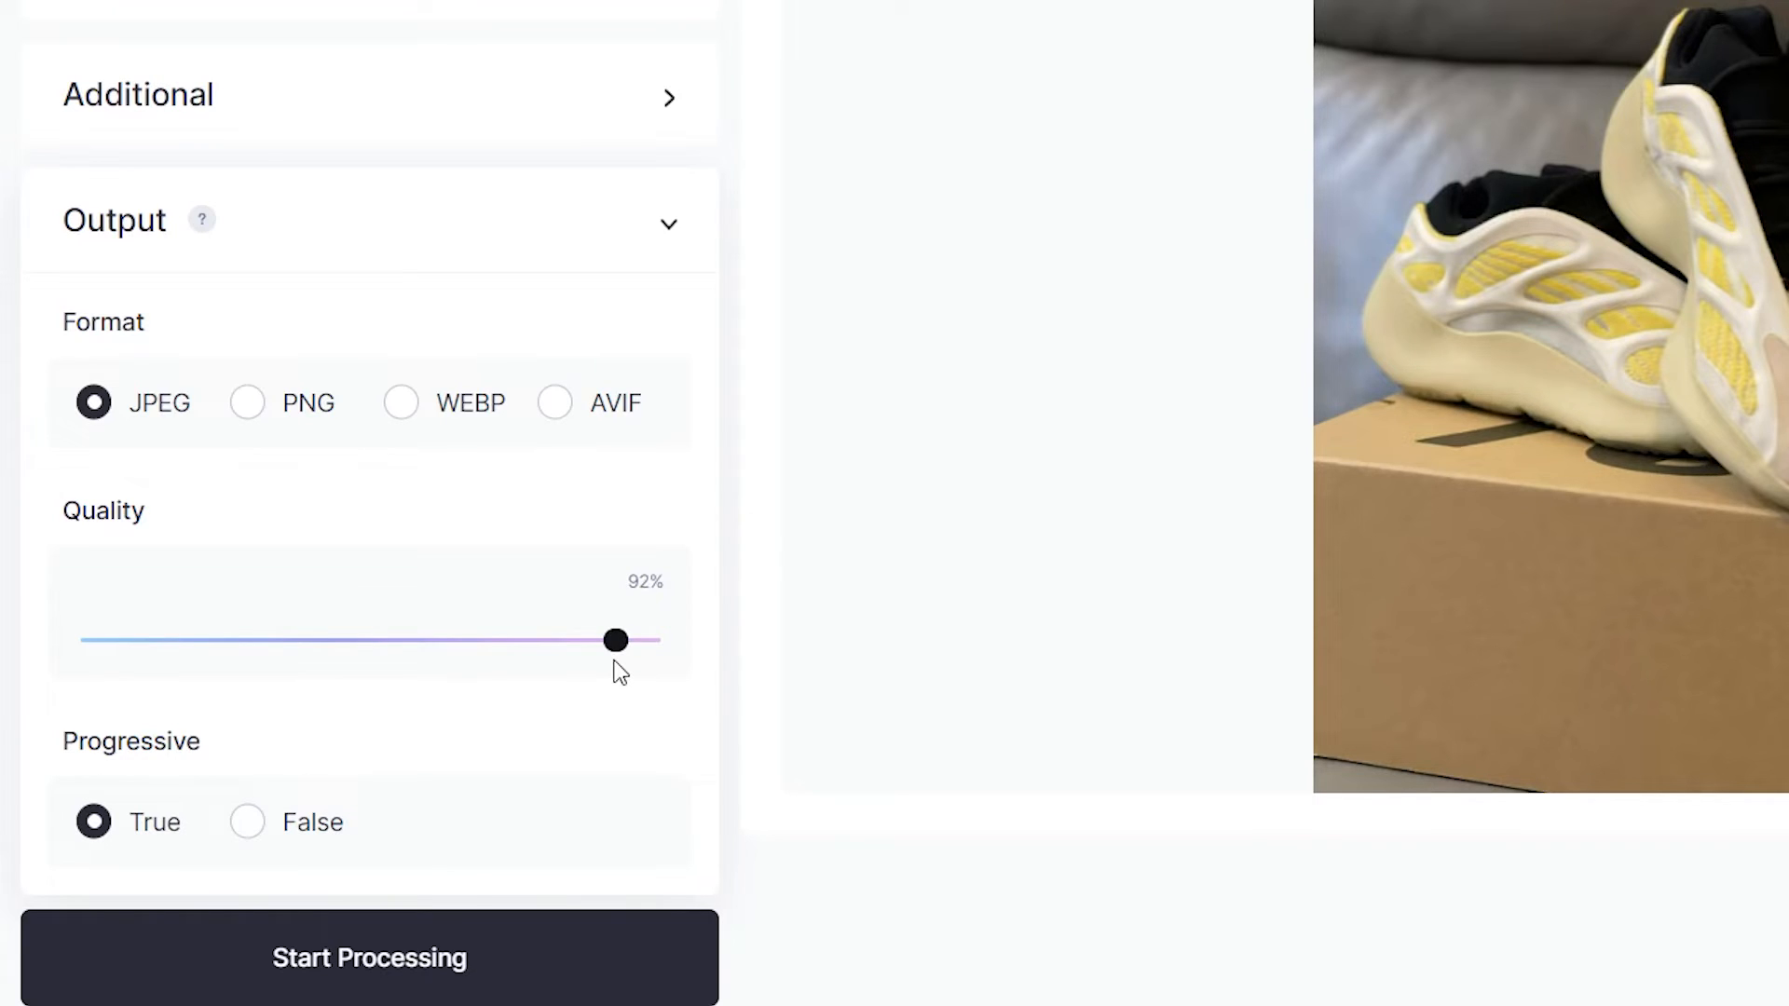
pyautogui.moveTo(615, 639); pyautogui.dragTo(604, 639)
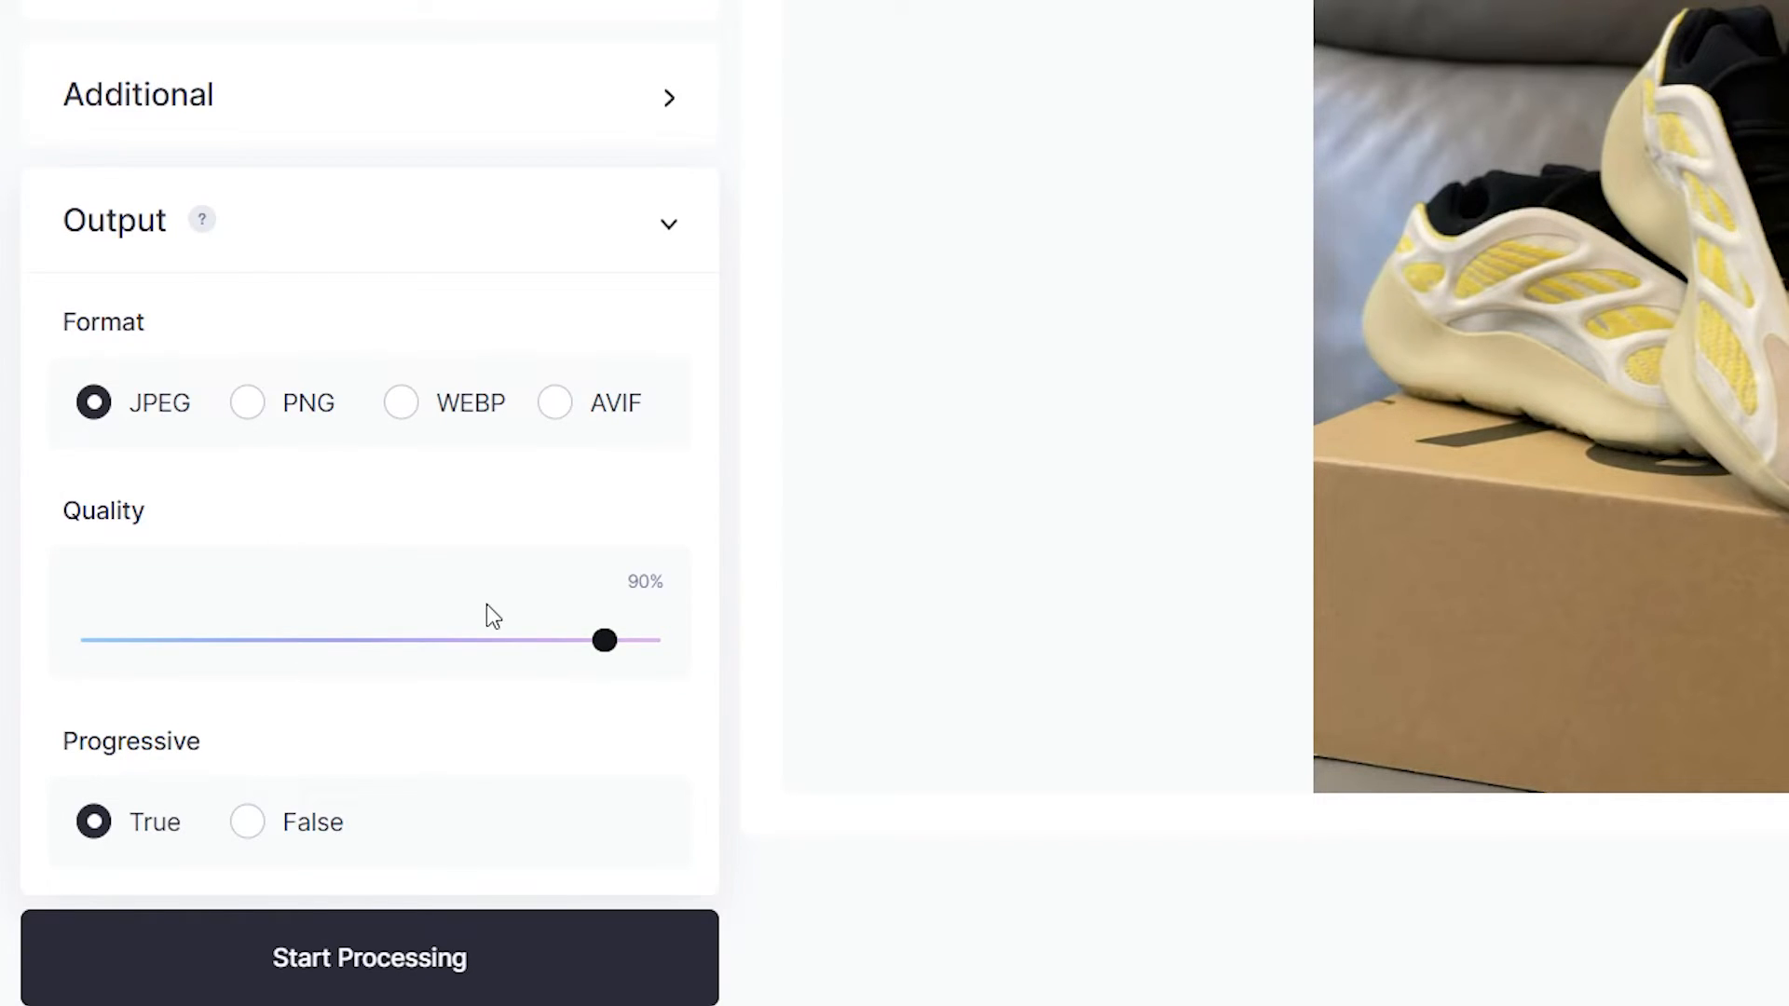
pyautogui.moveTo(774, 652)
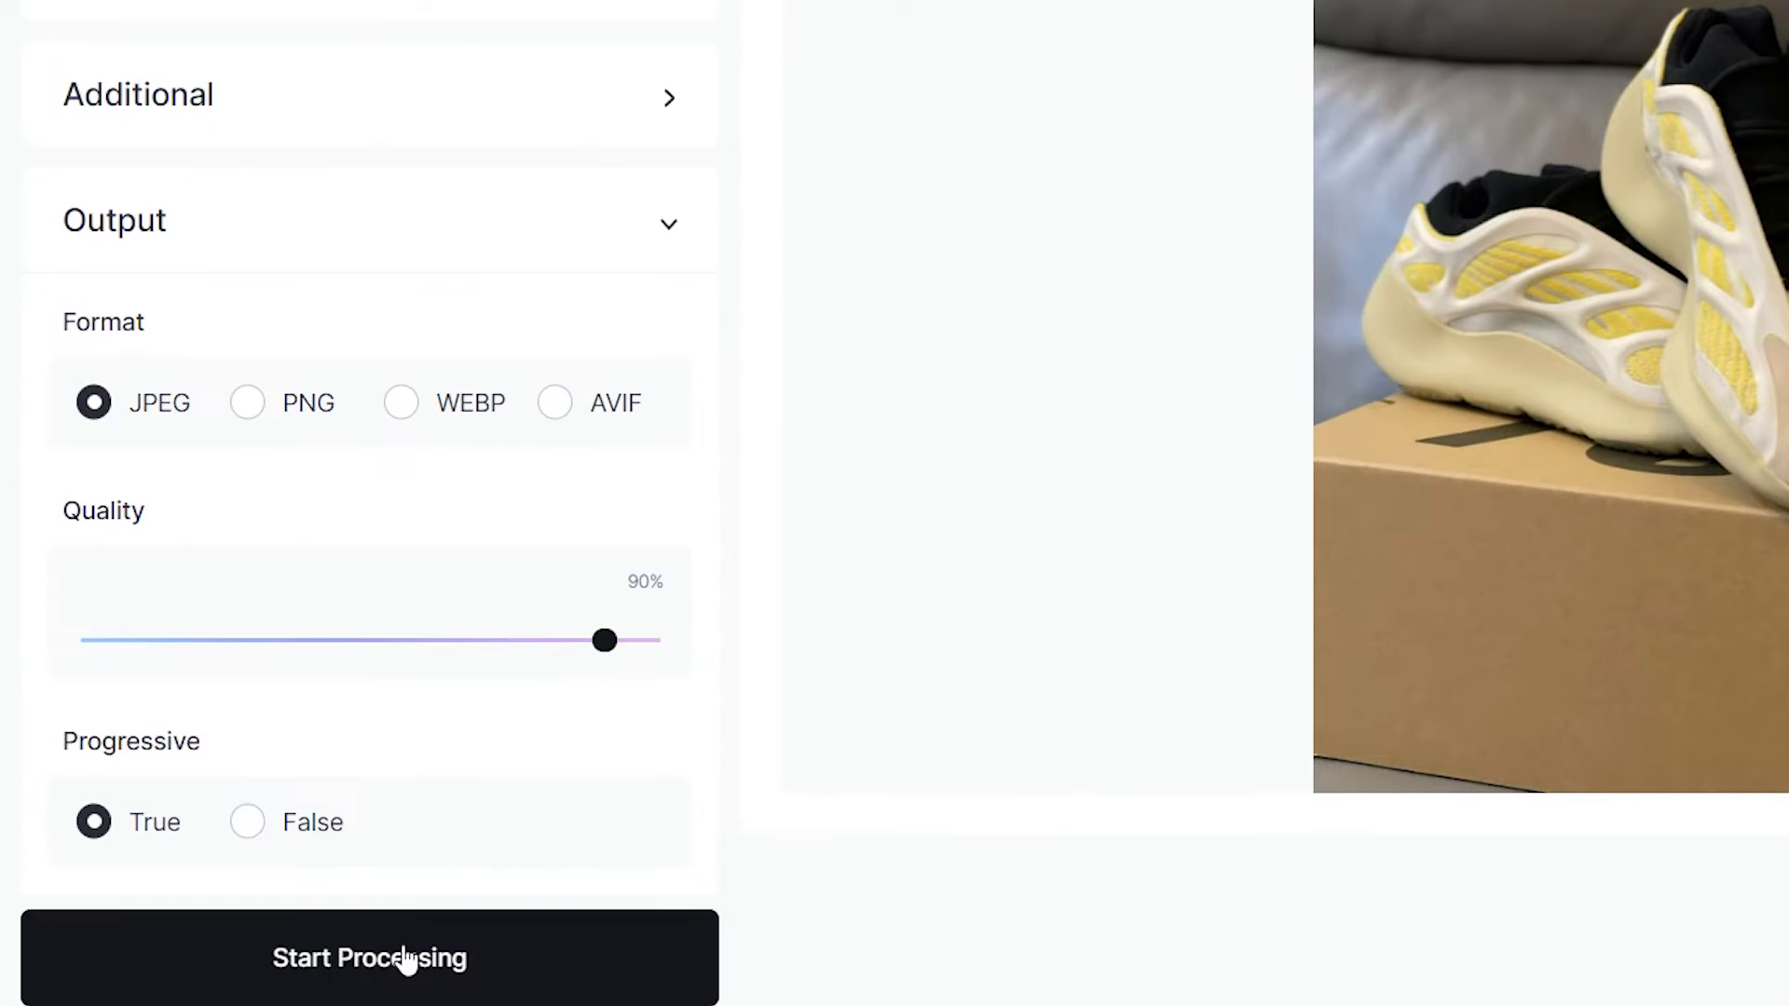
# Start processing and wait for the 3200×2400 purple-background sneaker result.
pyautogui.click(369, 958)
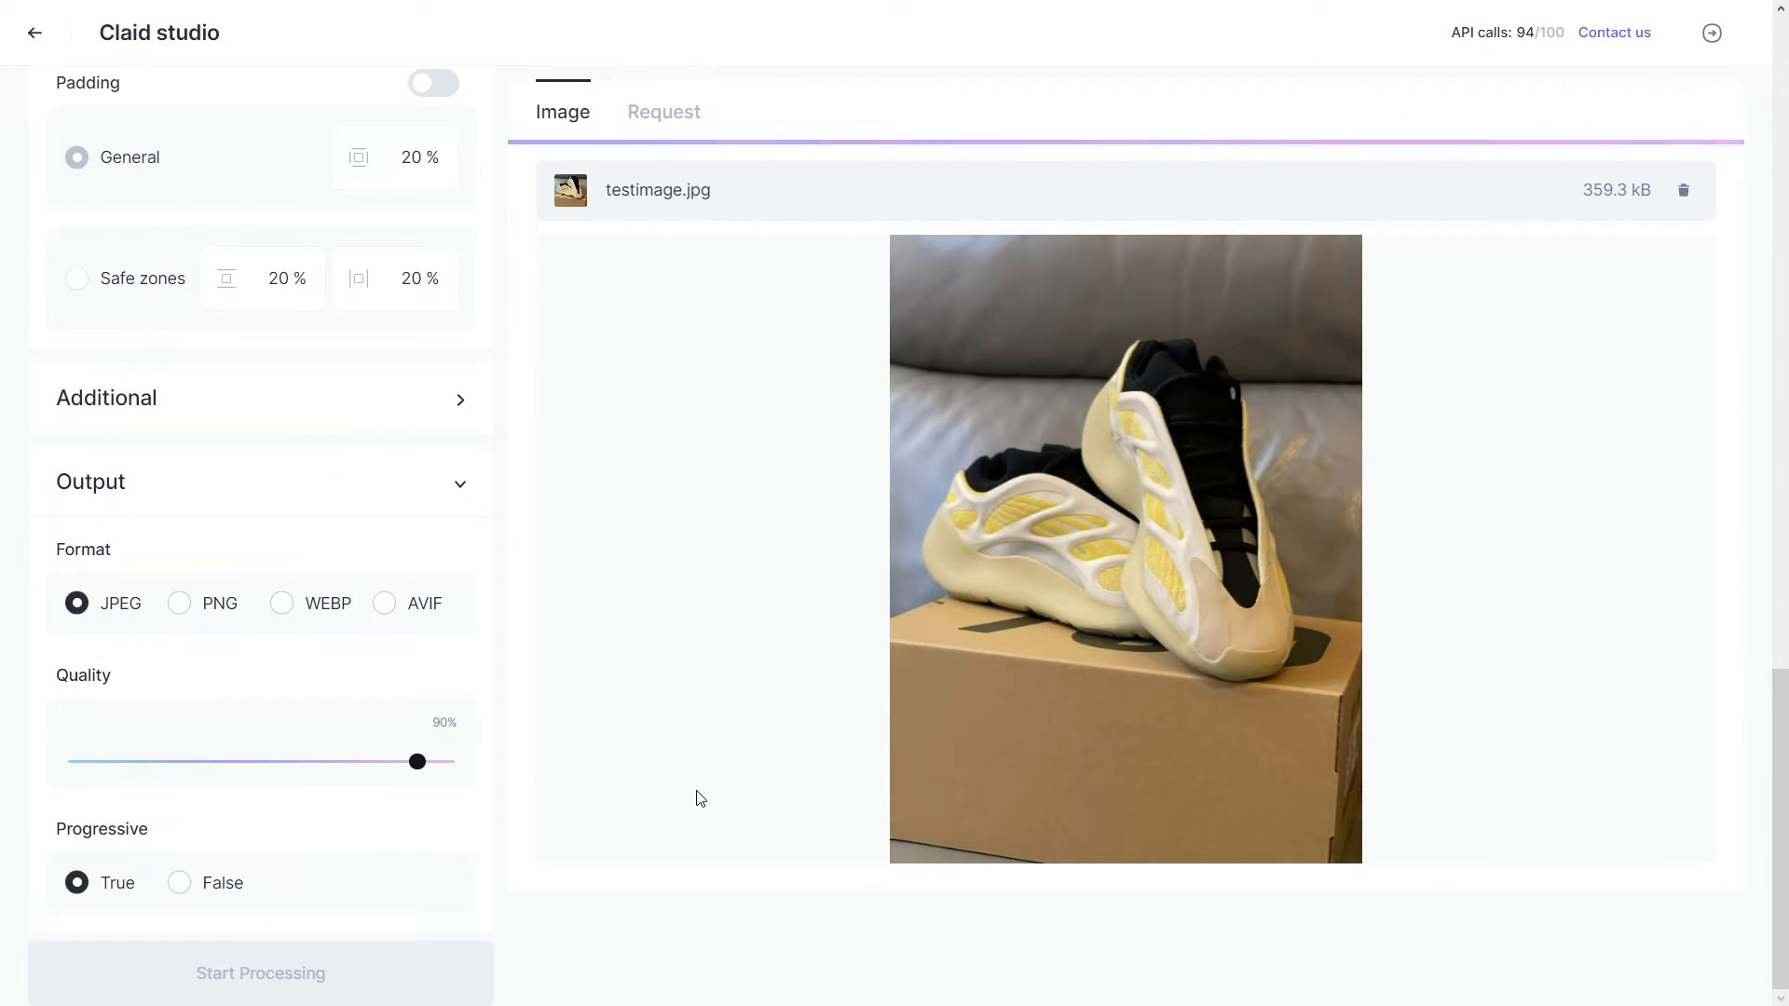
pyautogui.click(261, 973)
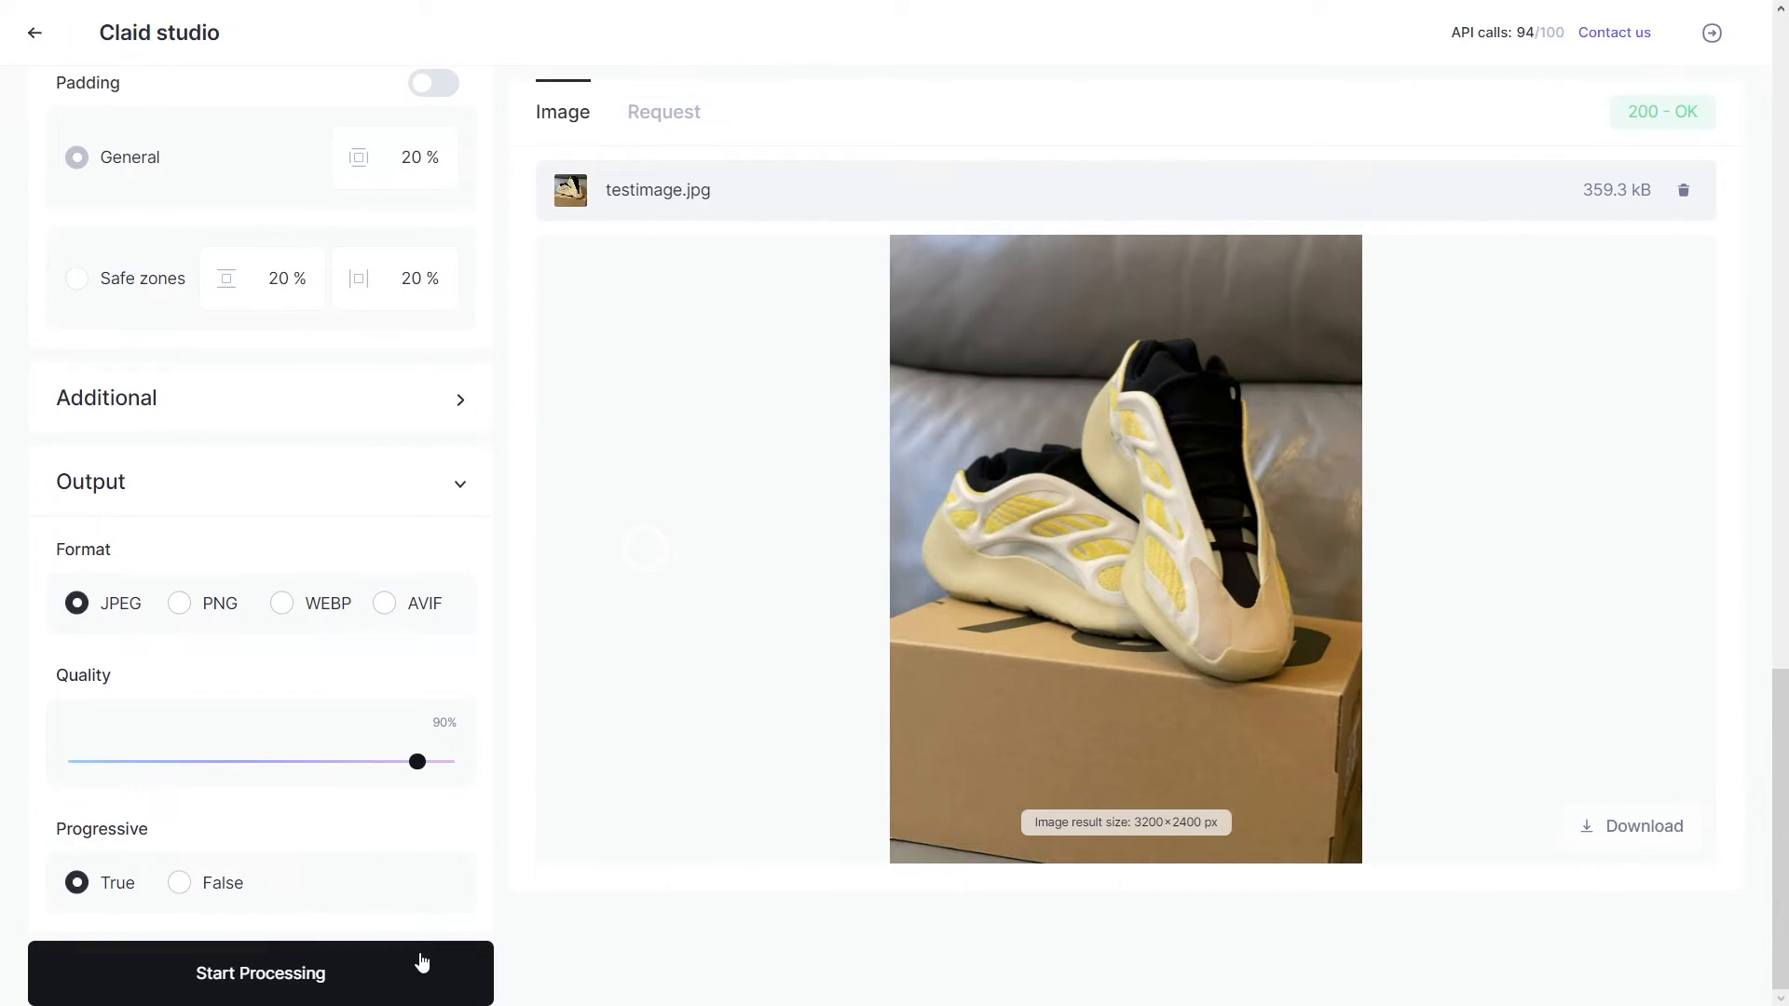
pyautogui.click(261, 972)
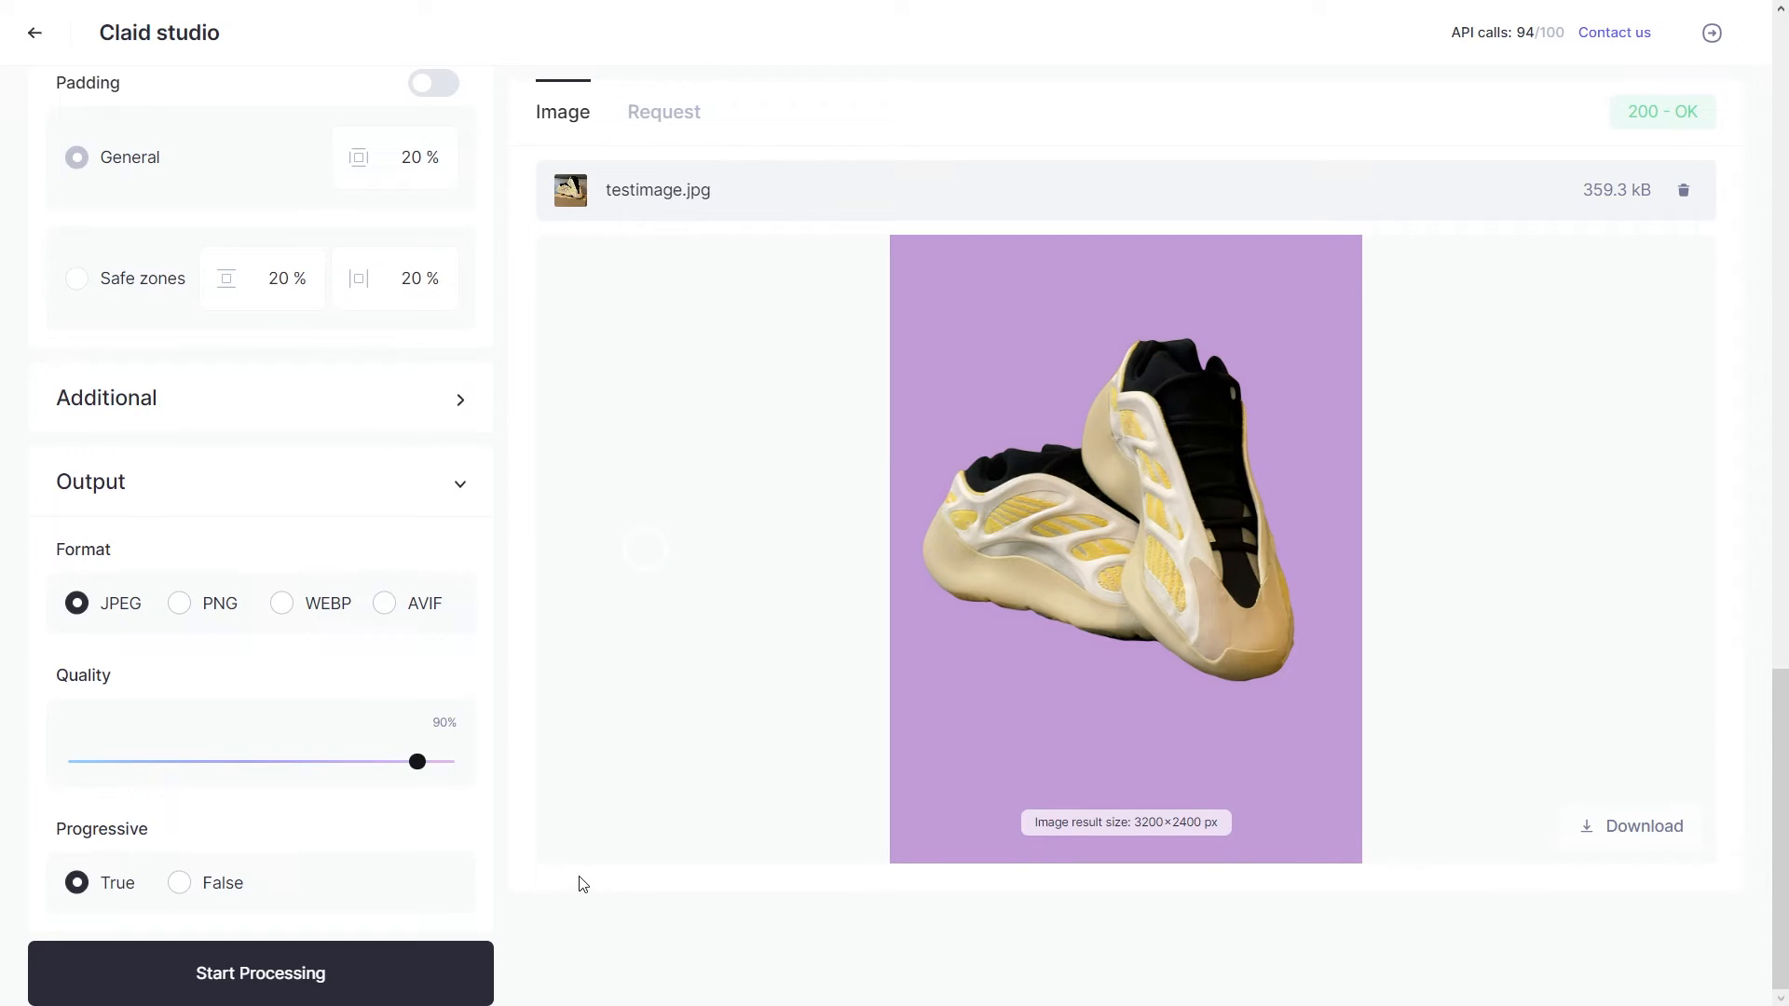
pyautogui.moveTo(687, 807)
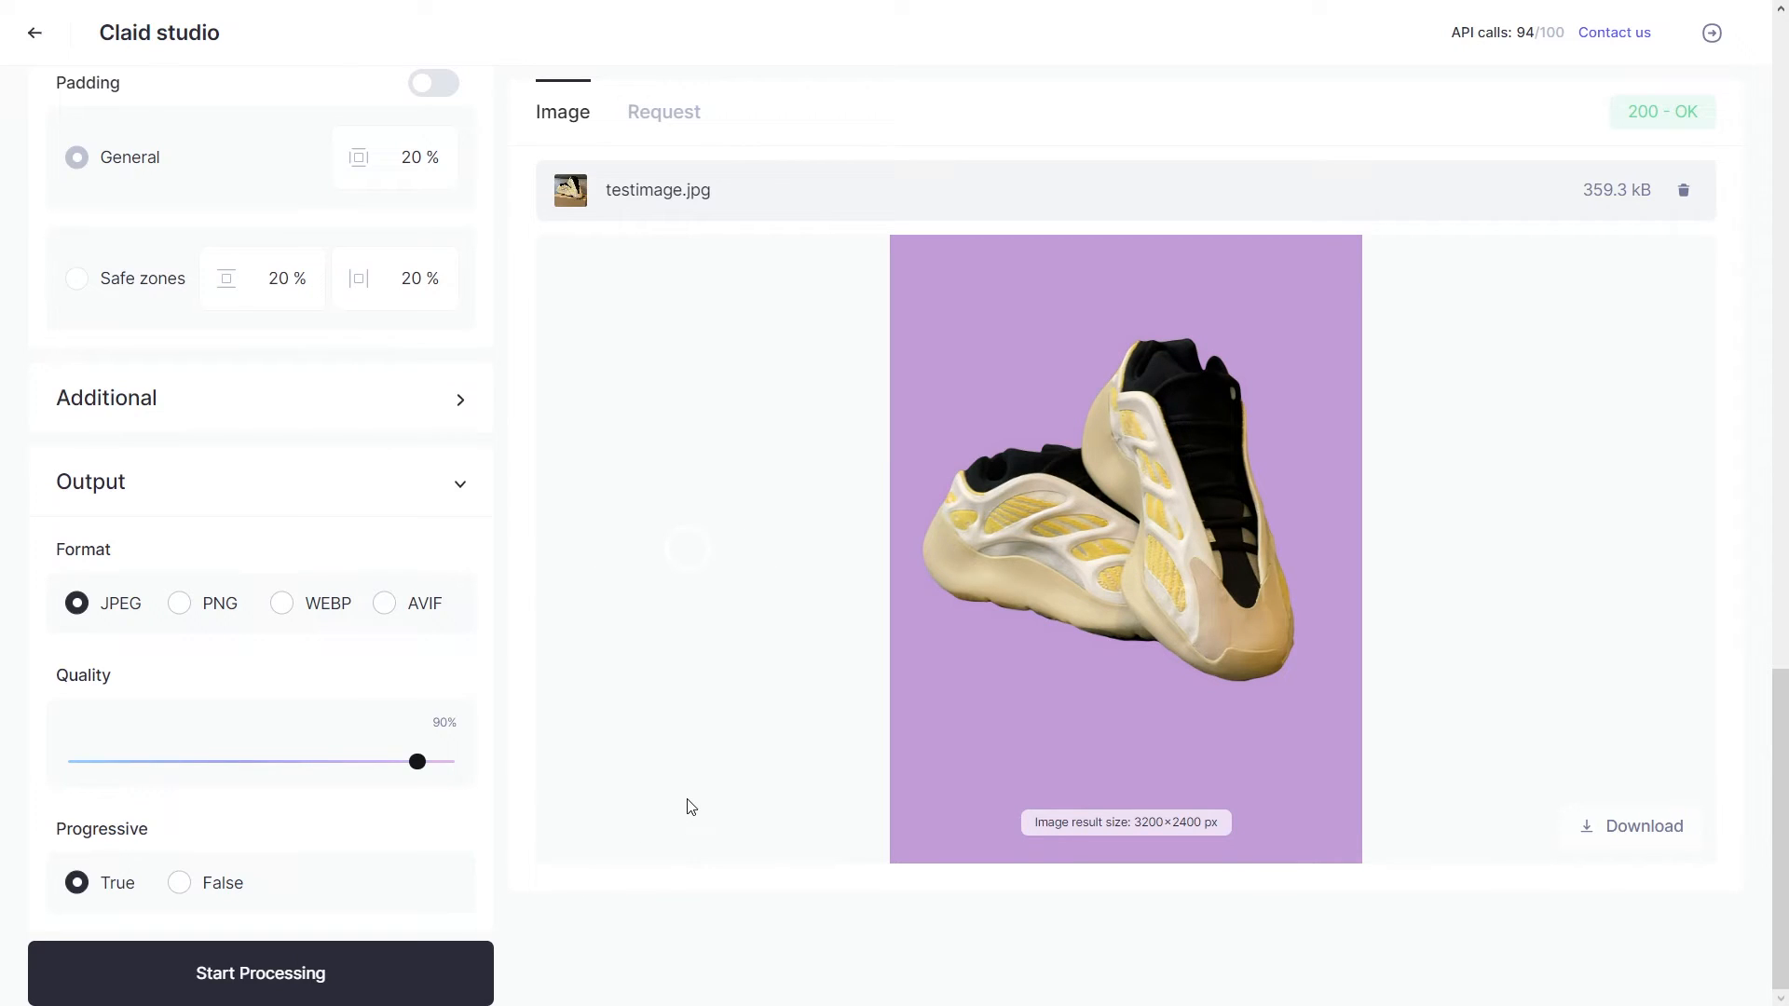
pyautogui.moveTo(548, 779)
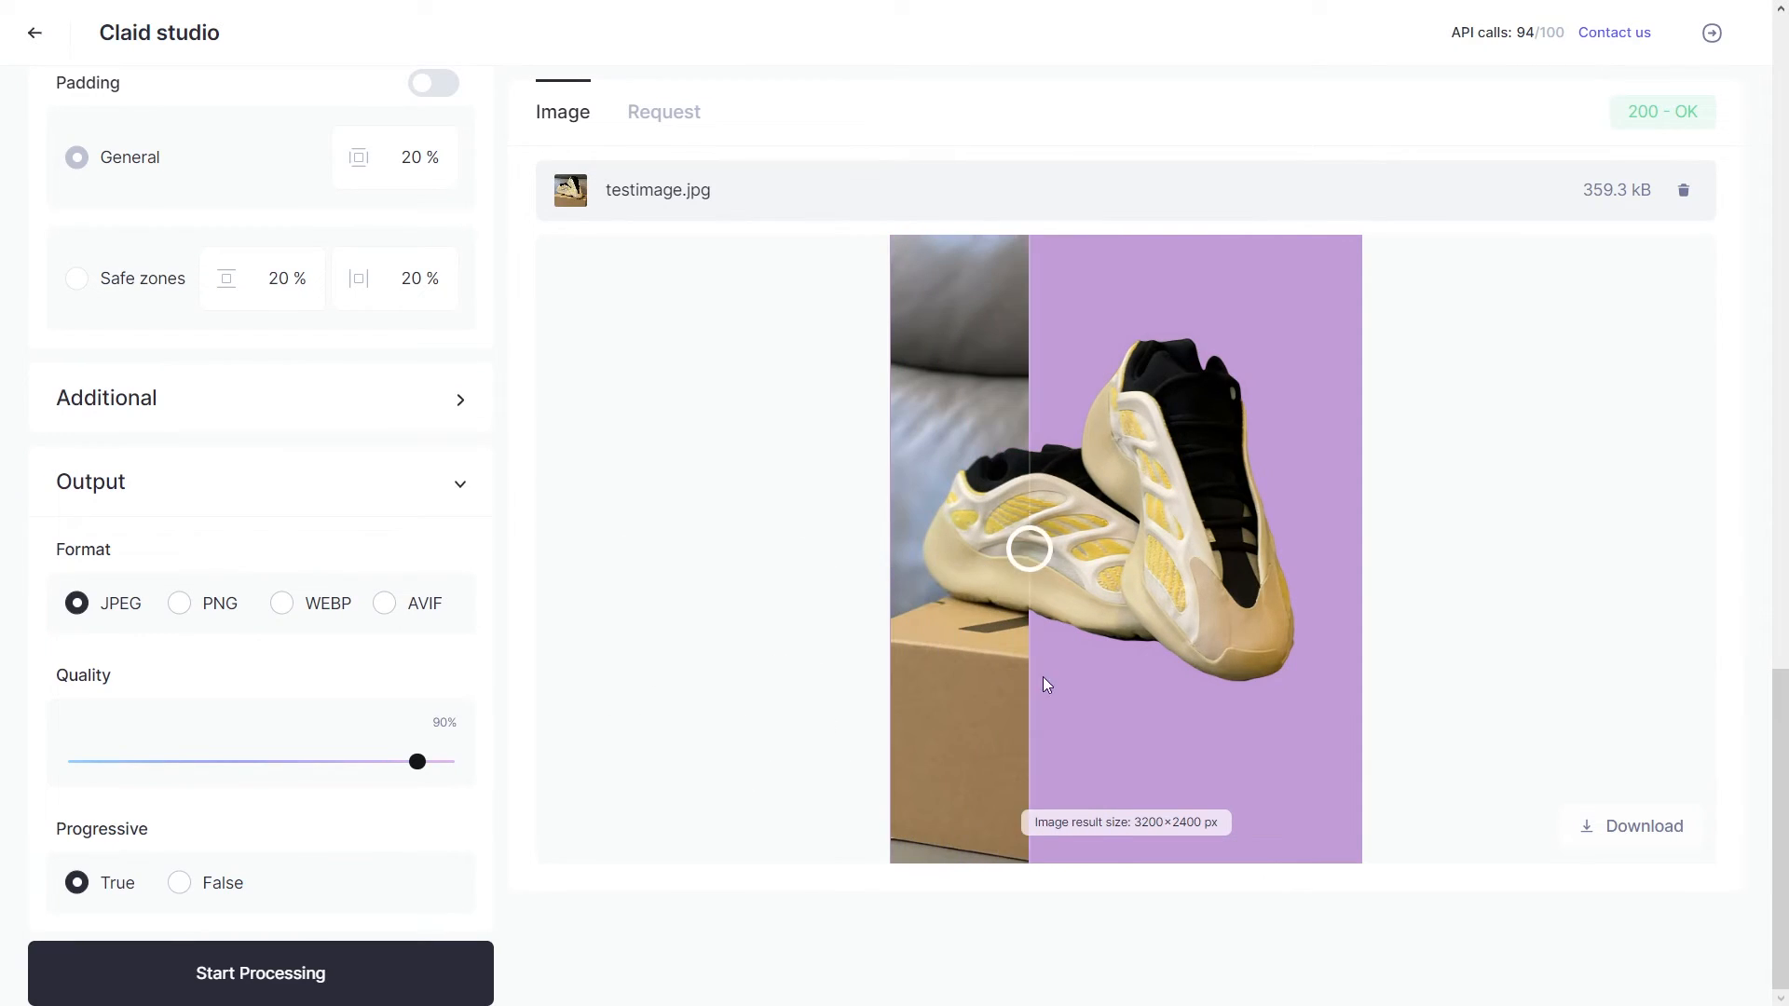
pyautogui.moveTo(1030, 548); pyautogui.dragTo(984, 548)
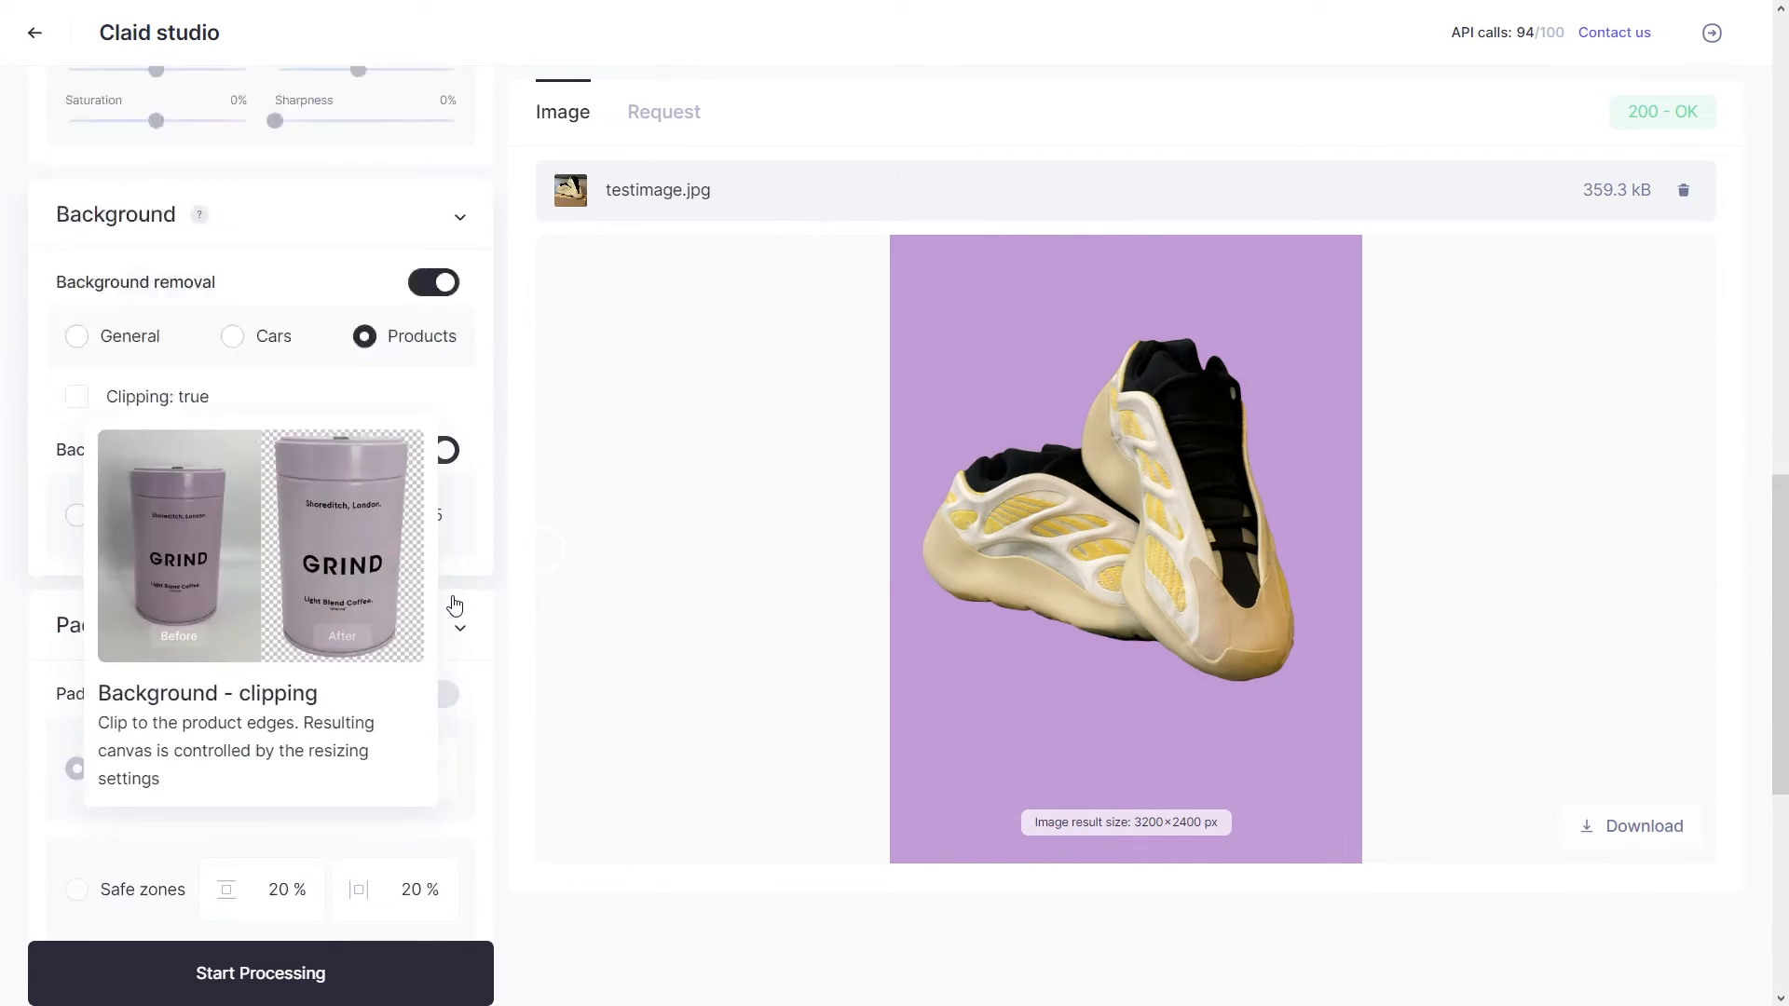
pyautogui.scroll(-3)
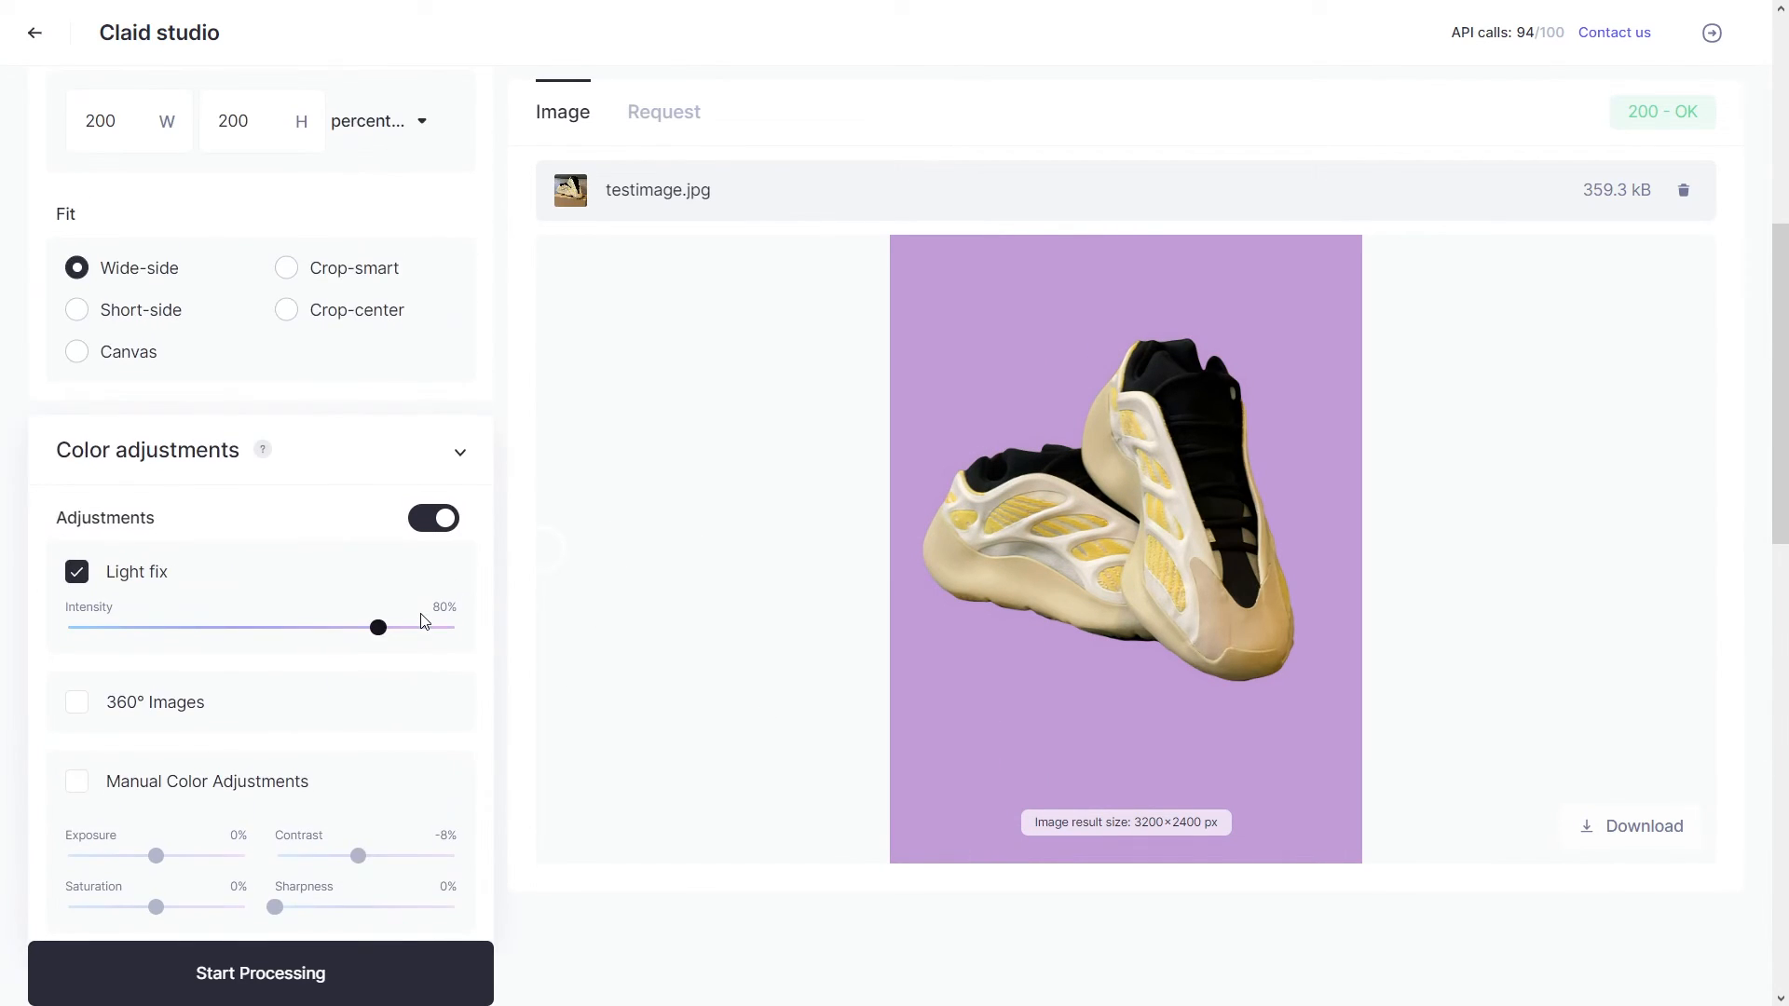
pyautogui.scroll(-3)
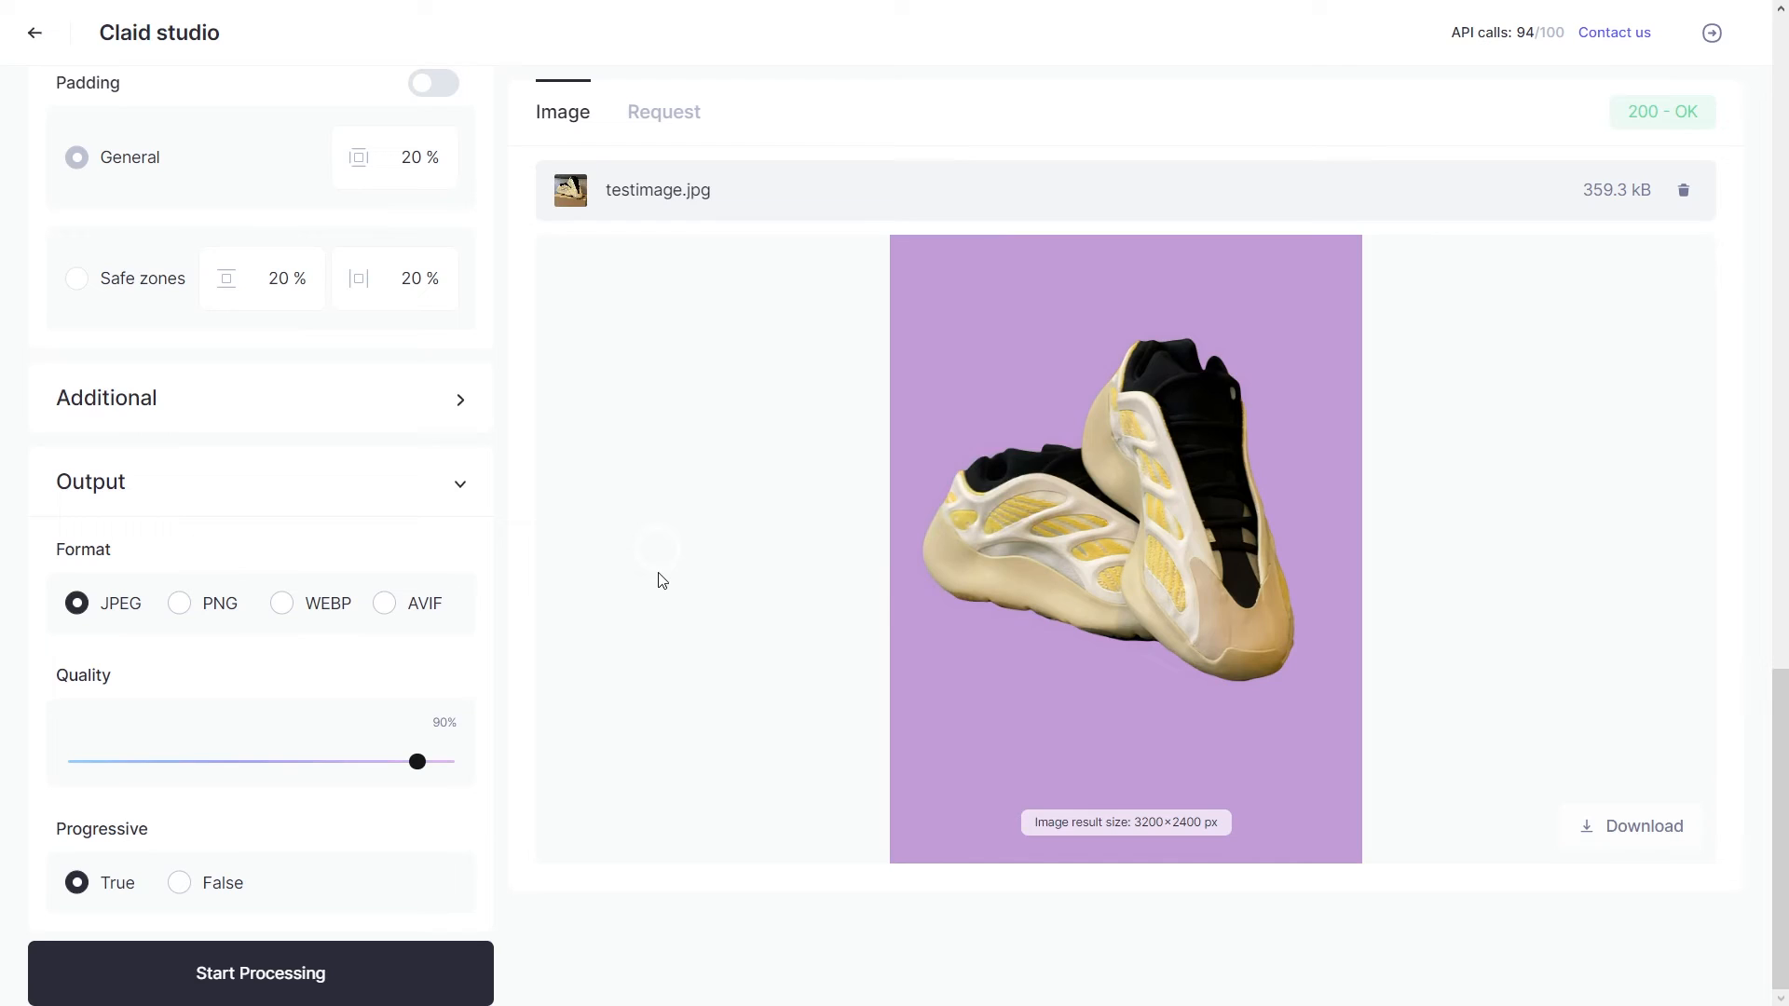
pyautogui.moveTo(574, 746)
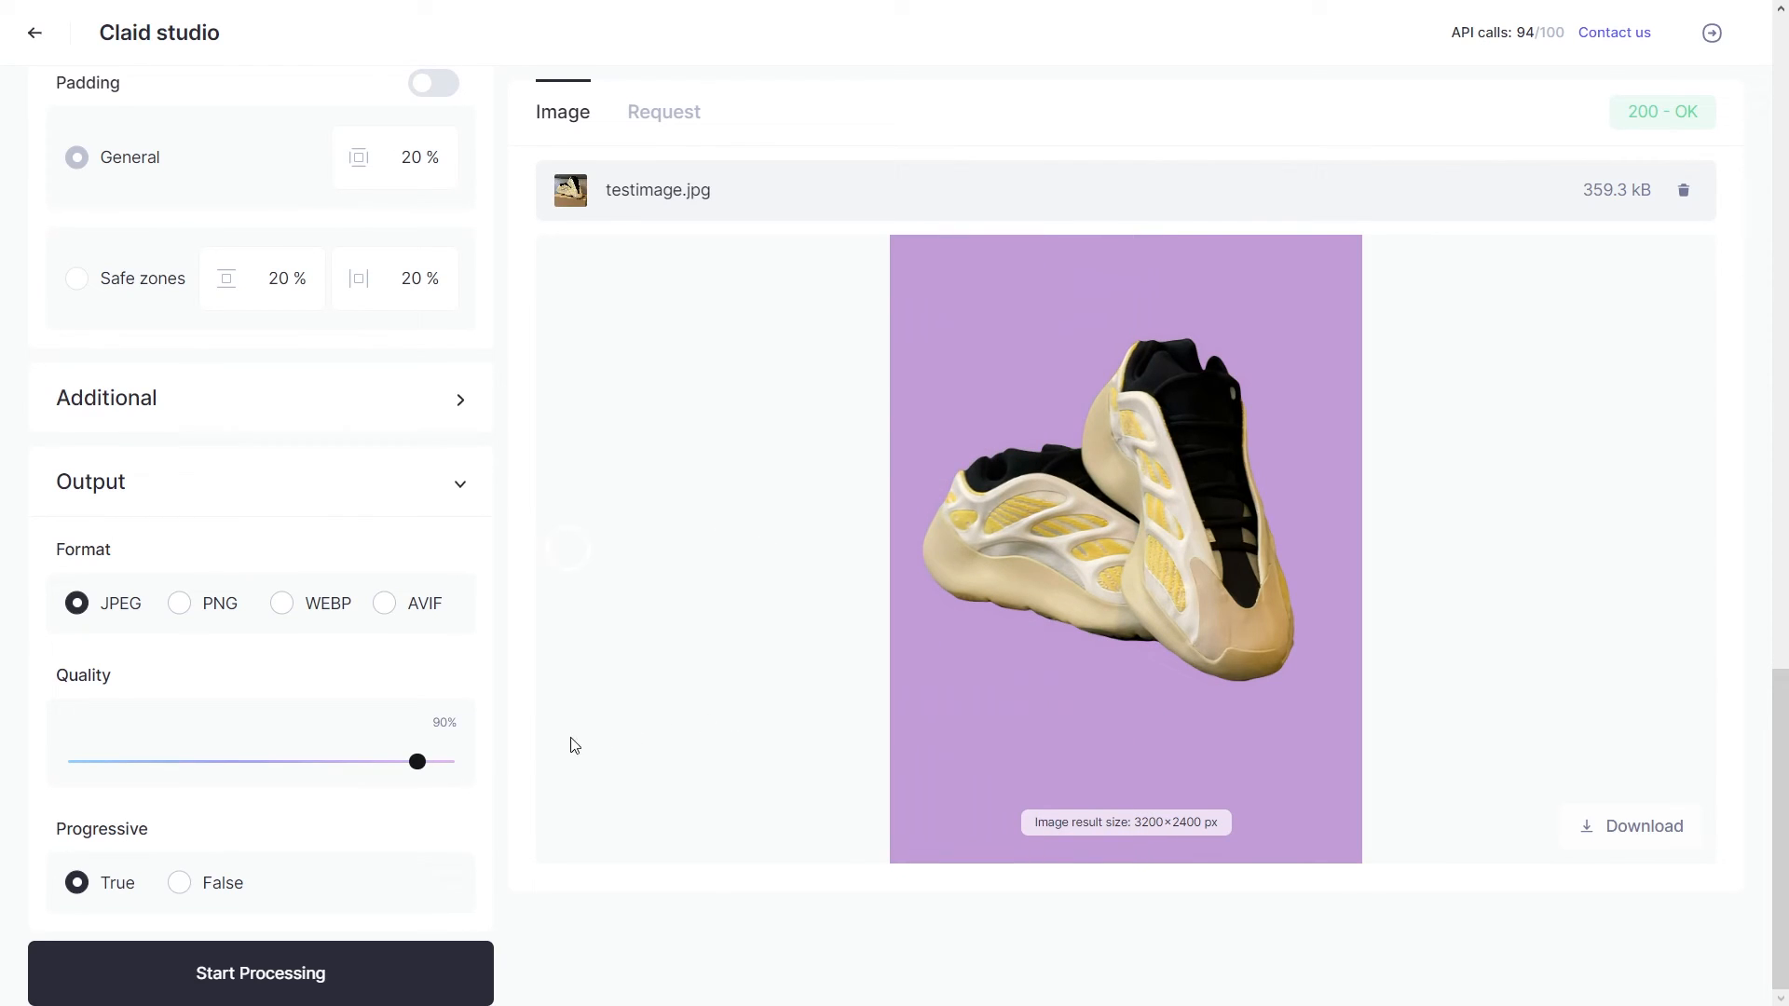
pyautogui.moveTo(670, 766)
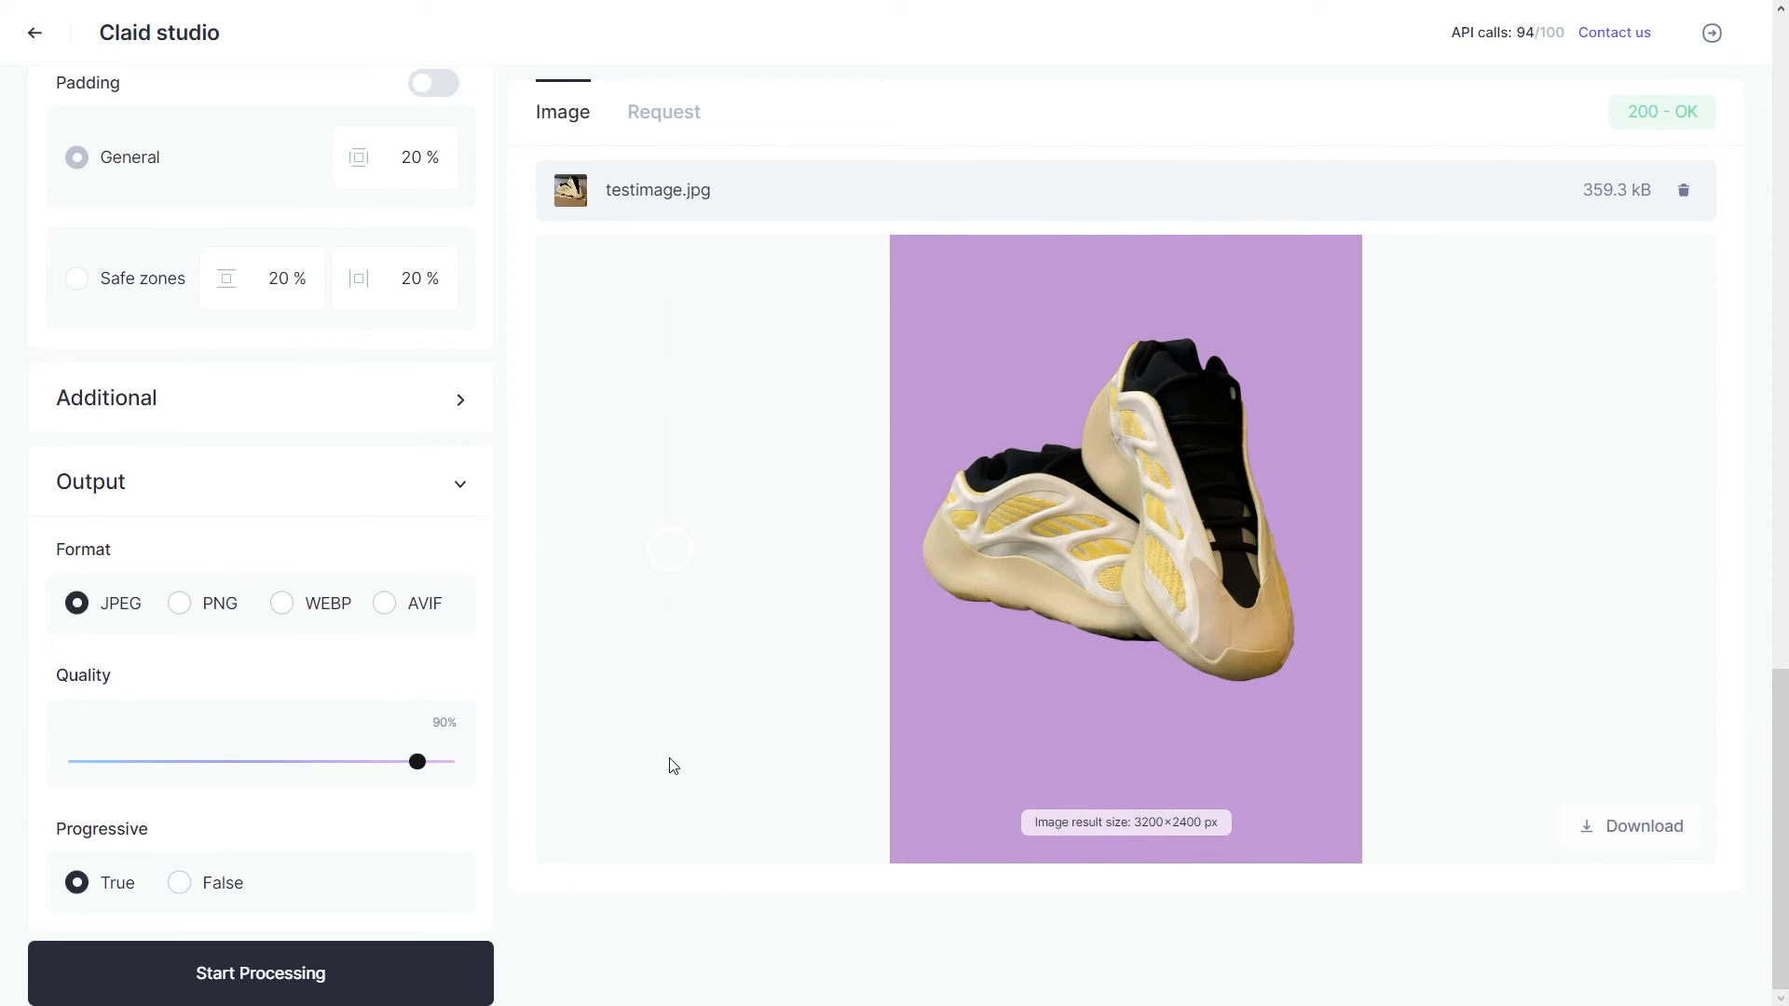
pyautogui.moveTo(613, 592)
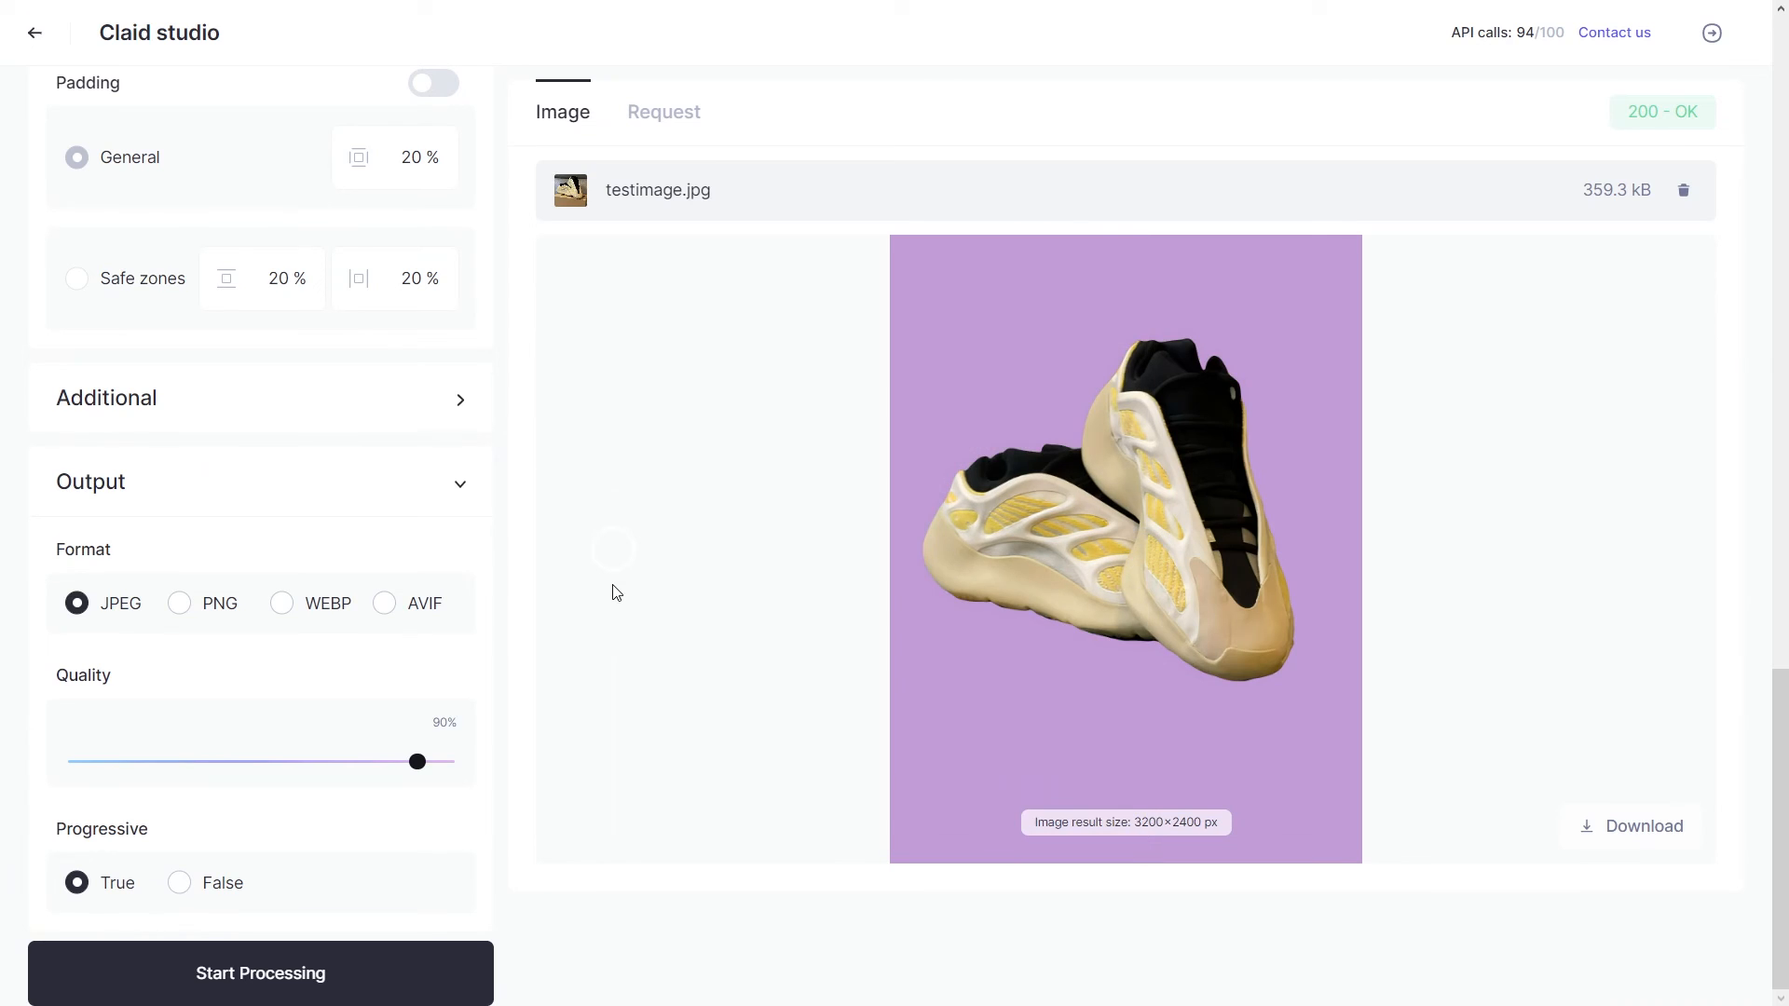
pyautogui.moveTo(626, 500)
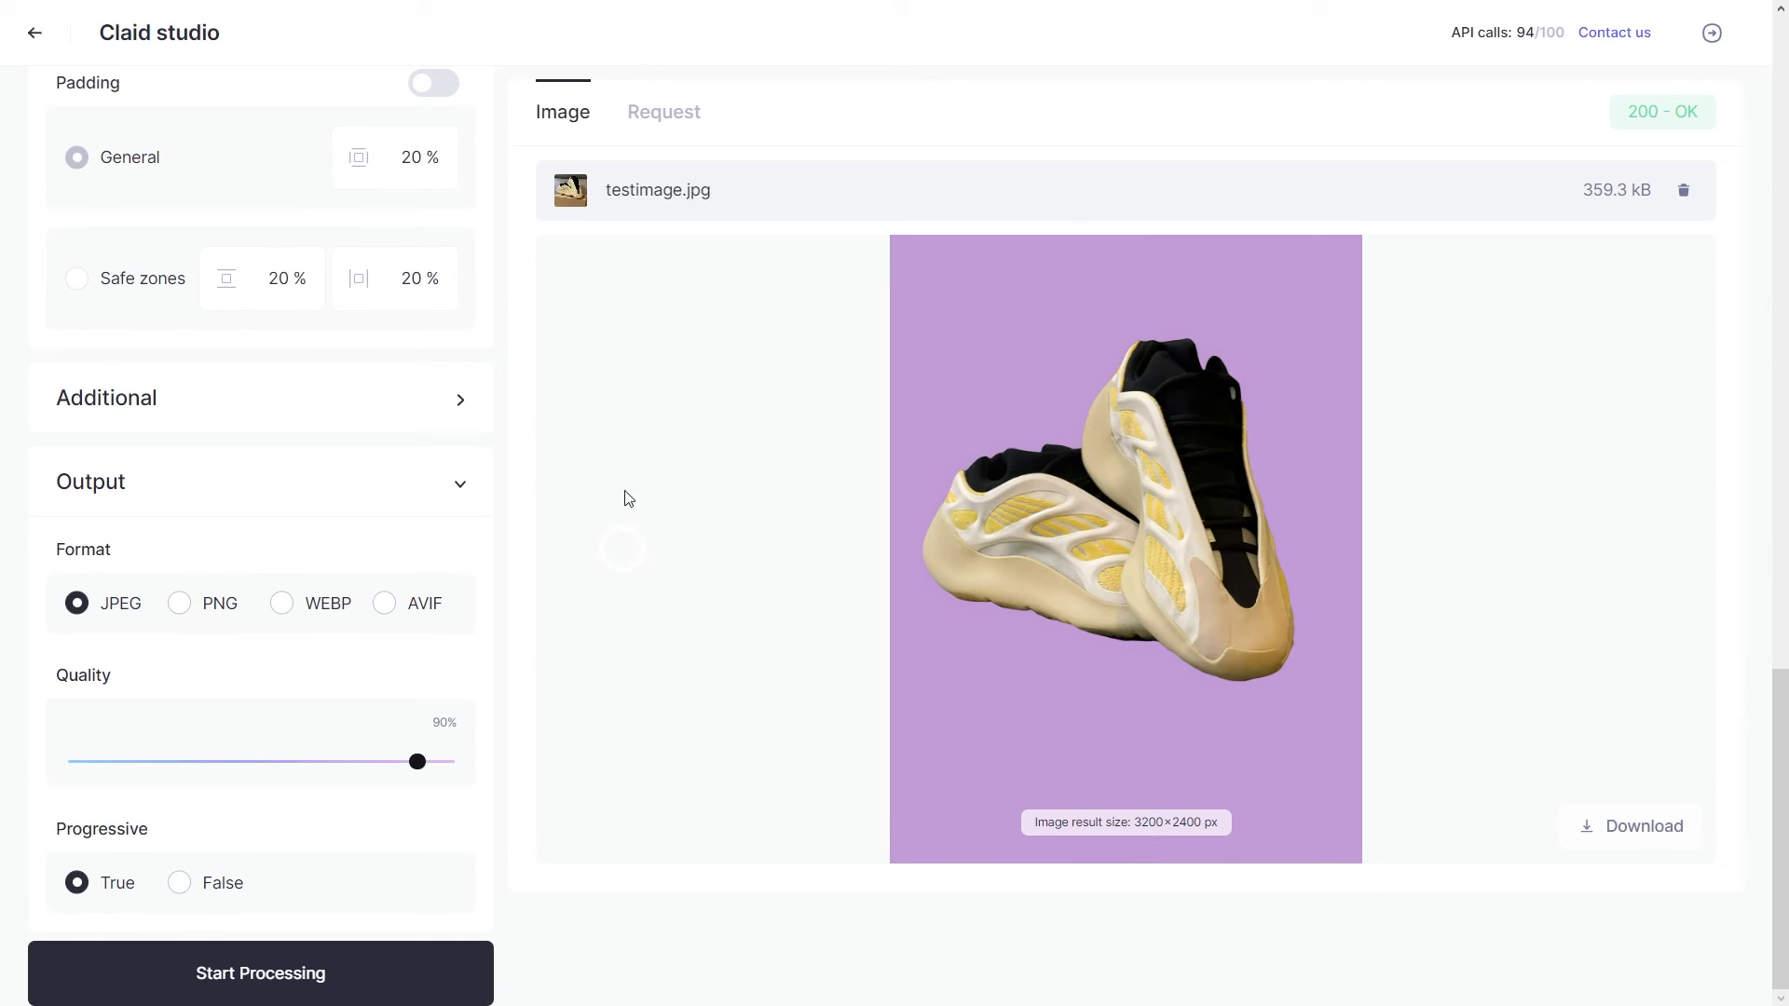
# Show the Request tab with the operations payload and 2400×3200 response JSON.
pyautogui.click(663, 112)
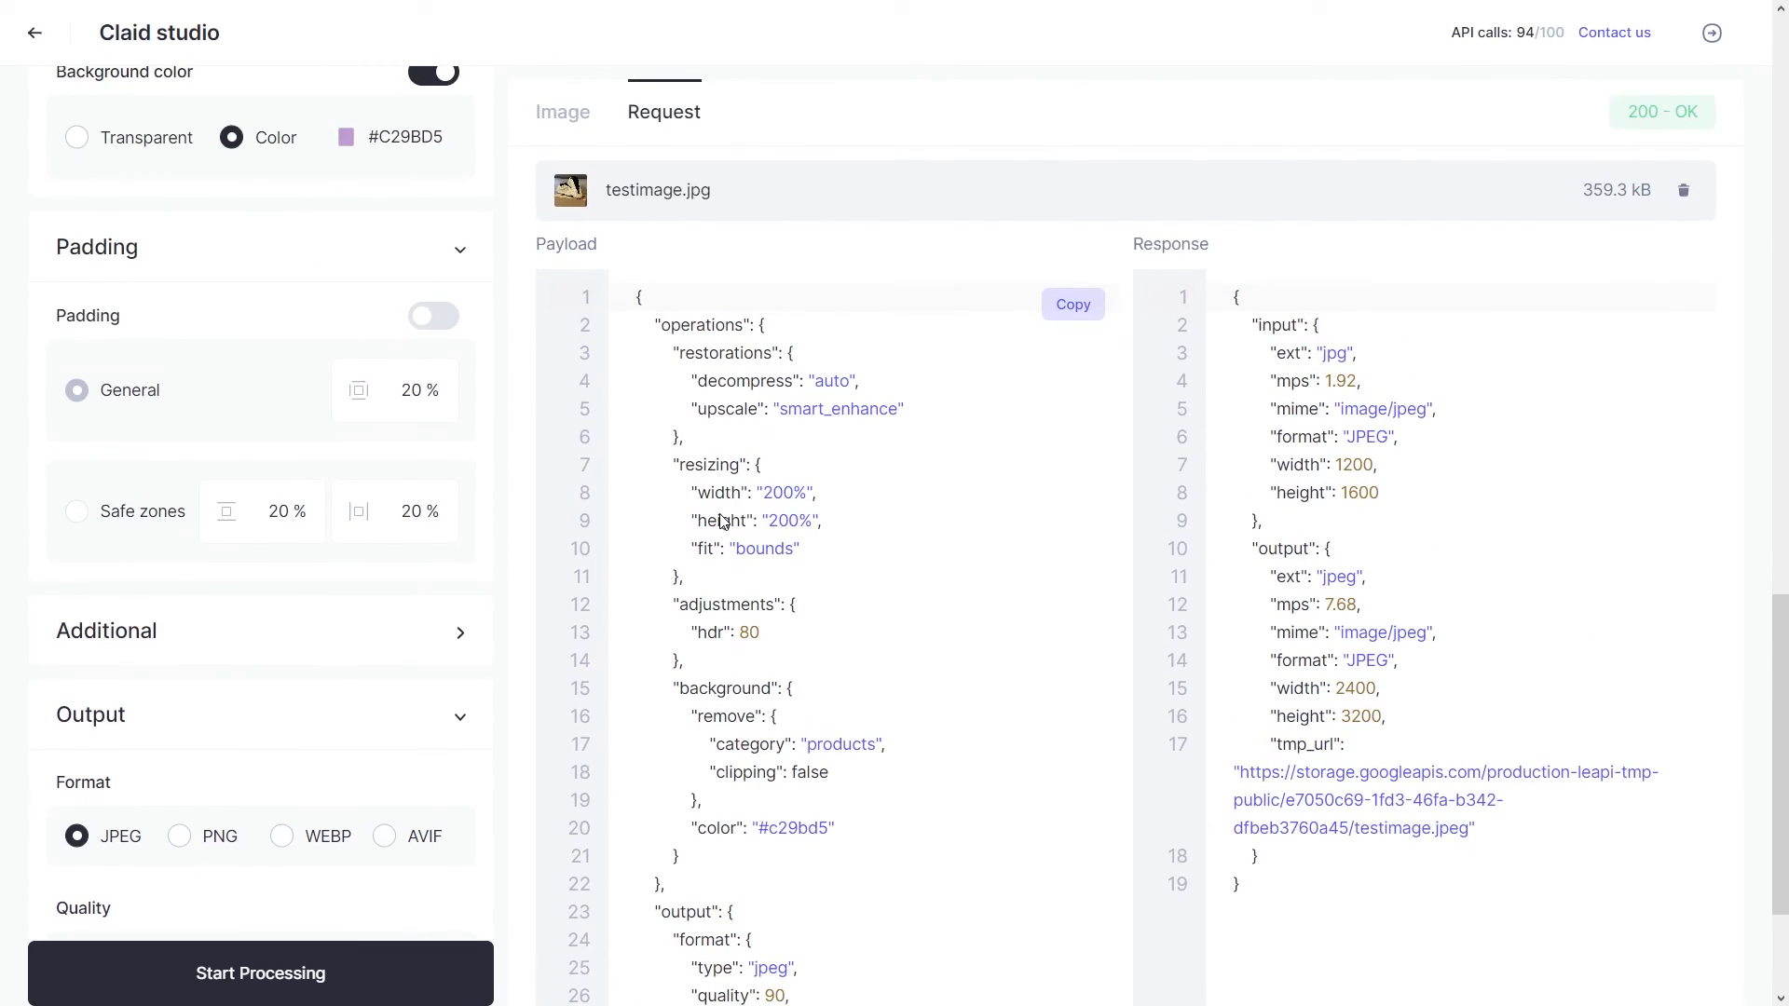
pyautogui.scroll(-3)
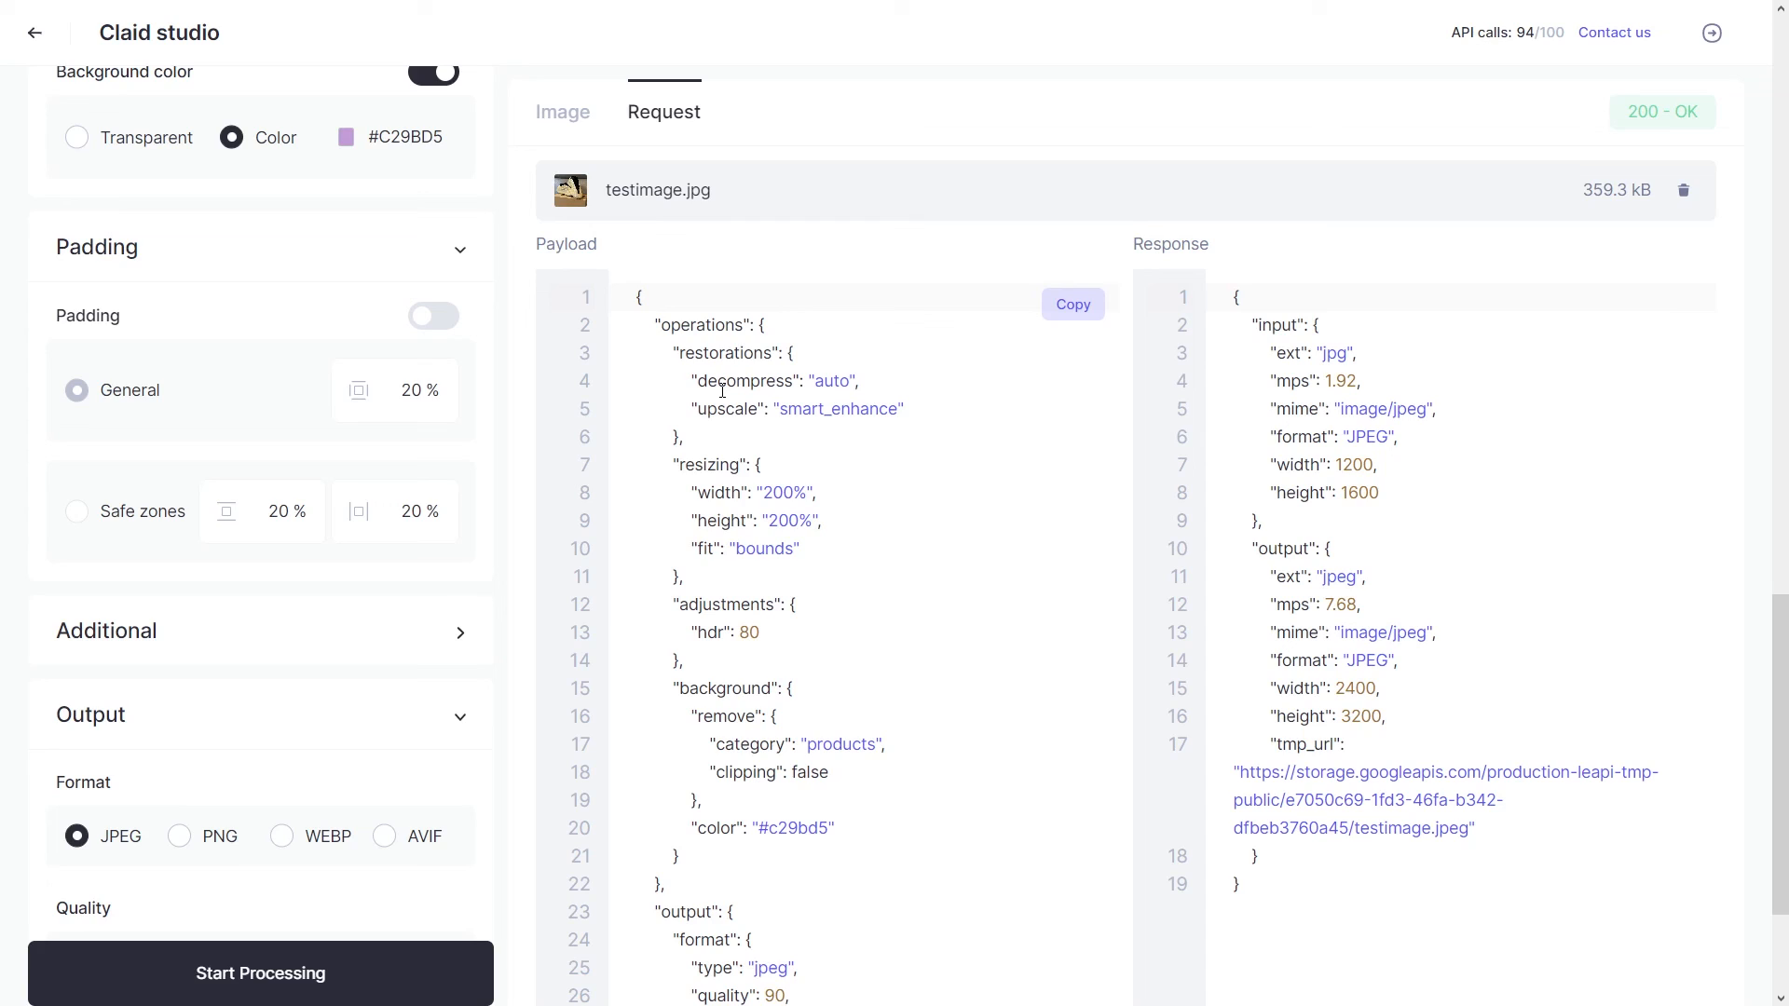
# Return to the Image tab showing the purple-background sneaker result.
pyautogui.click(561, 110)
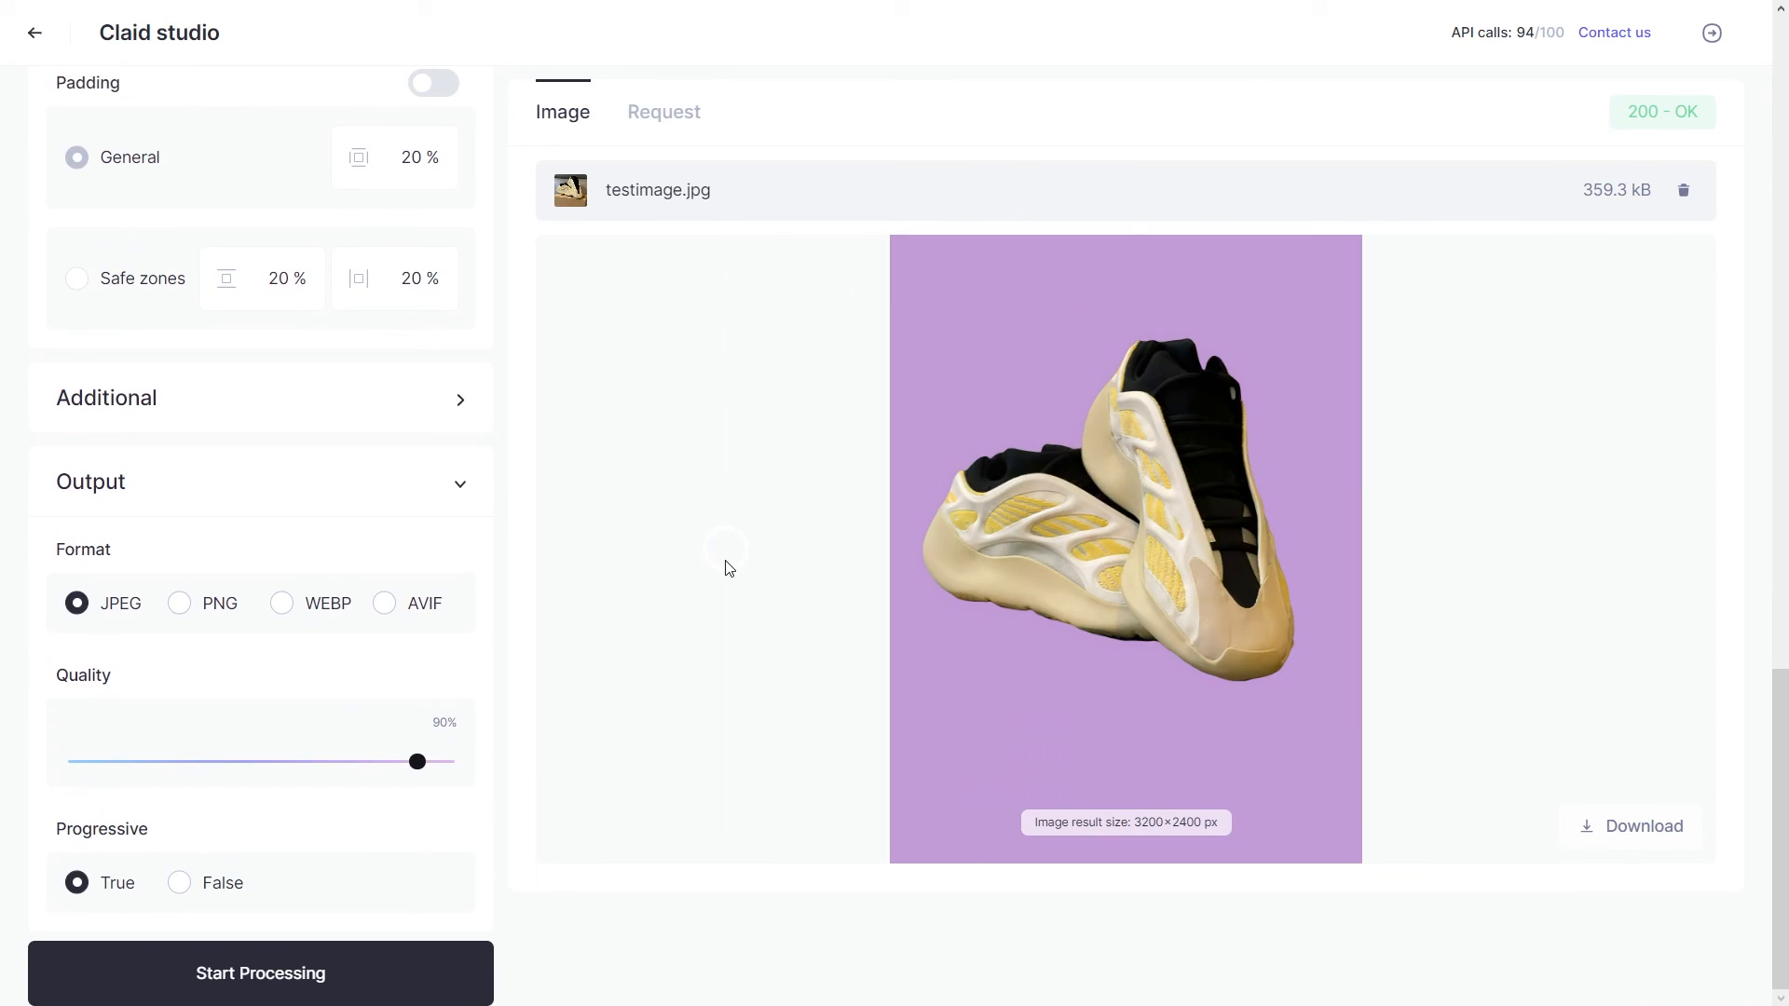
pyautogui.moveTo(602, 795)
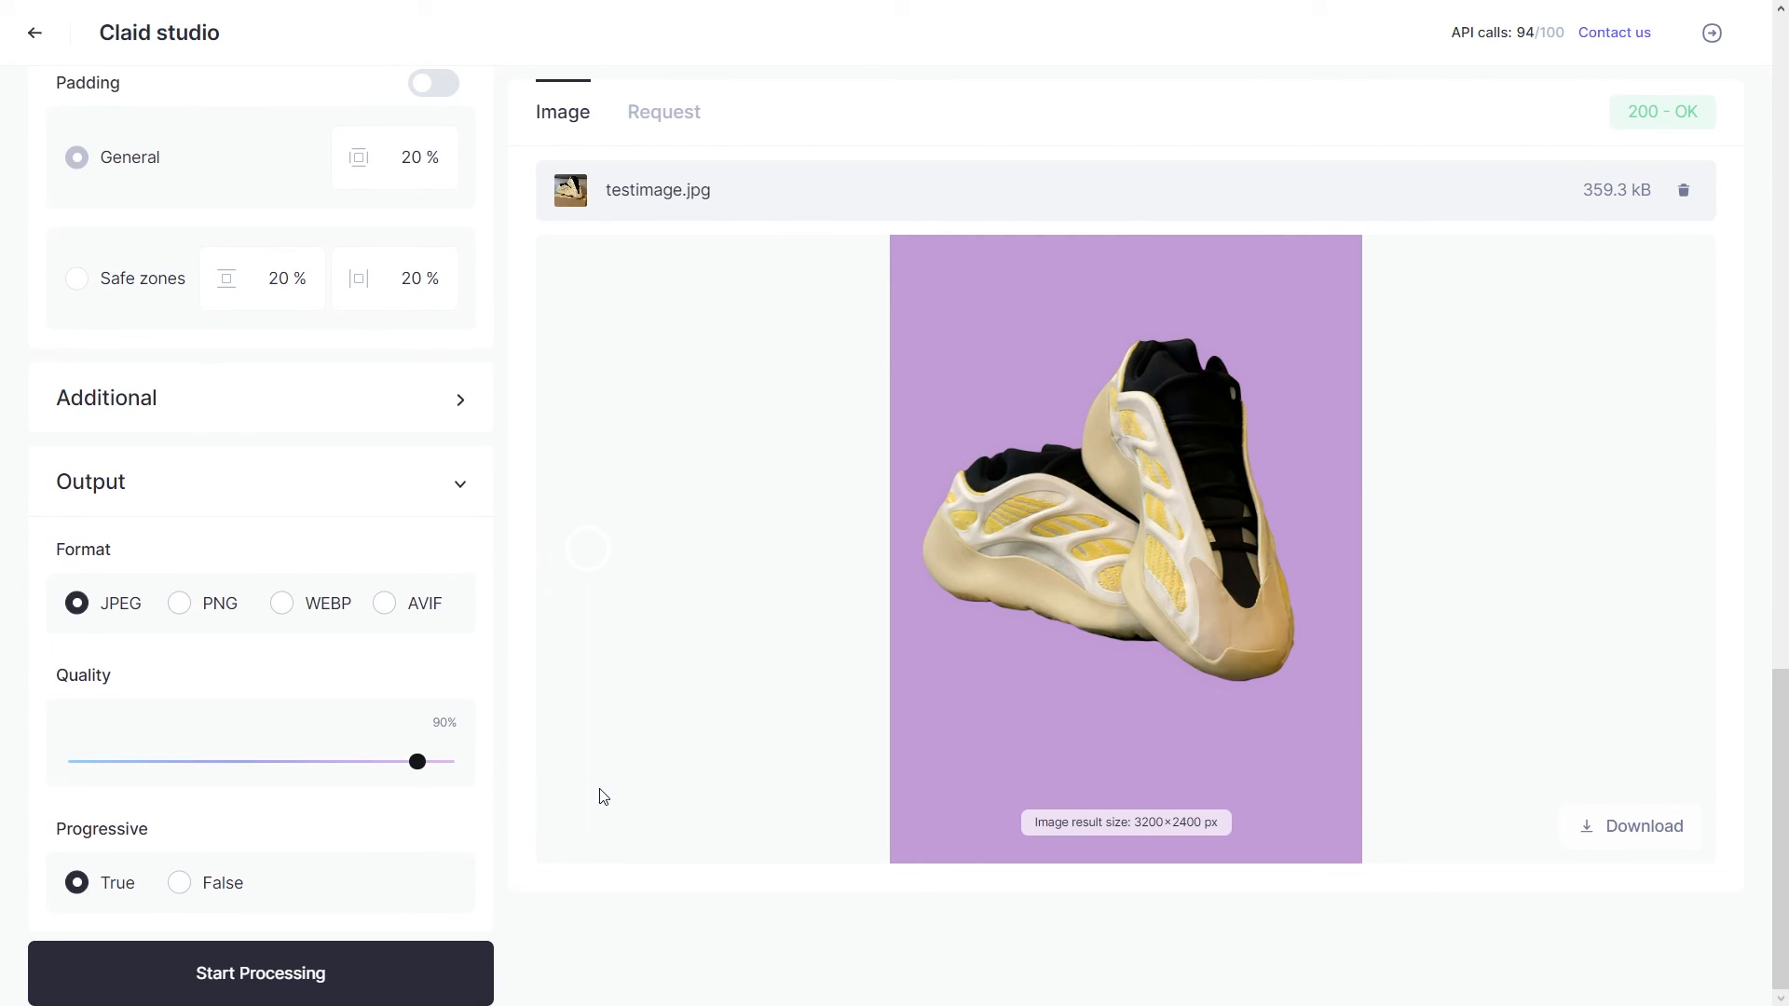